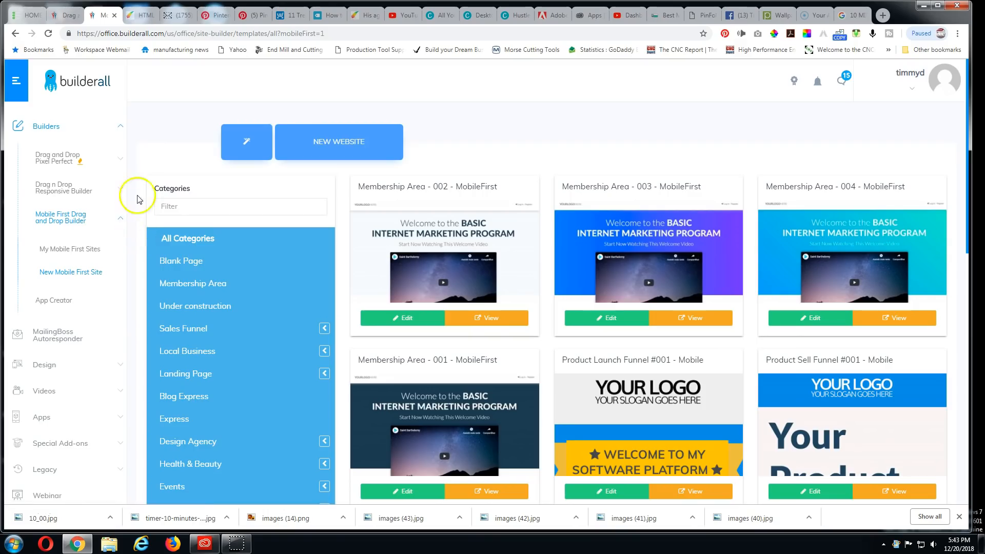
Step: Browse the Pixel Perfect builder templates, filtering to under-construction and back to all categories
scroll(down, 3)
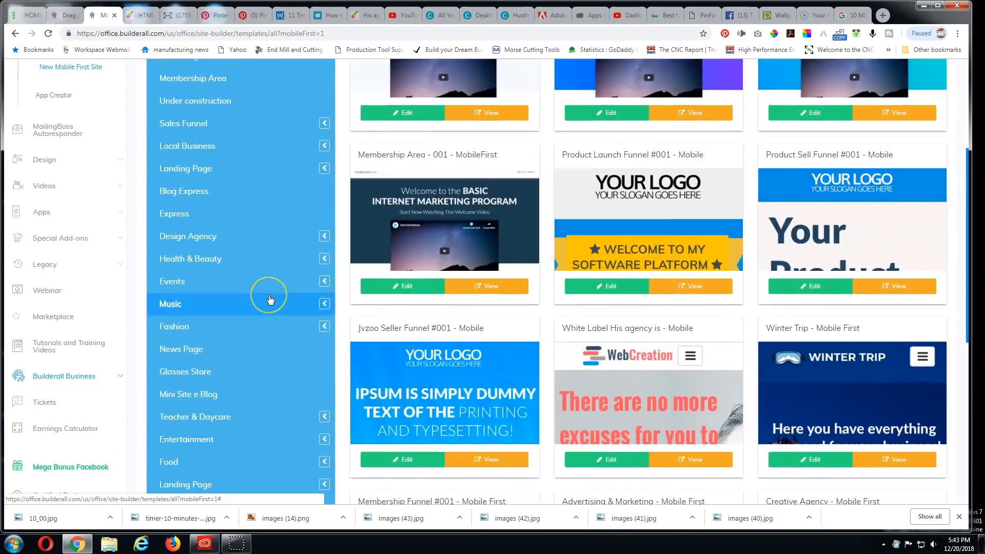
scroll(up, 3)
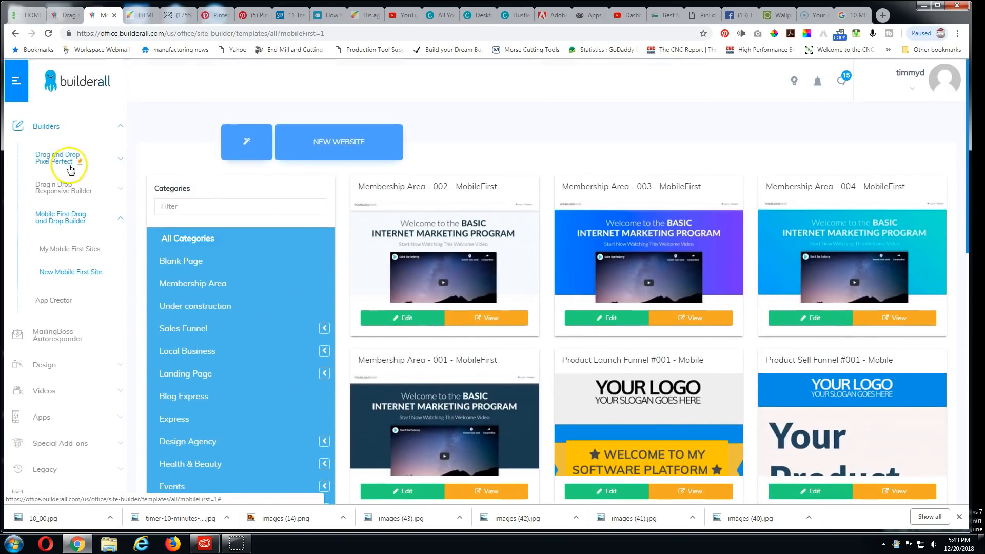
click(58, 158)
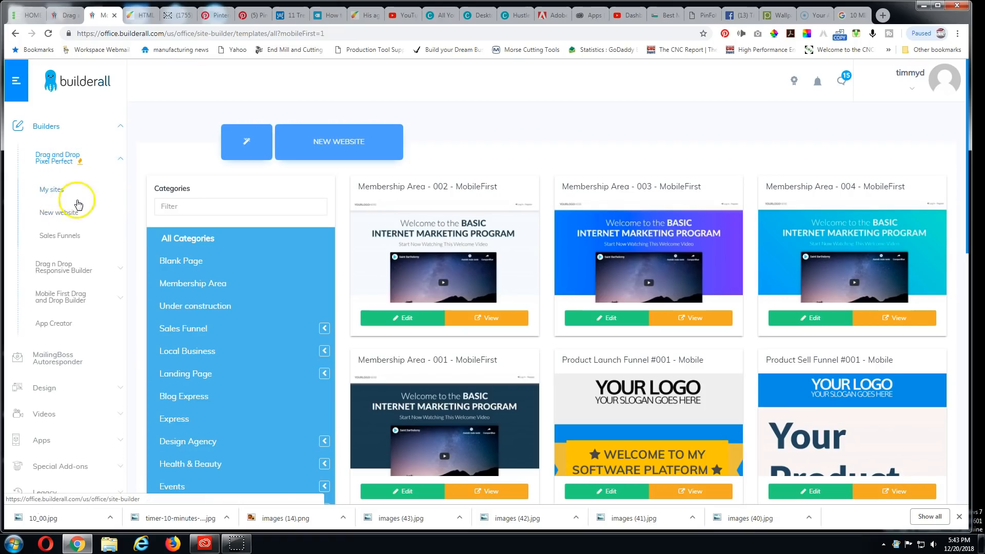
scroll(down, 3)
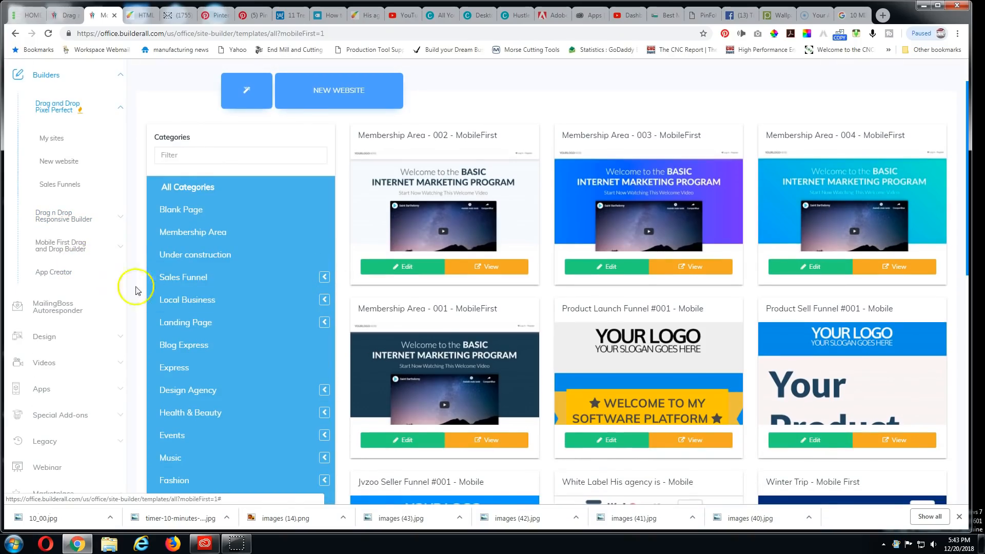
click(220, 255)
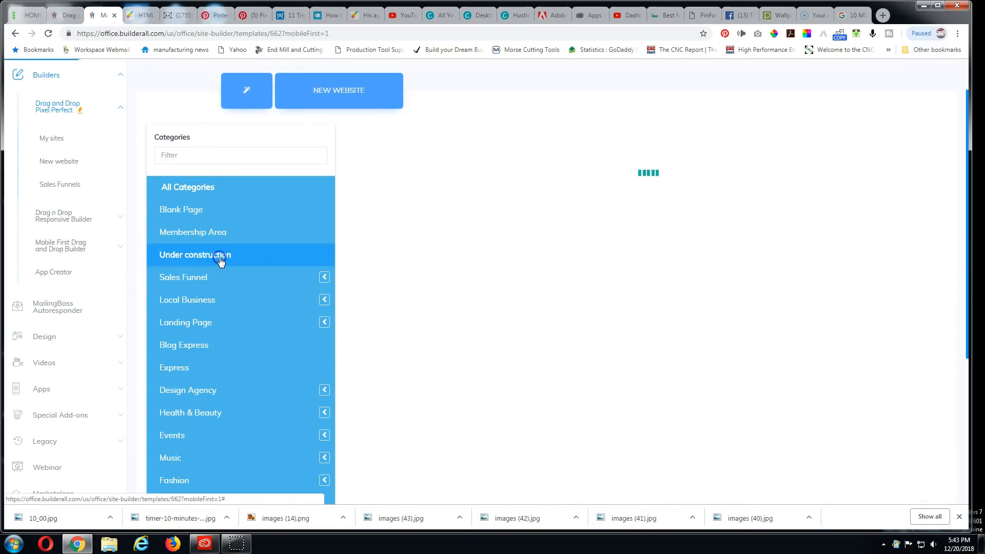
click(187, 187)
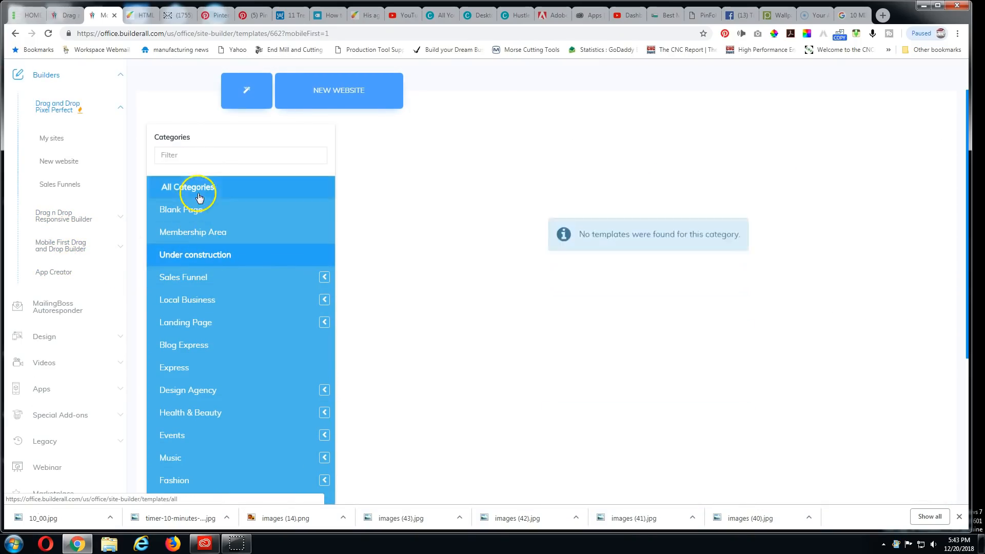
click(187, 186)
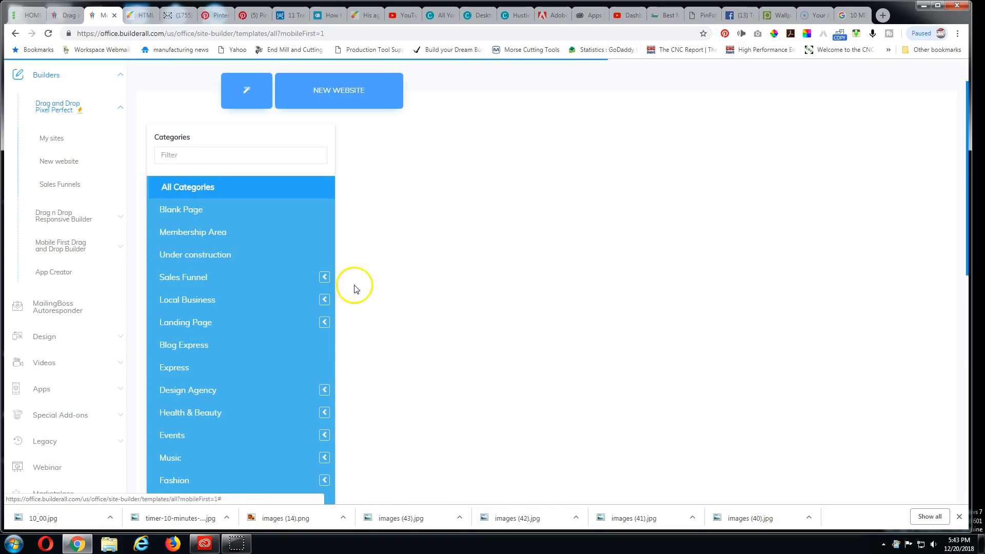
Step: Find the White Label agency mobile template and open it in the editor
scroll(down, 3)
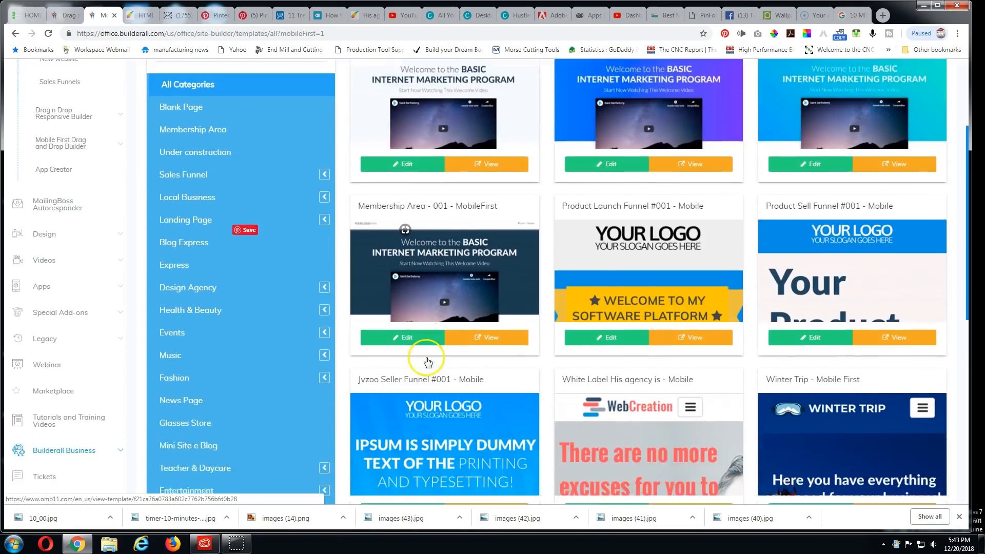
scroll(down, 3)
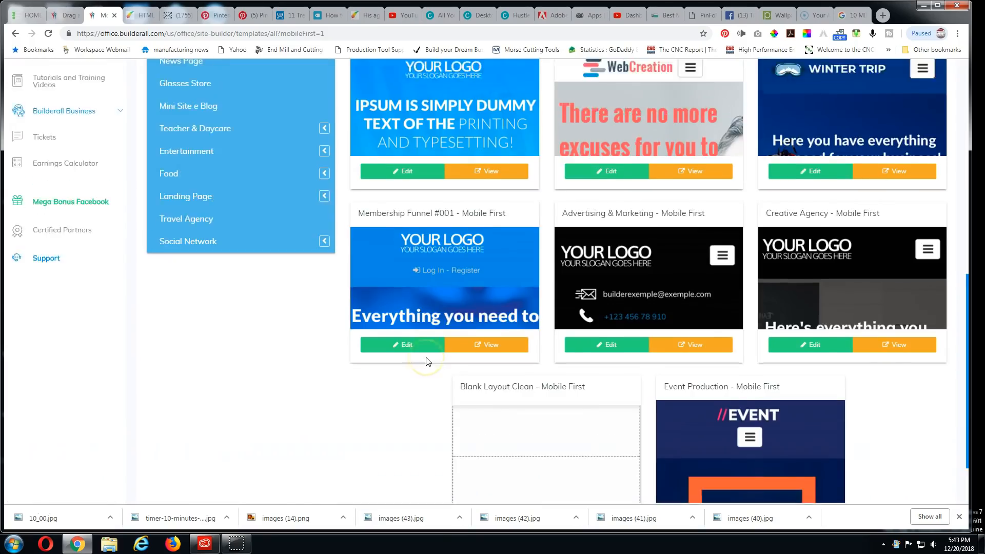
scroll(down, 3)
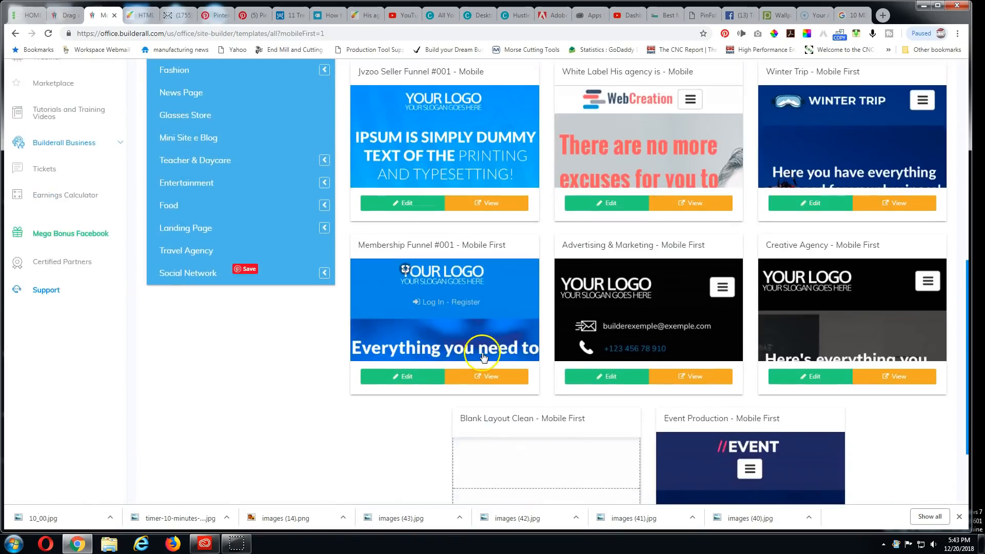
scroll(down, 3)
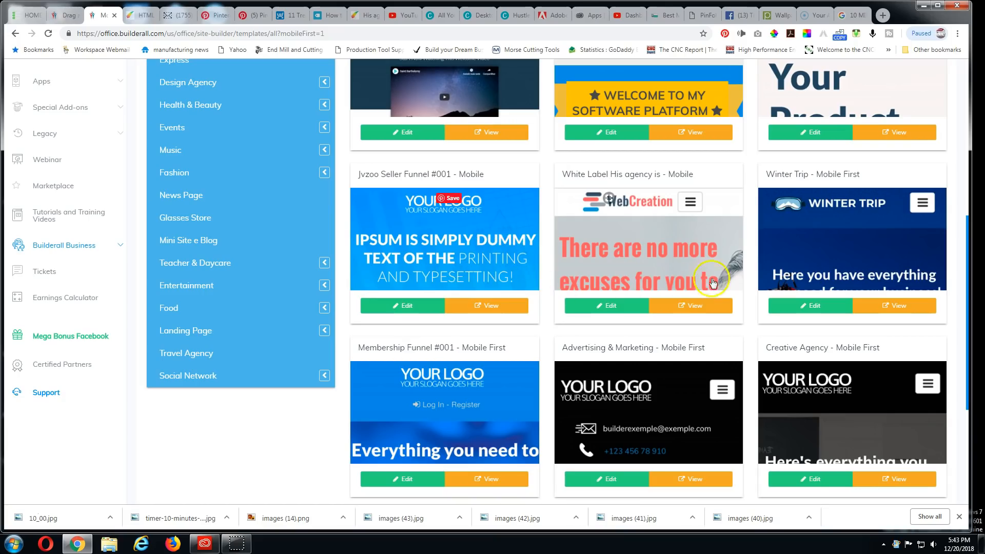
mouse_move(698, 278)
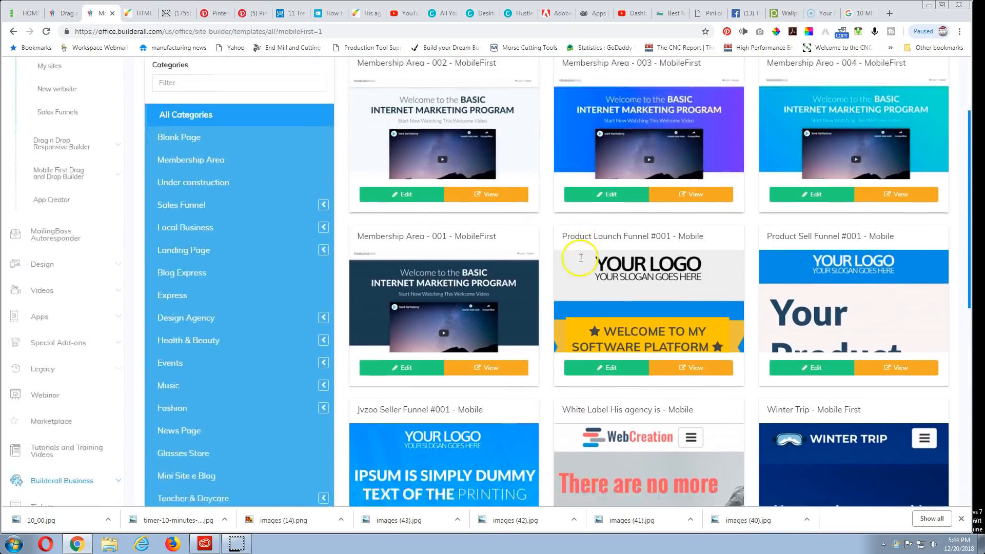
scroll(down, 3)
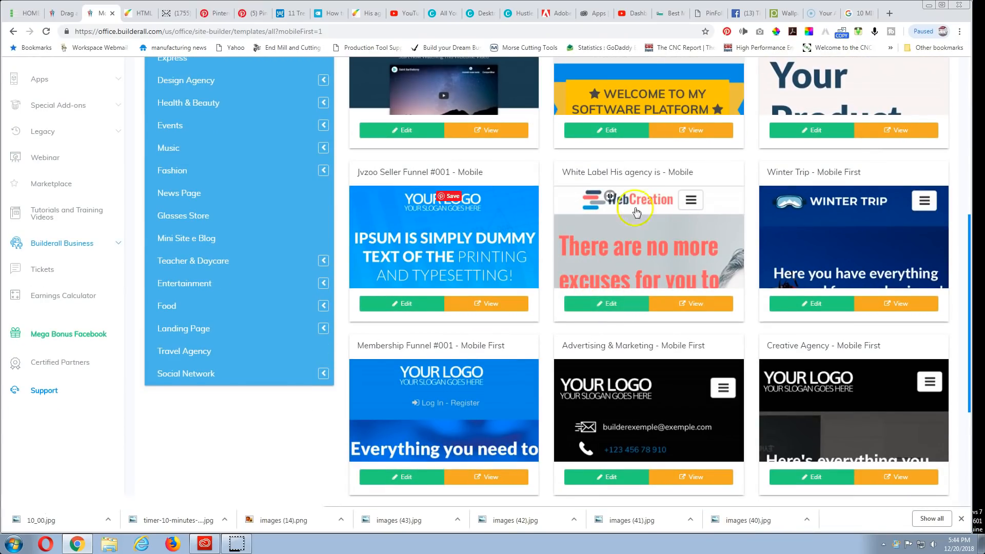
mouse_move(609, 228)
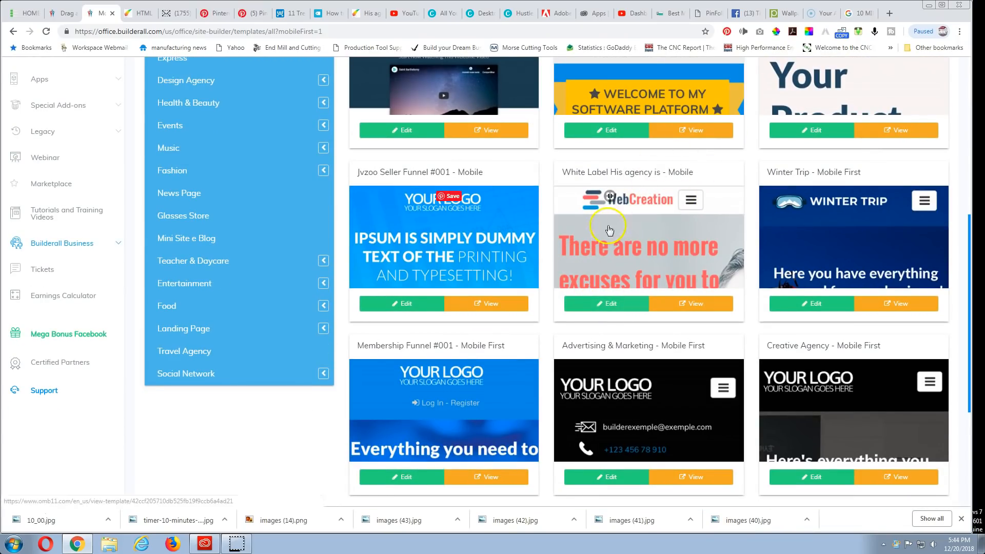
mouse_move(682, 266)
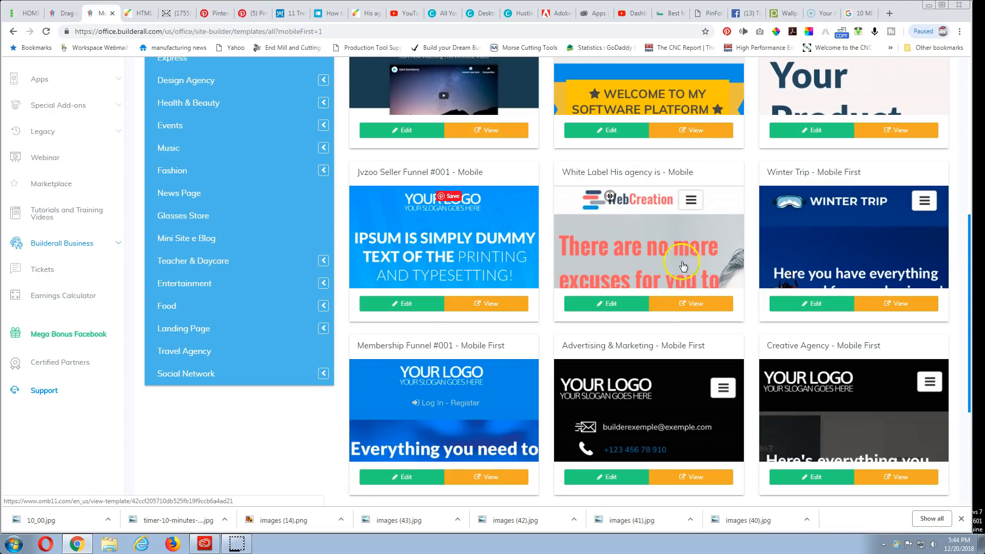
click(605, 303)
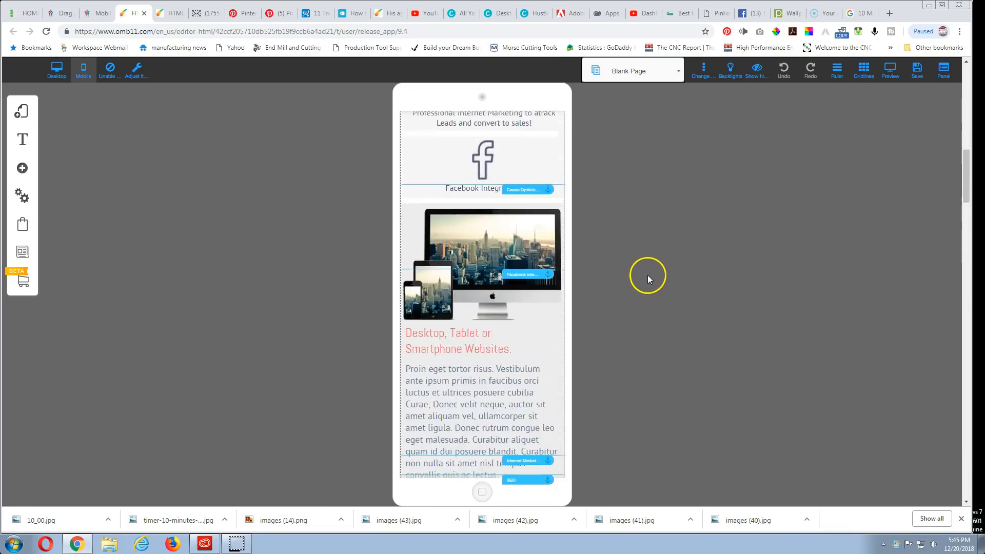
Step: Scroll through the agency template's sections in the editor
scroll(down, 3)
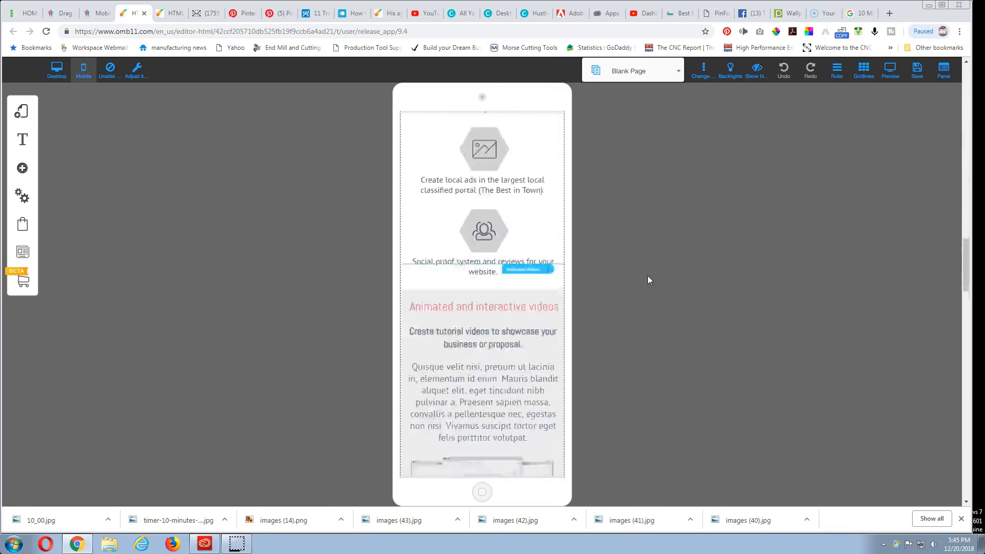
scroll(down, 3)
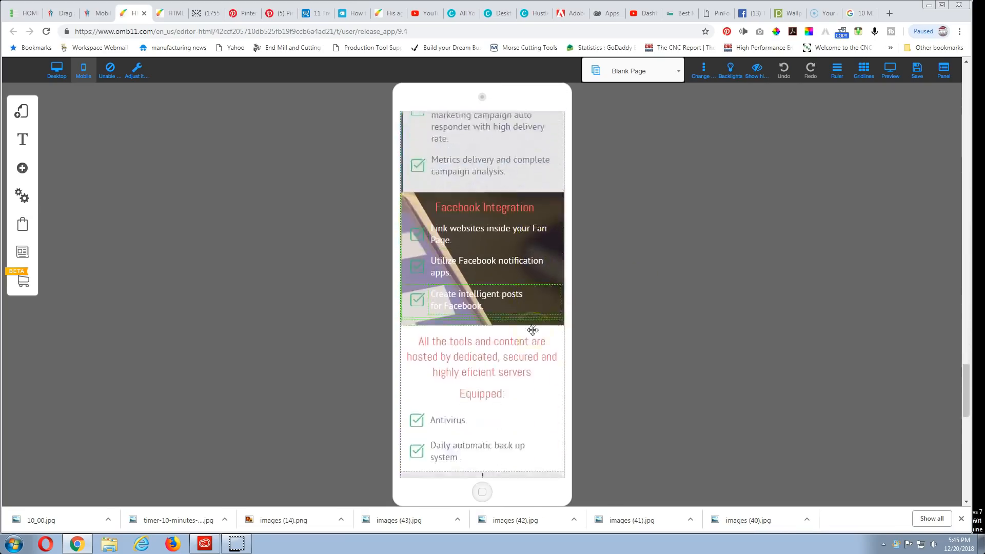
scroll(down, 3)
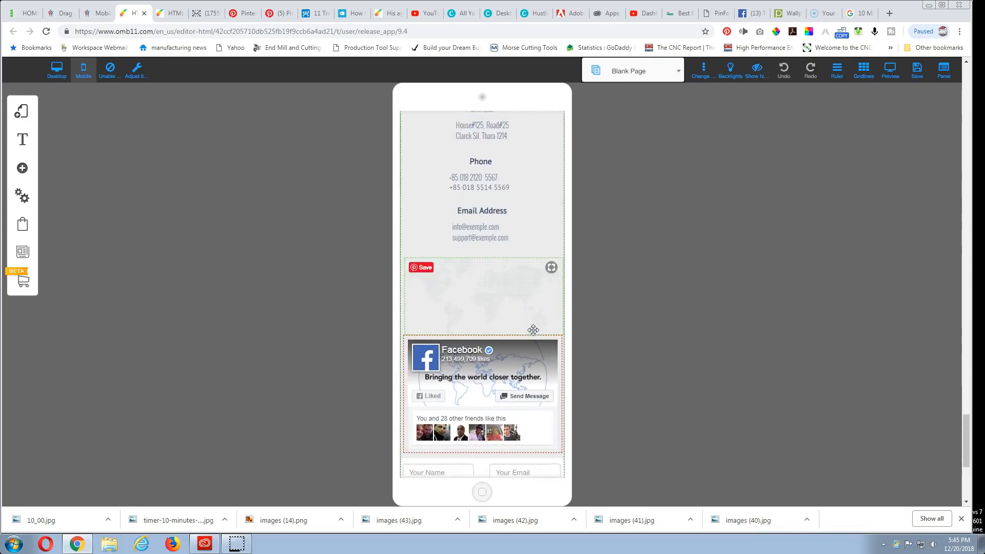
scroll(down, 3)
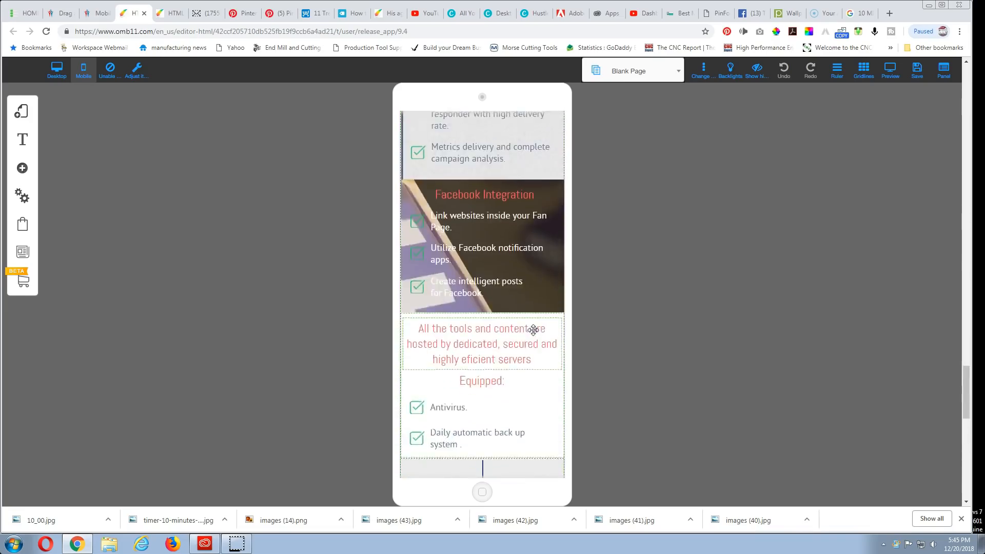
scroll(down, 3)
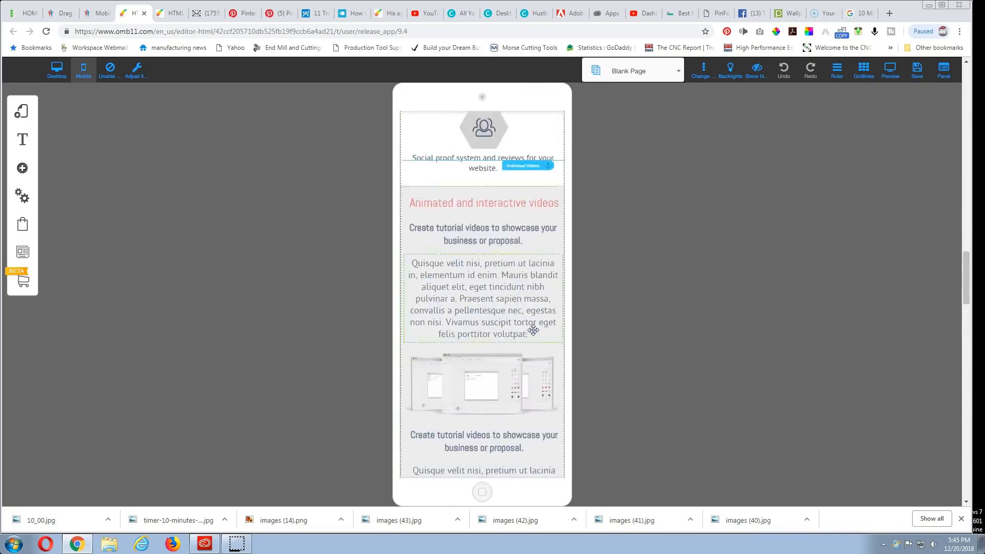
scroll(down, 3)
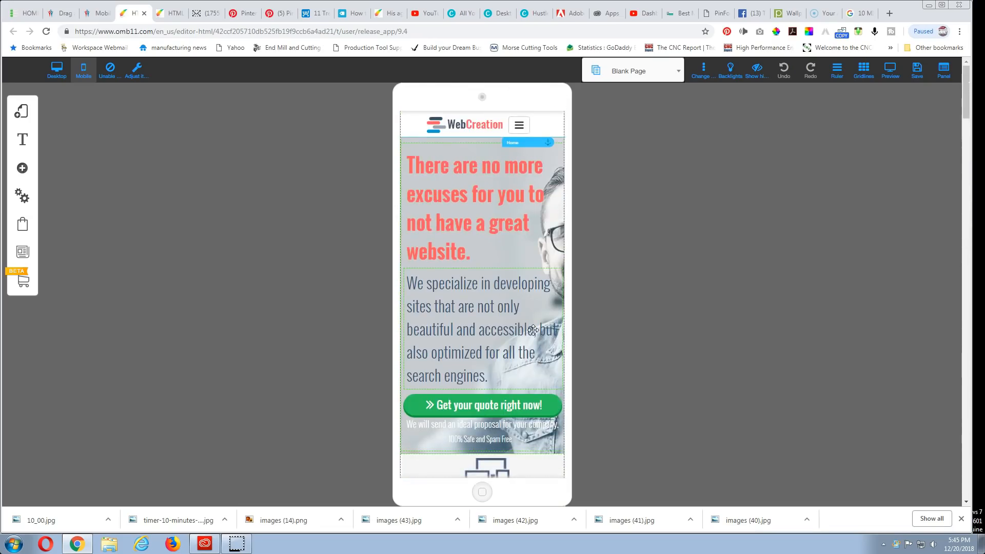
mouse_move(643, 255)
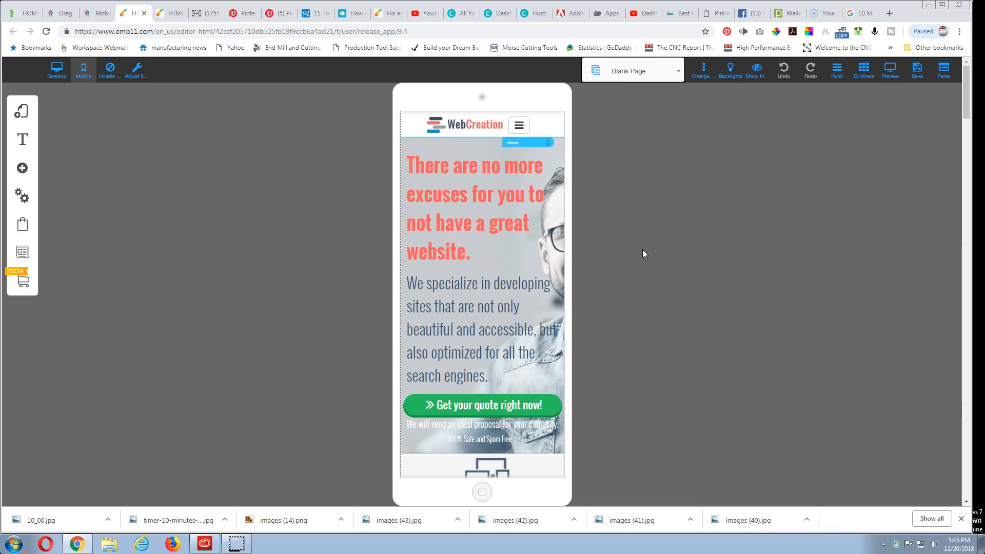
Step: Swap the header logo for the marketing image from My File and confirm it
click(517, 225)
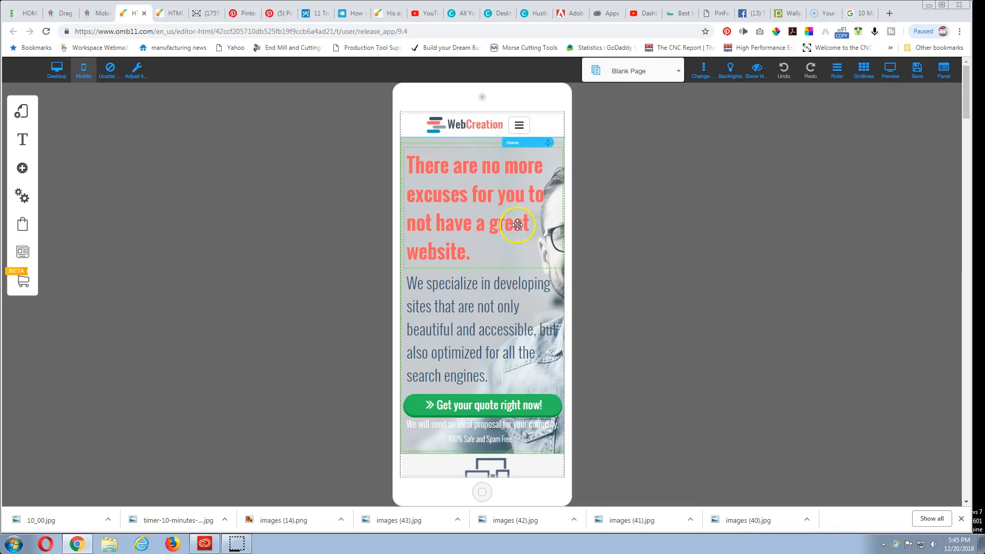
mouse_move(486, 145)
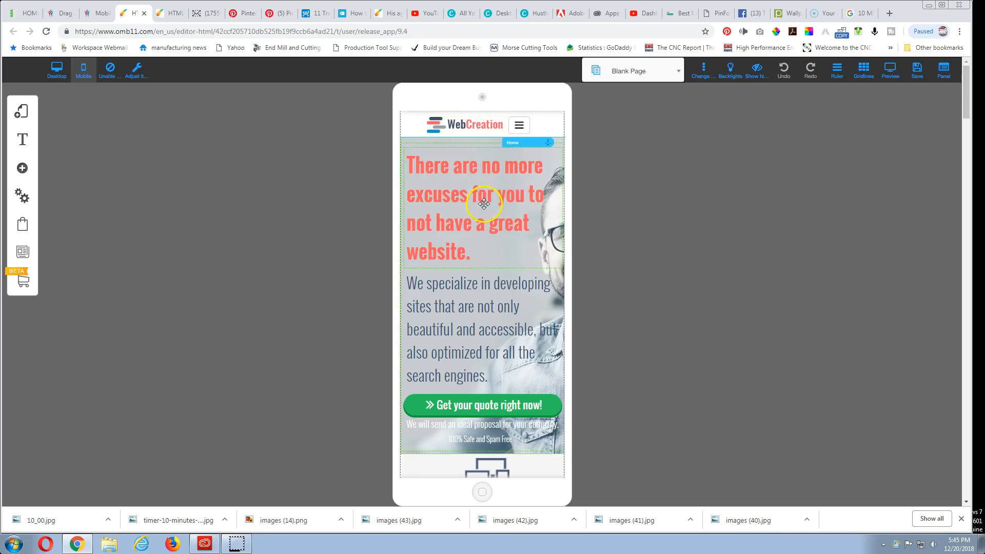
mouse_move(414, 270)
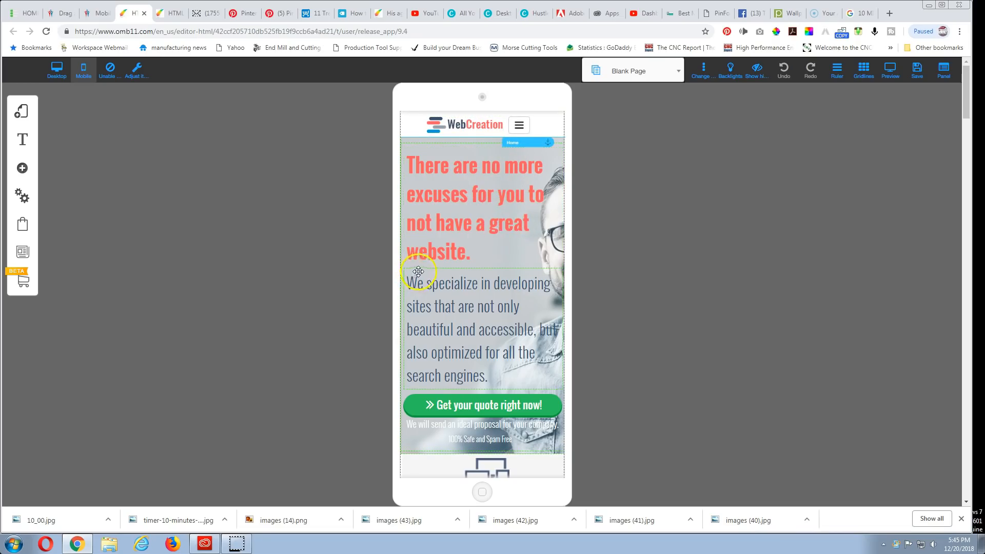
mouse_move(219, 337)
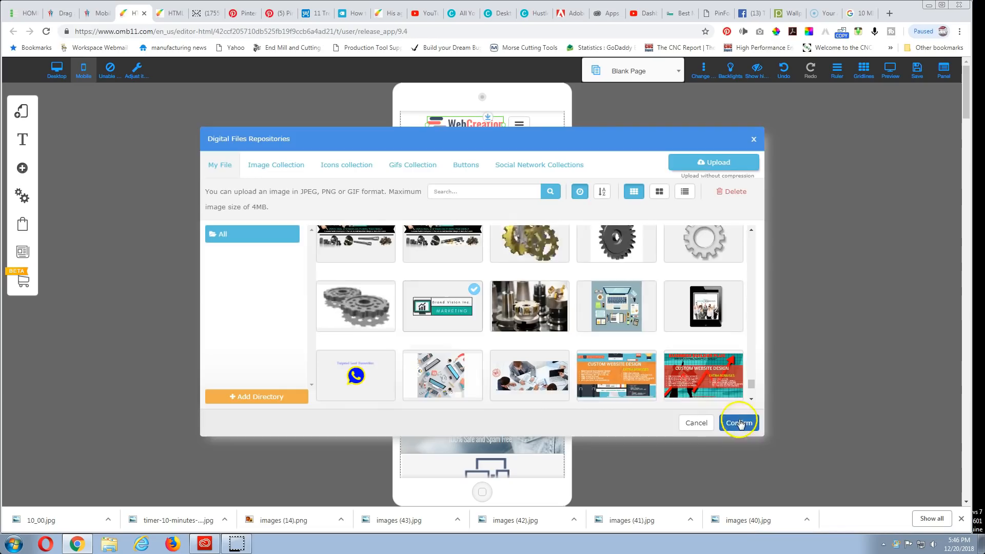
click(739, 423)
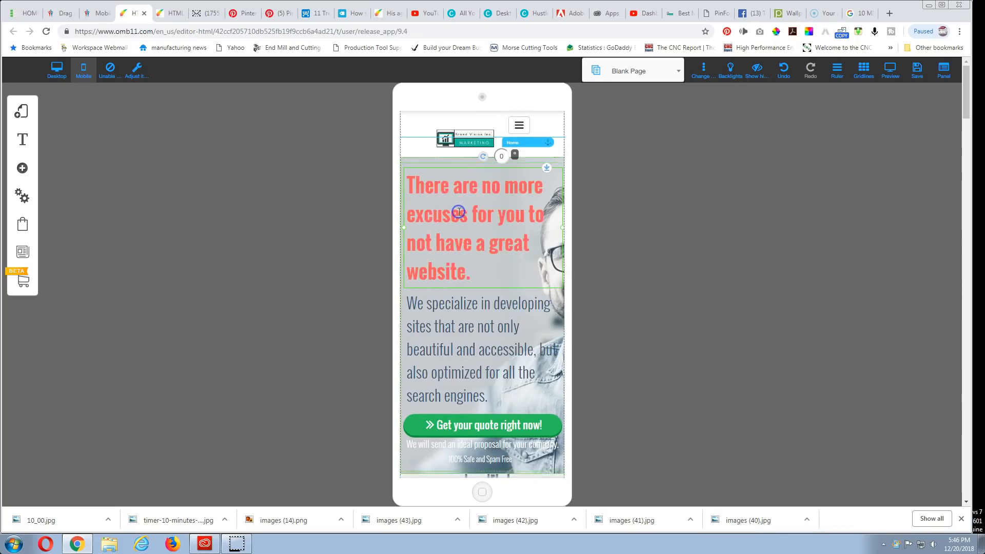
Step: Rewrite the hero headline as 'Website Design for Small Business'
double_click(458, 211)
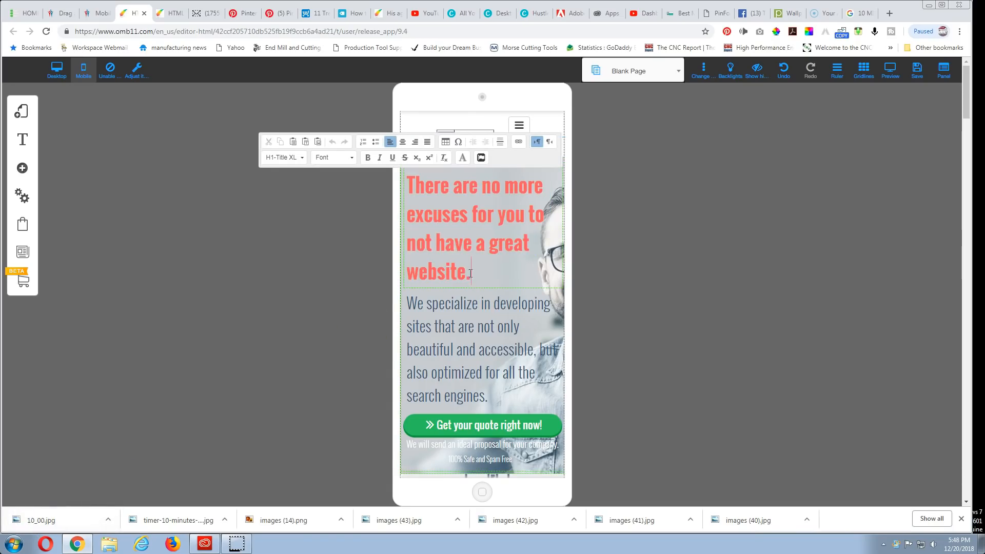
drag(408, 184, 469, 272)
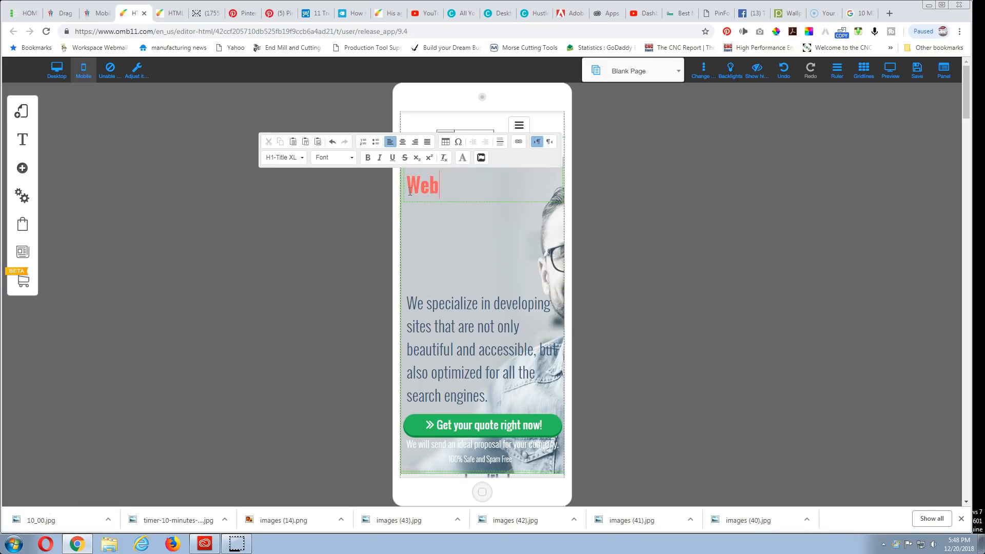
text(site De)
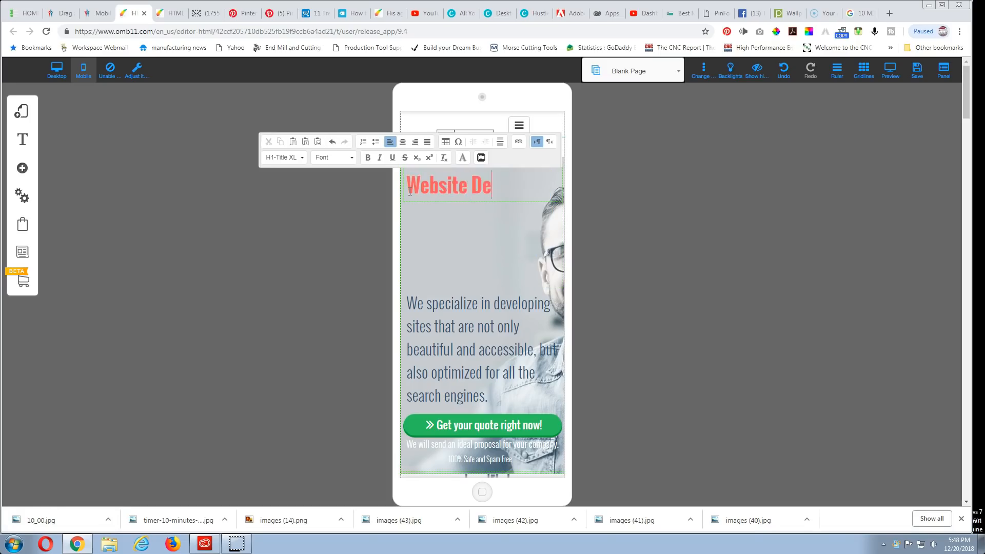
text(sign)
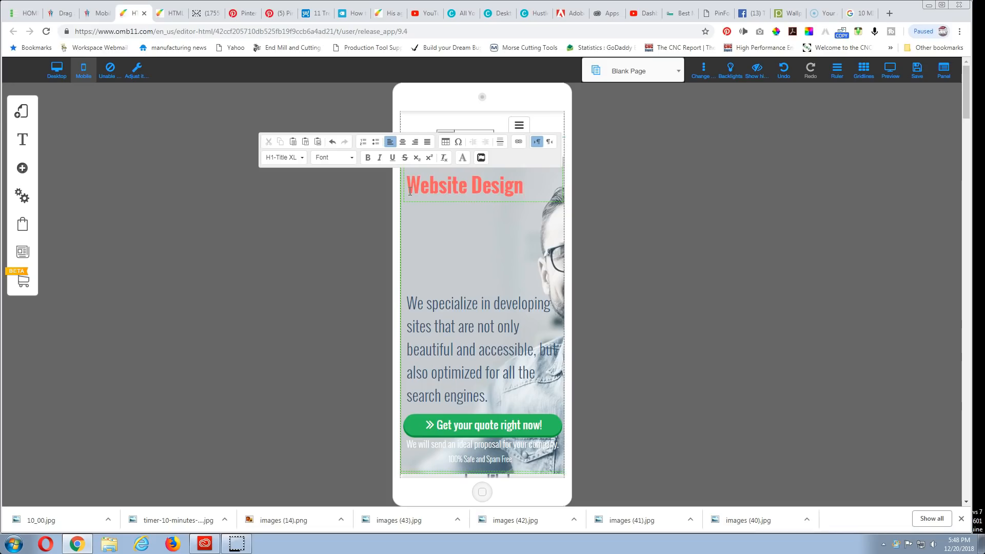
text(for small)
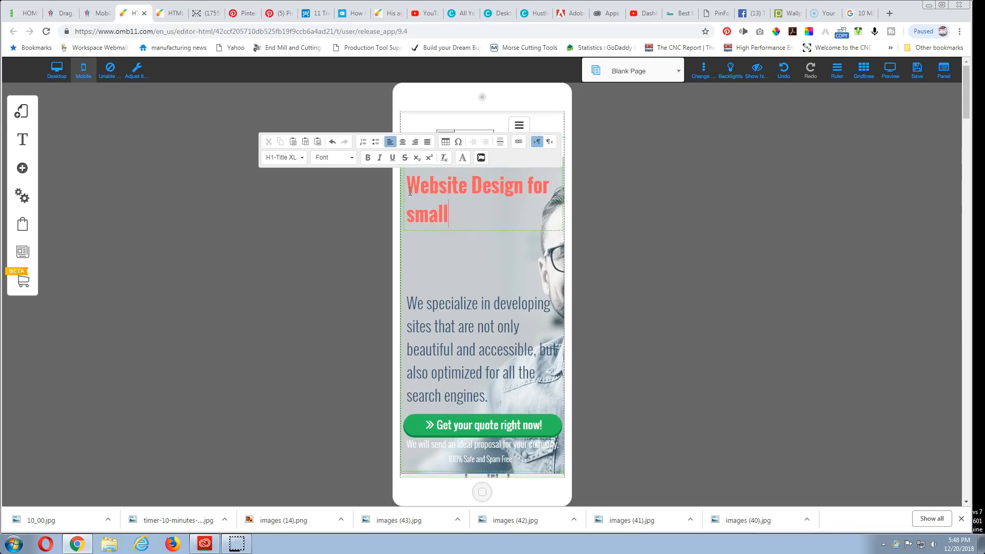
text(Business)
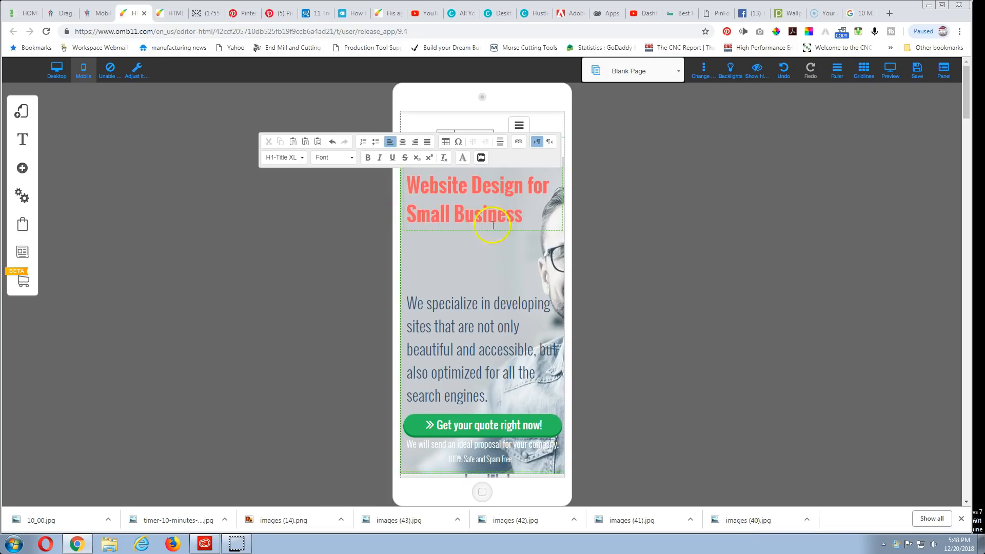
Step: Apply a text shadow to the headline and select the hero paragraph text
triple_click(477, 198)
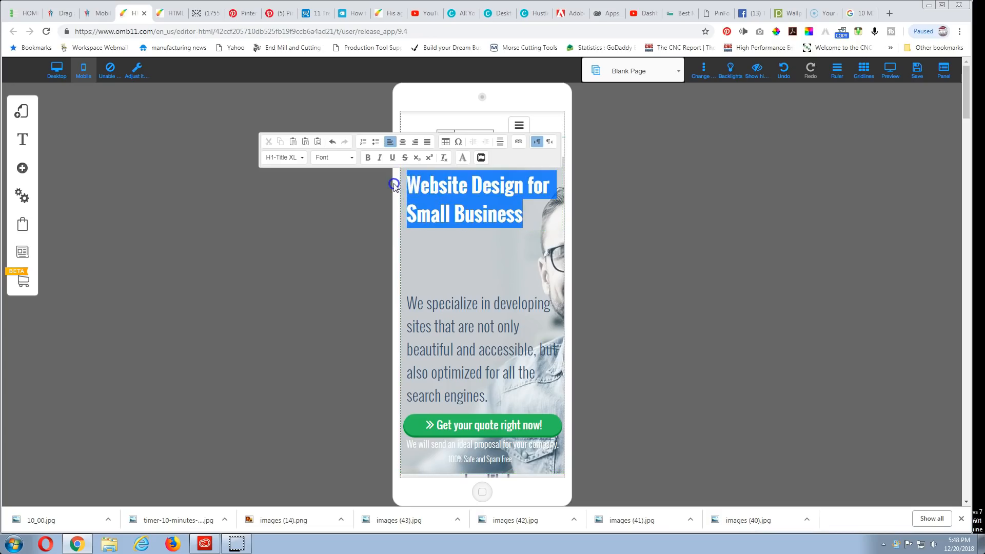
mouse_move(462, 158)
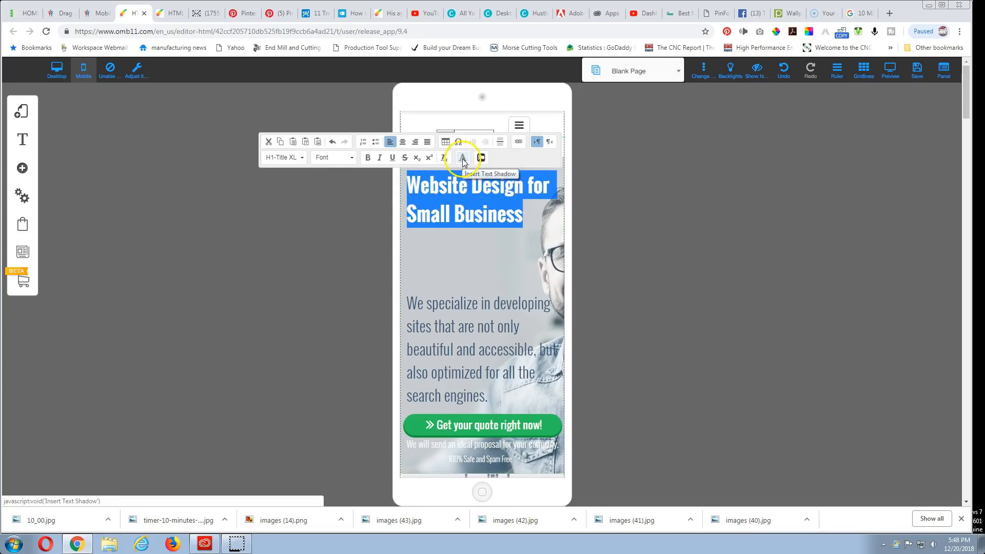
click(462, 158)
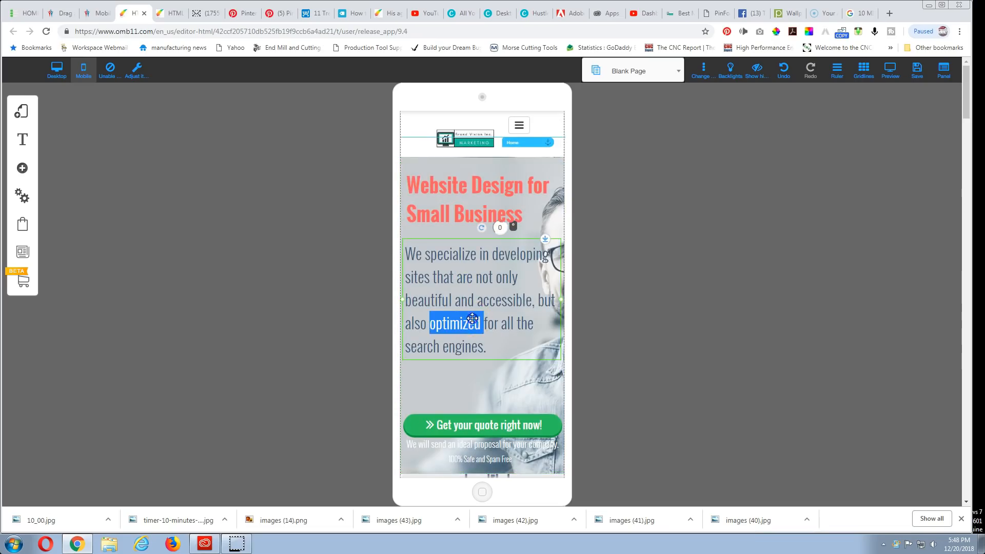
click(455, 323)
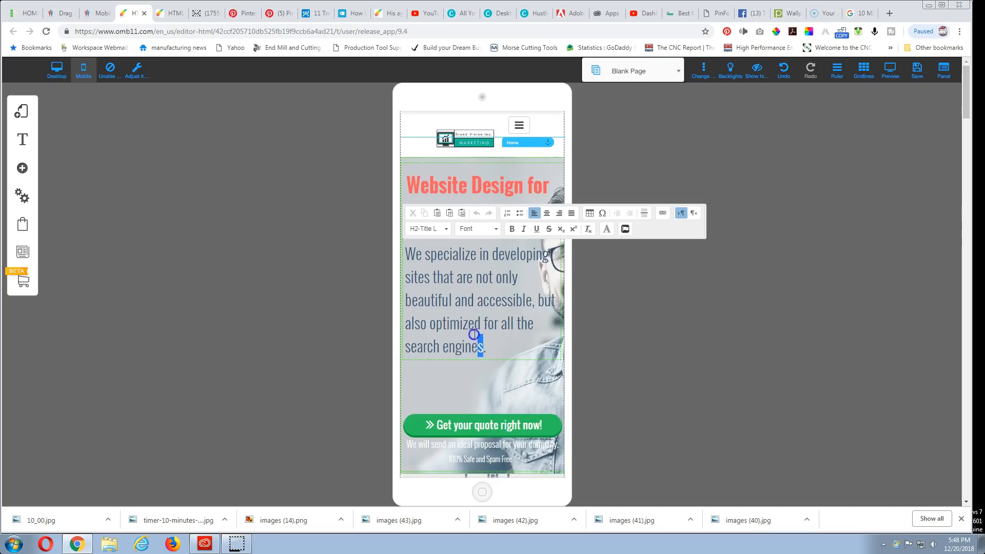
drag(475, 335, 441, 281)
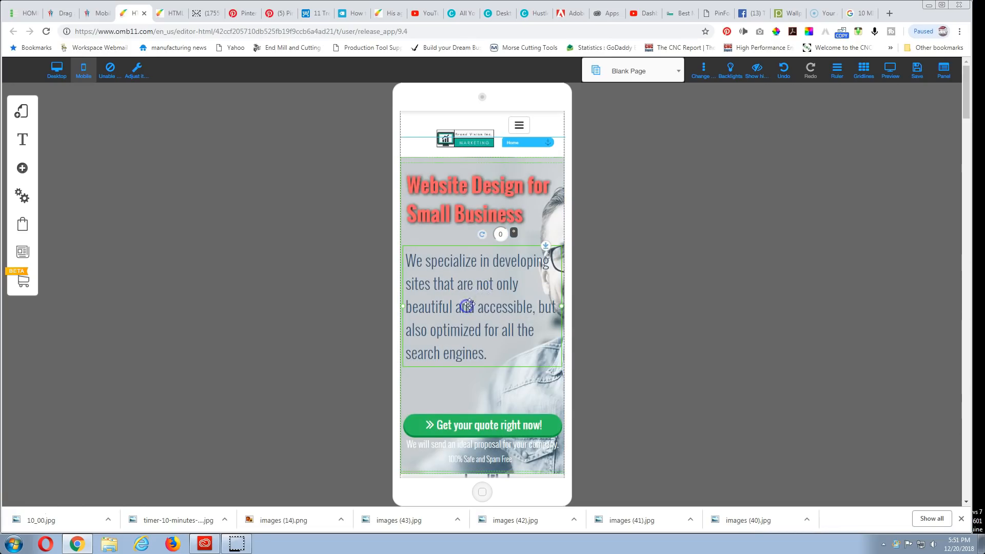
Step: Rewrite the hero paragraph as 'We specialize in fully responsive Websites for new small businesses'
click(468, 306)
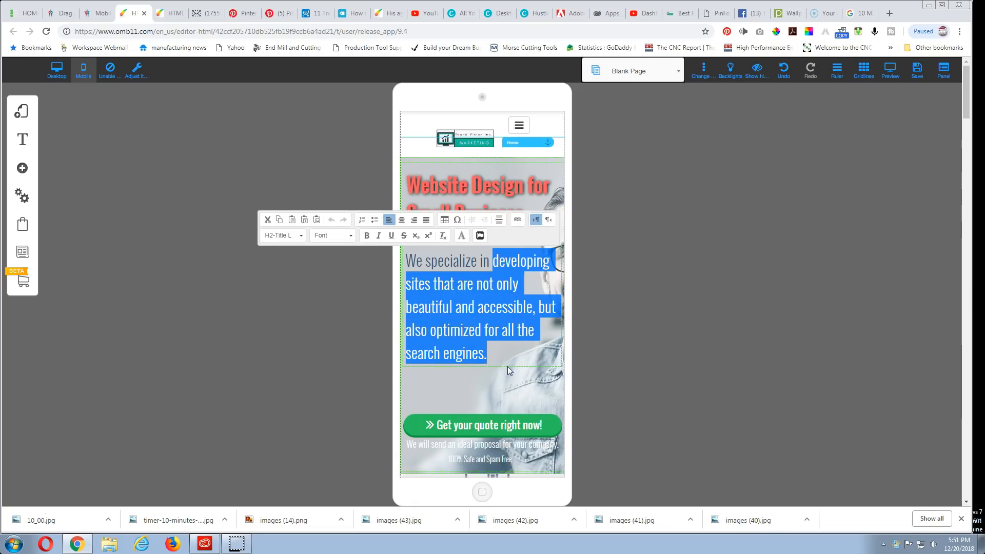
text(fully responsive)
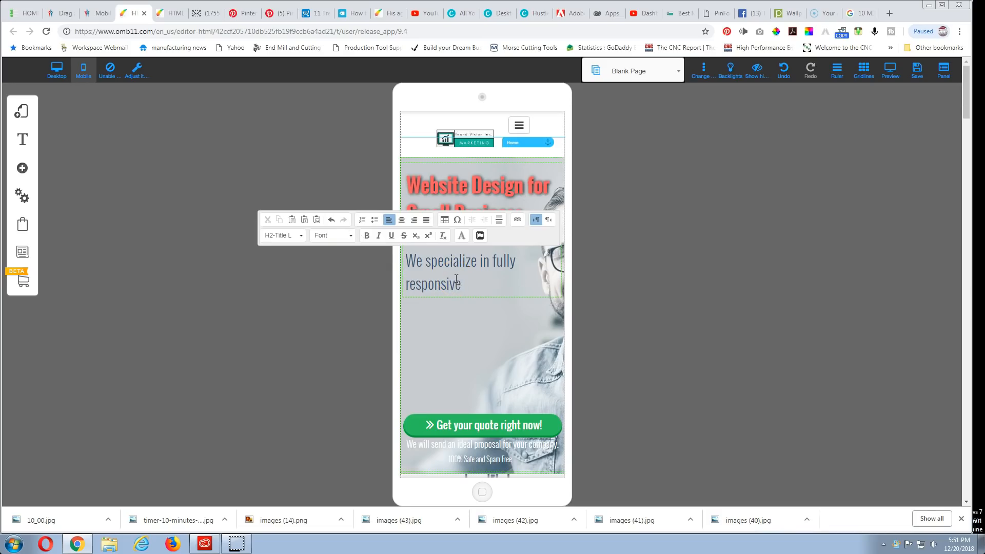
text(Websiy)
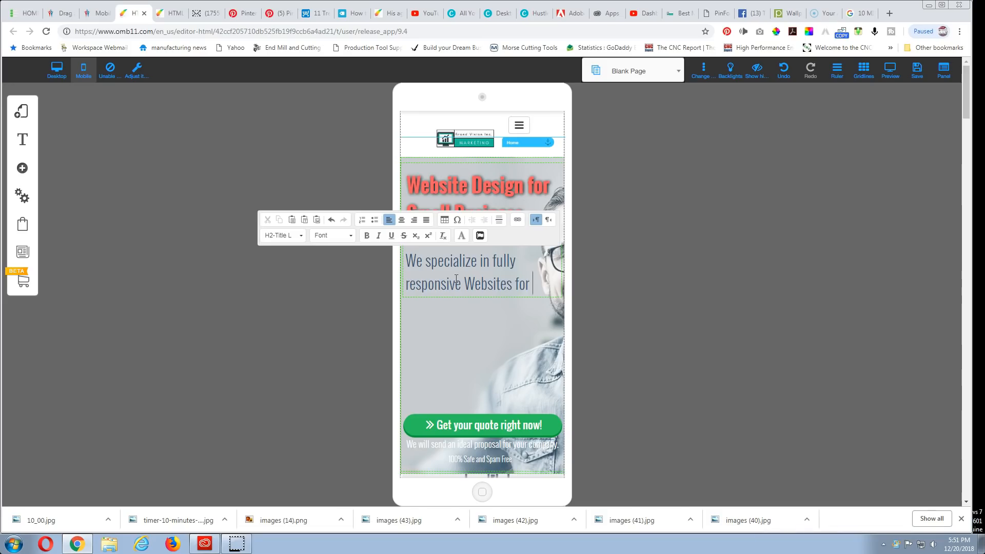
text(new sm)
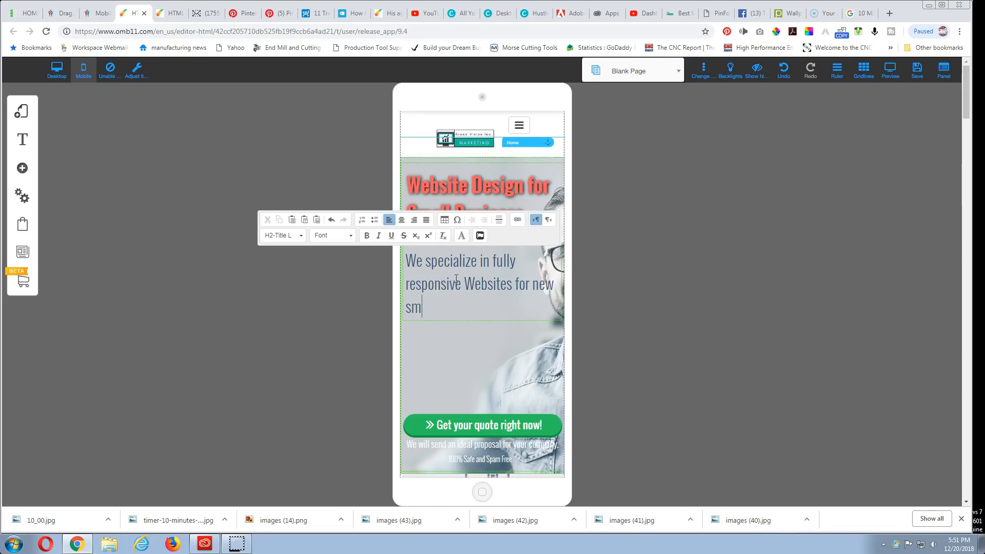
text(all busine)
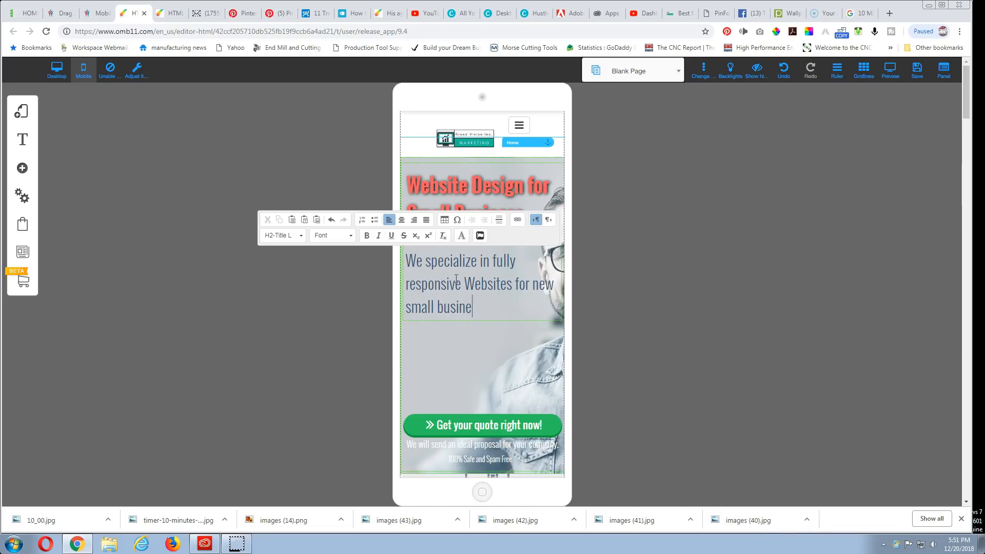
text(sses)
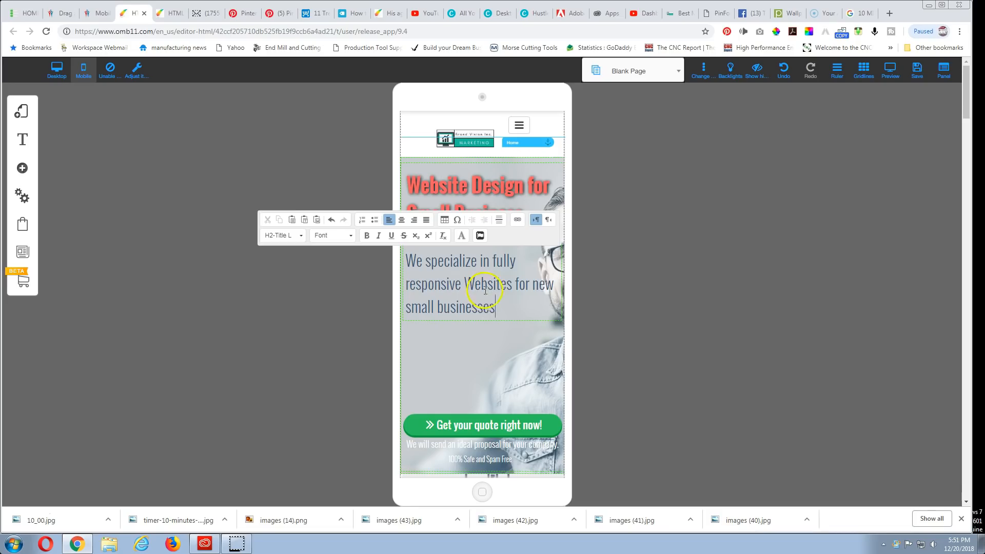
Step: Centre-align the hero paragraph text
double_click(480, 307)
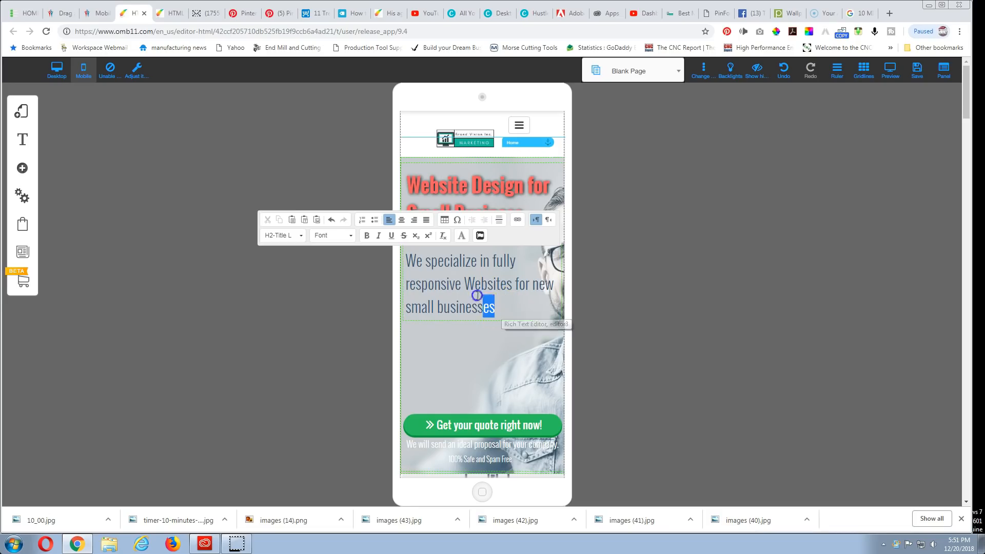
click(401, 219)
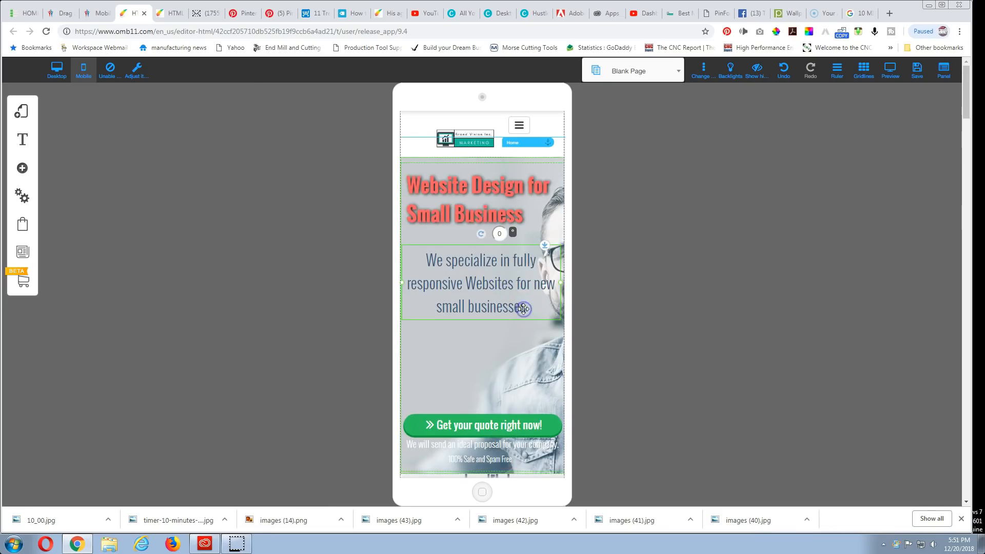
double_click(480, 283)
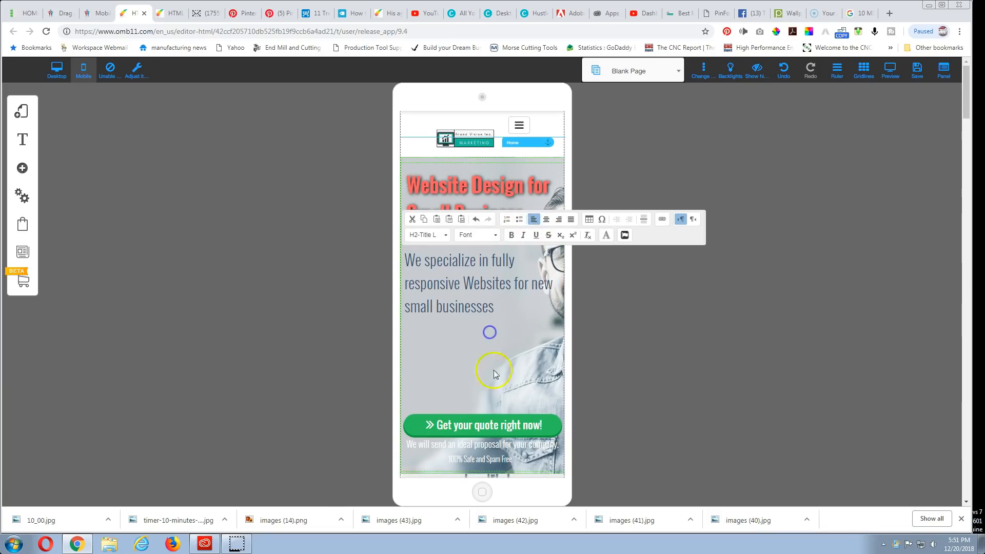
Step: Set the green button text to 'Get A free Quote' and select the note beneath it
scroll(down, 3)
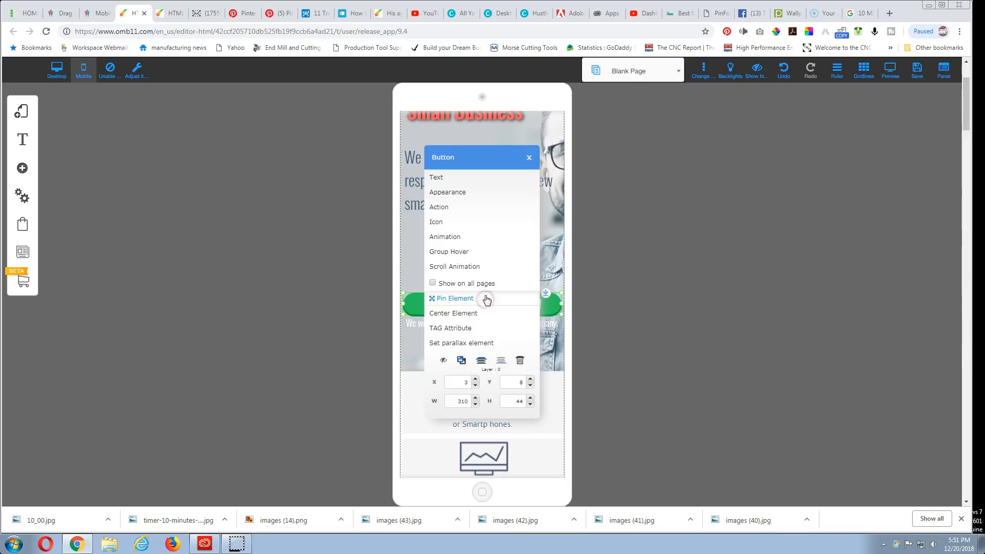
click(436, 177)
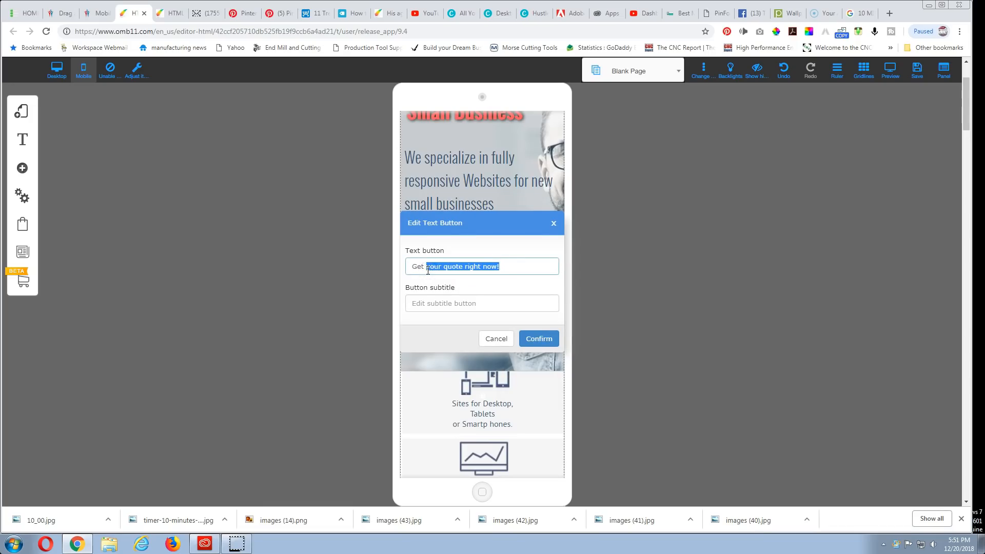
text(Get a free Quote)
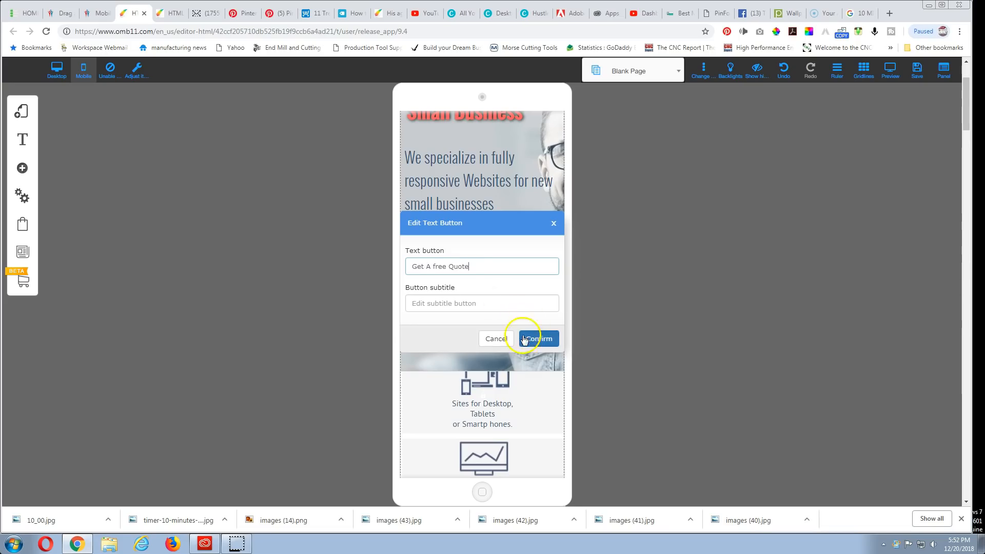
click(537, 338)
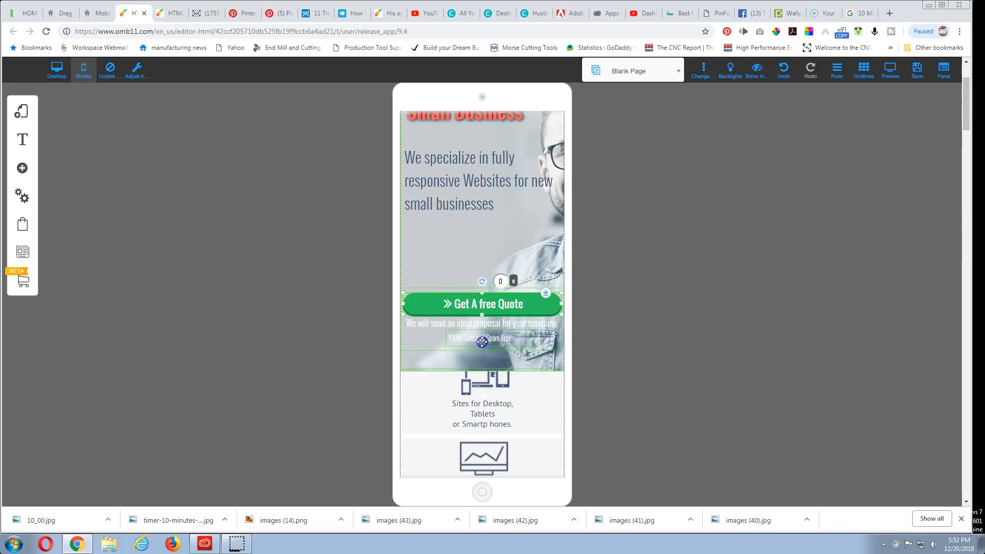
click(483, 337)
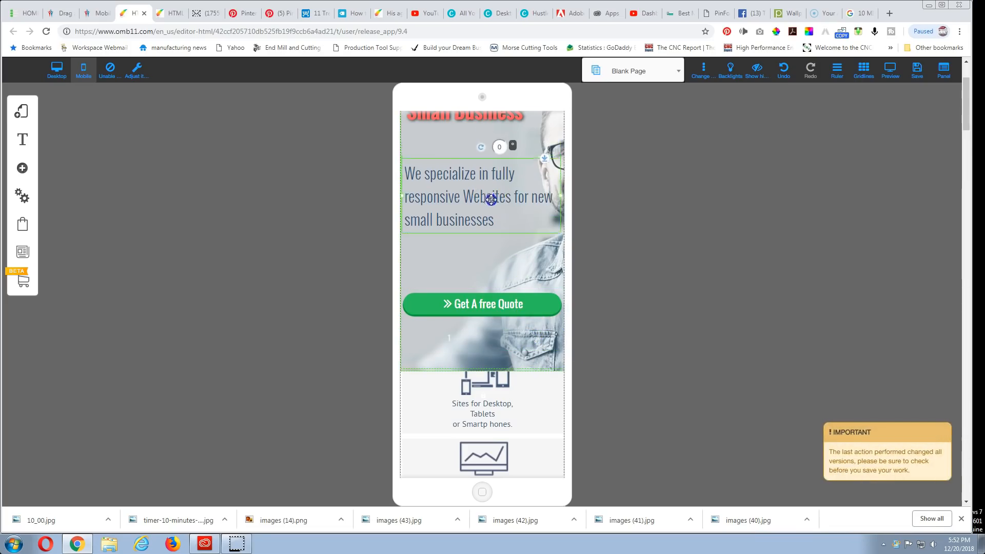
scroll(down, 3)
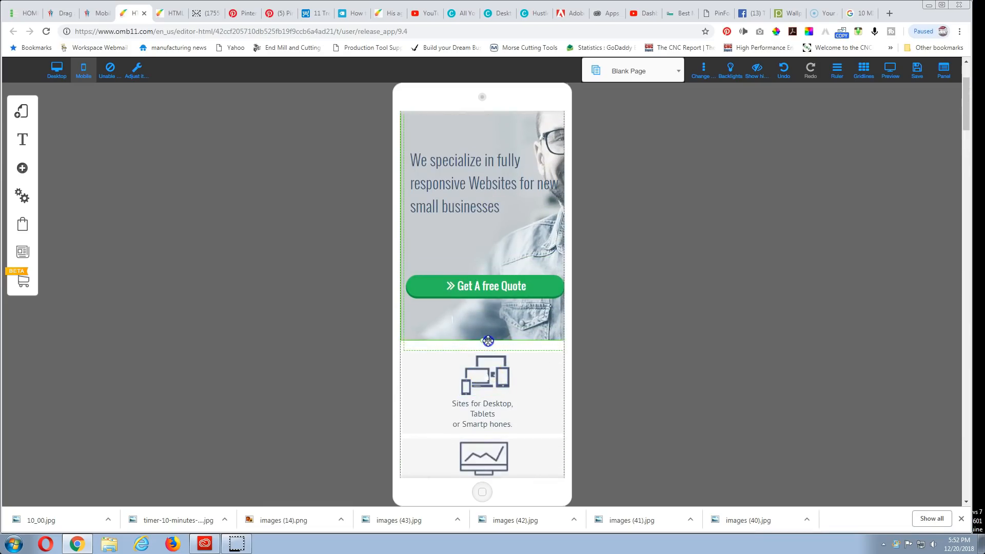
scroll(down, 3)
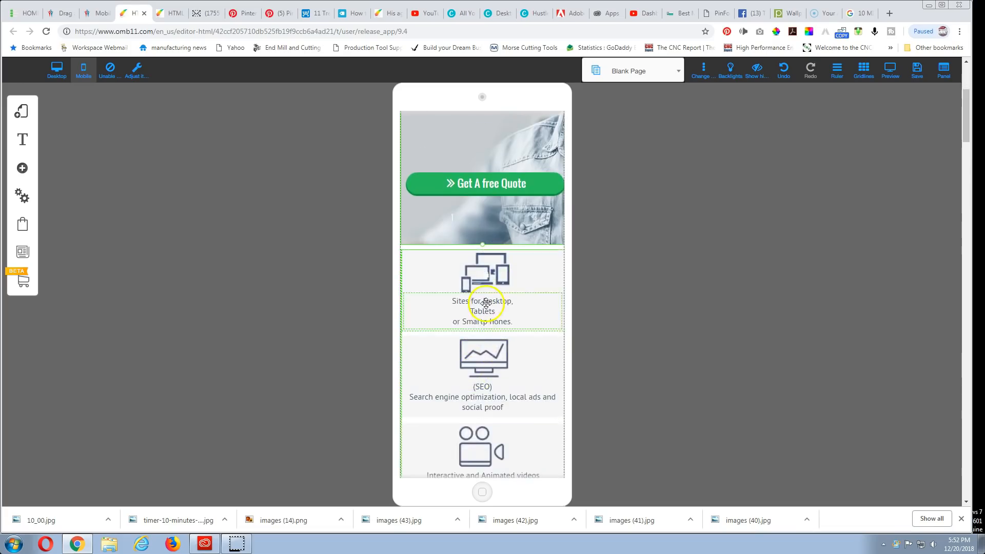
scroll(down, 3)
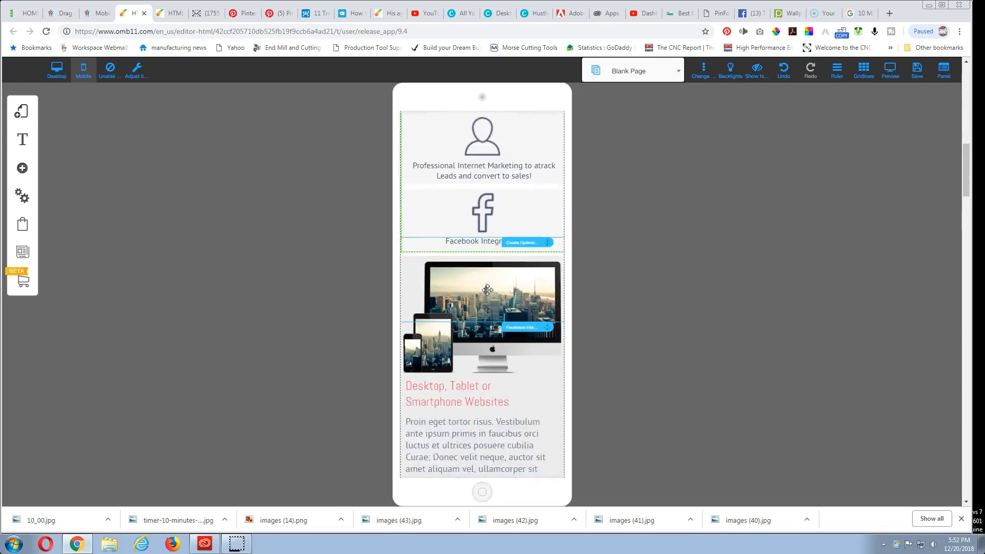
scroll(down, 3)
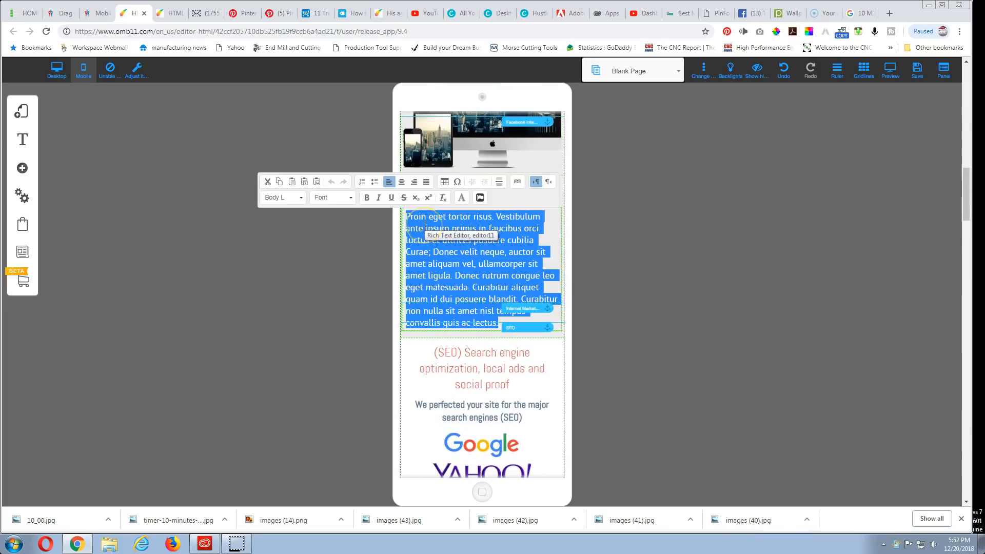
Step: Type 'Specializing in fully responsive, mobile ready', fixing the typo in responsive
text(Speciali)
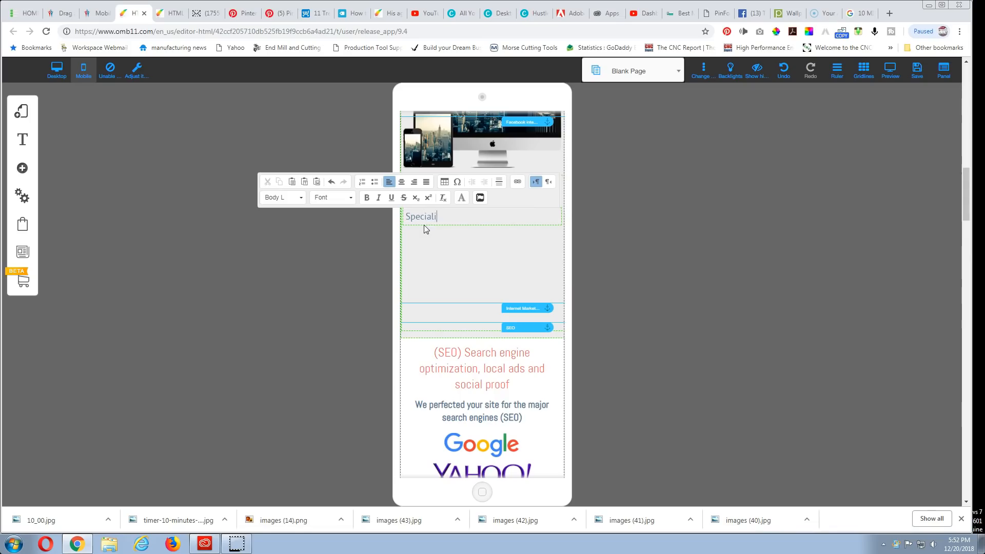
text(zing in fully)
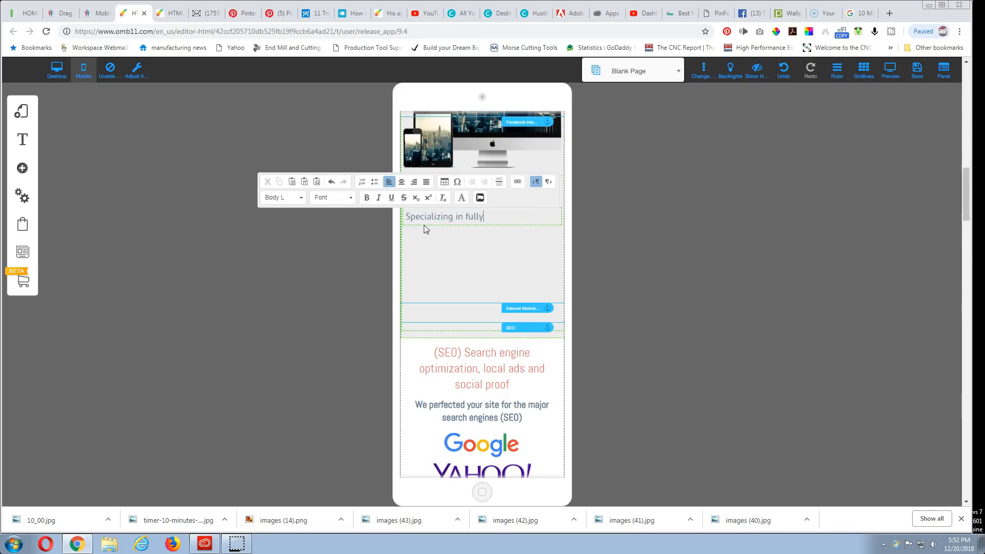
text(resop)
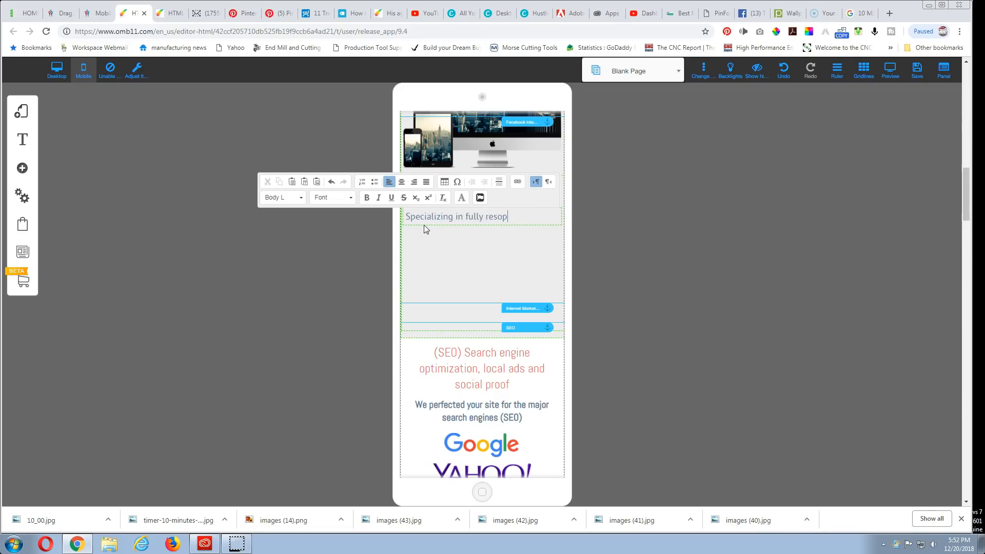
key(Backspace)
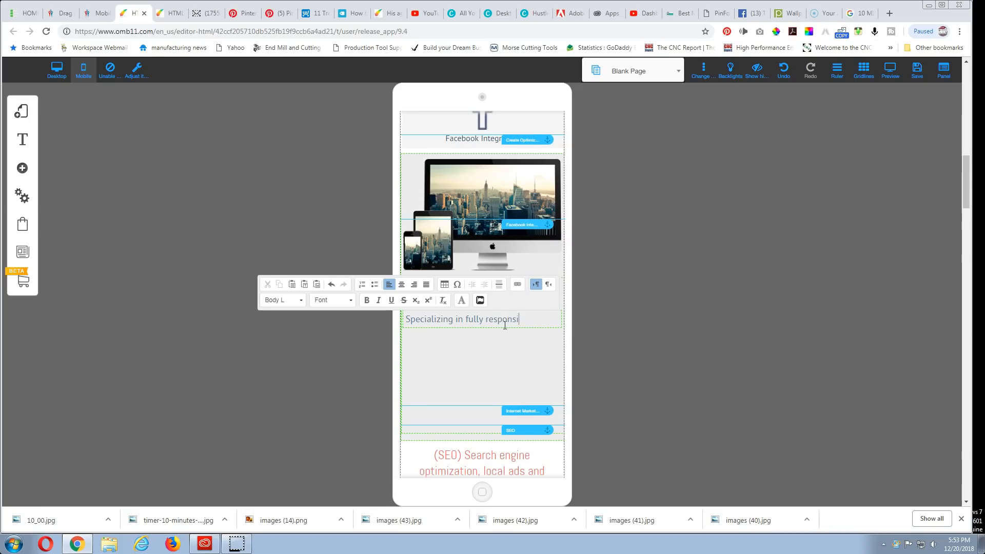
text(ve)
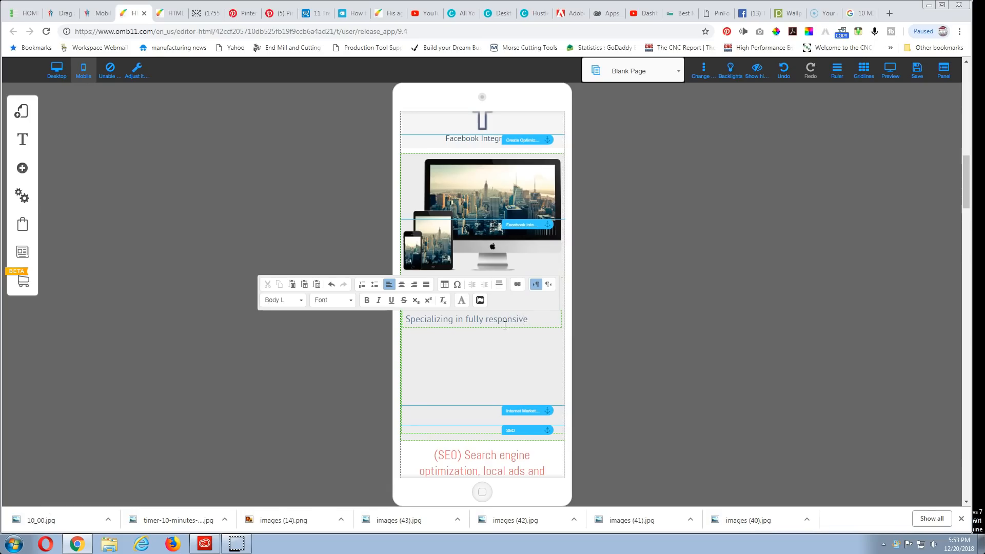
text(, mobi)
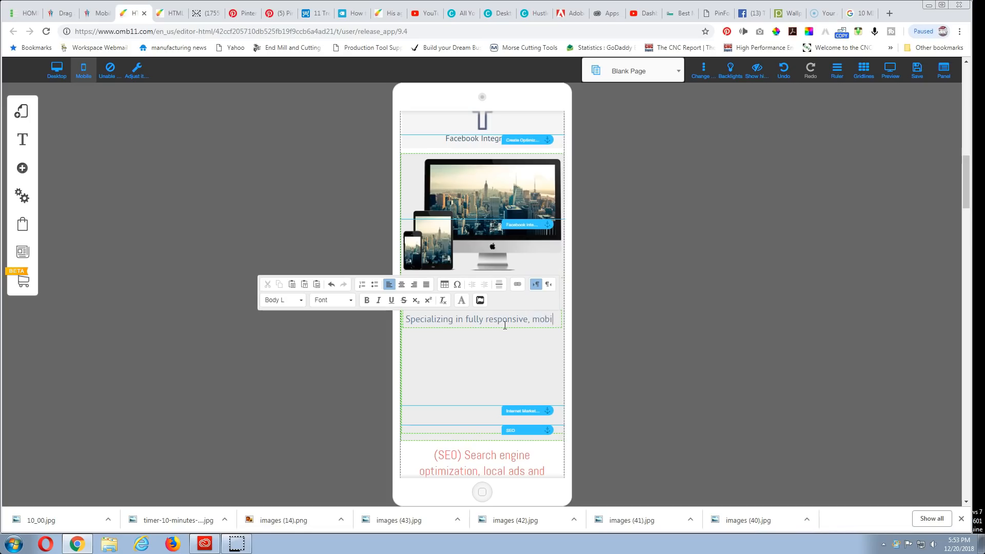
text(le ready)
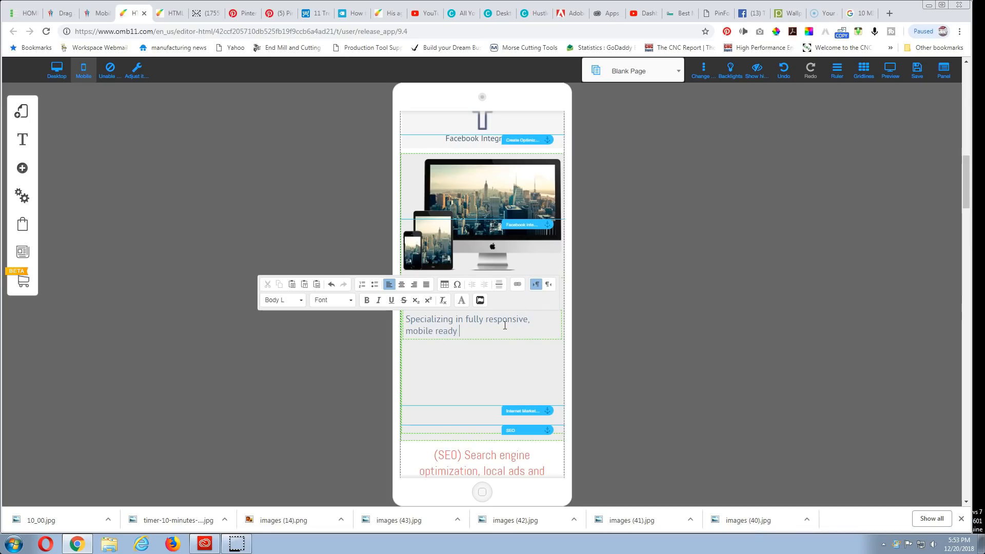
Step: Finish the sentence with 'websites for new small business all accross the country'
text(websi)
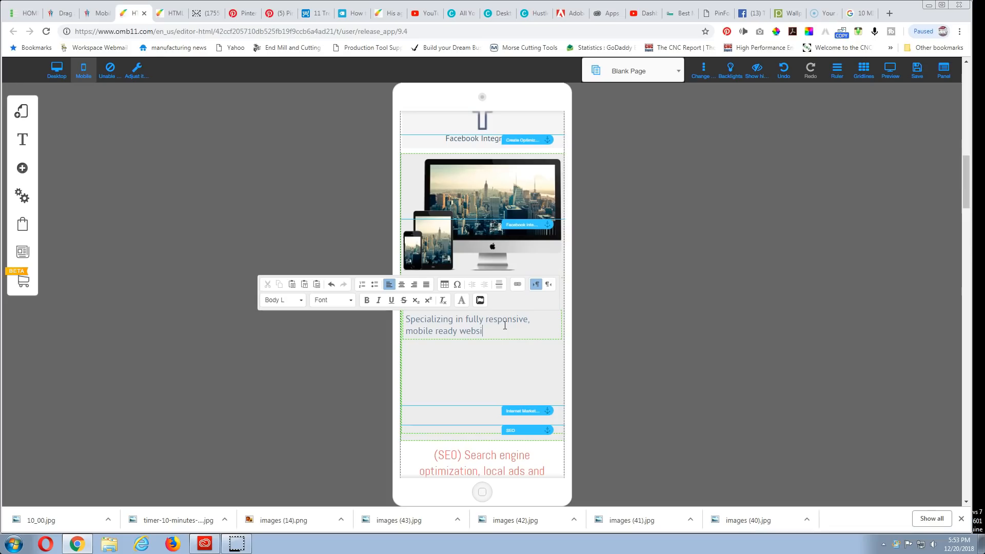
text(tes)
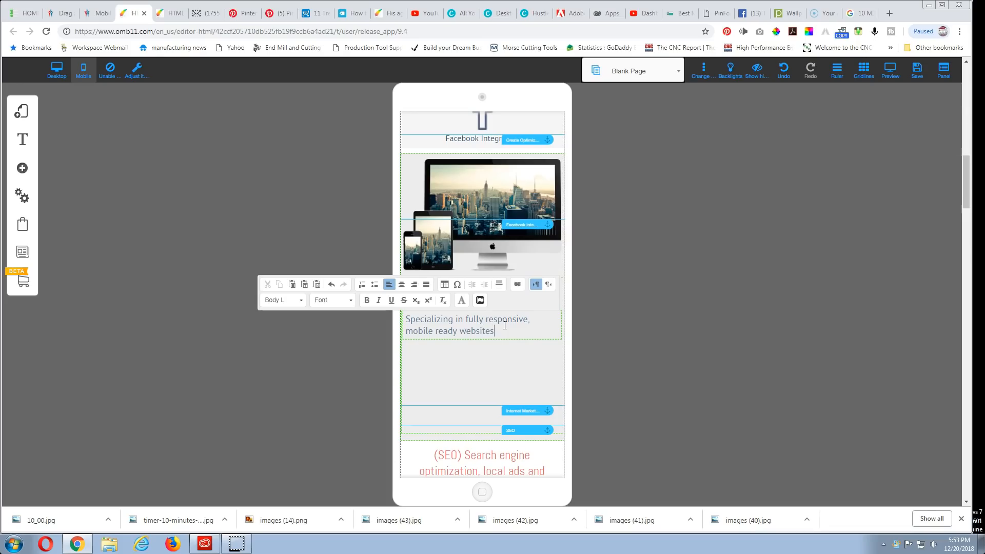
text(for new small business)
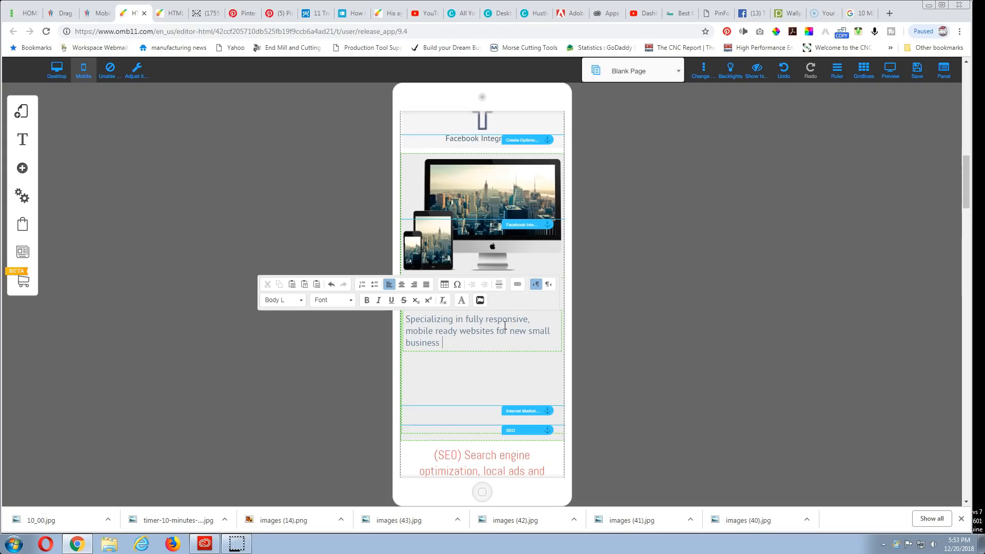
text(al)
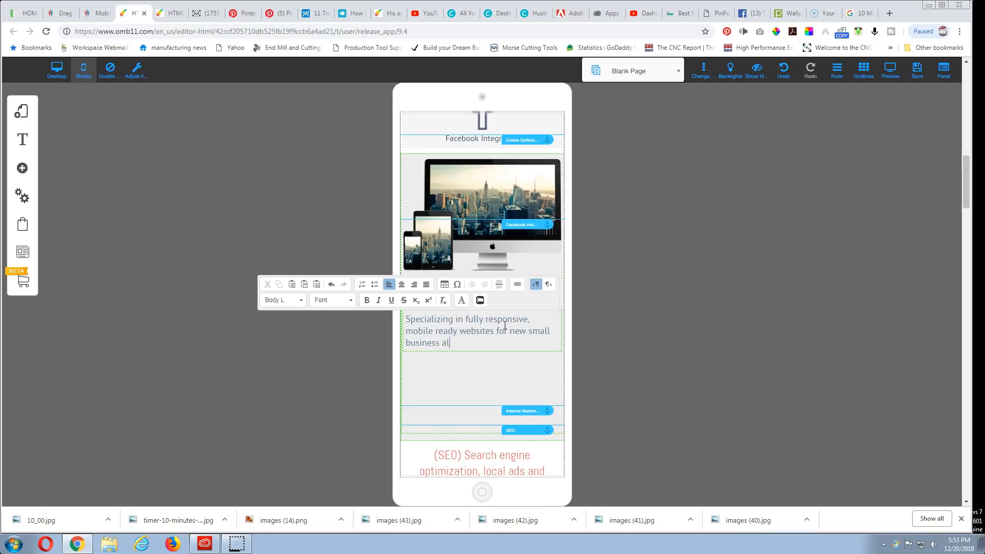
text(acc)
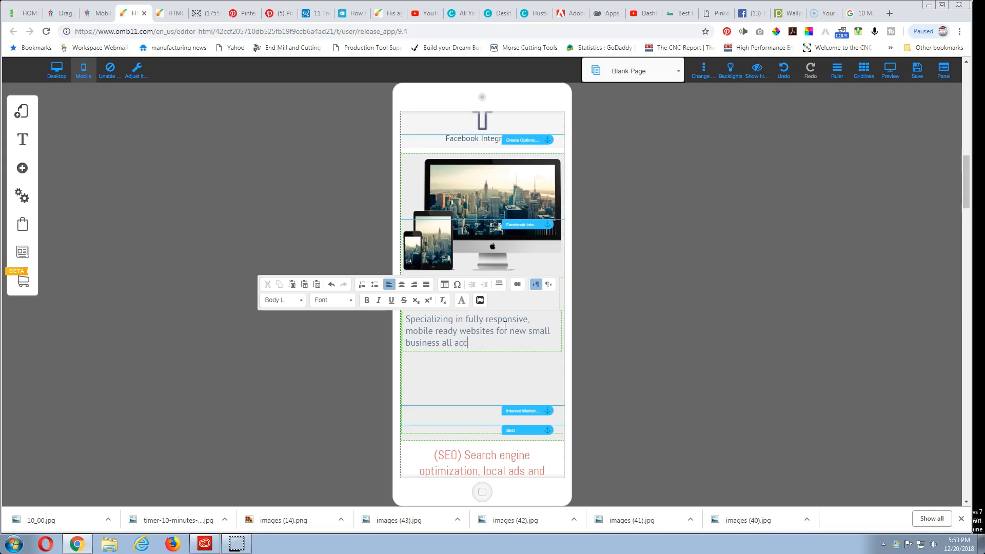
text(ross)
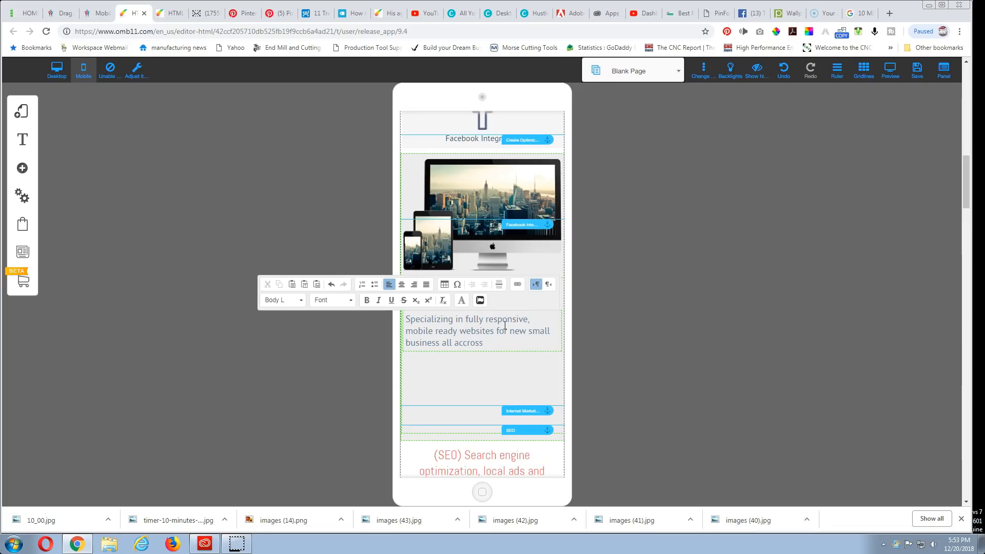
text(the country)
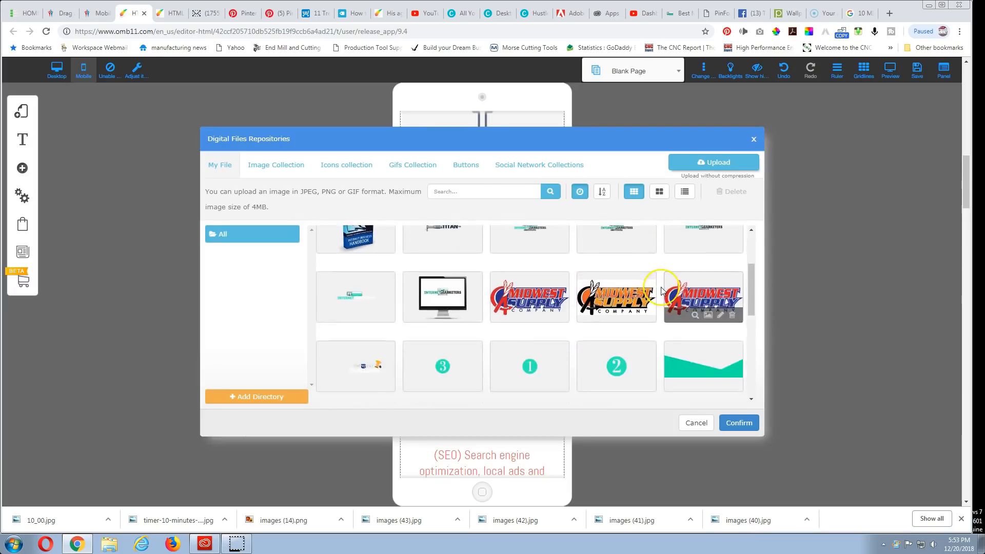
Step: Scroll down past the new Web Design Services banner to the paragraph below
scroll(down, 3)
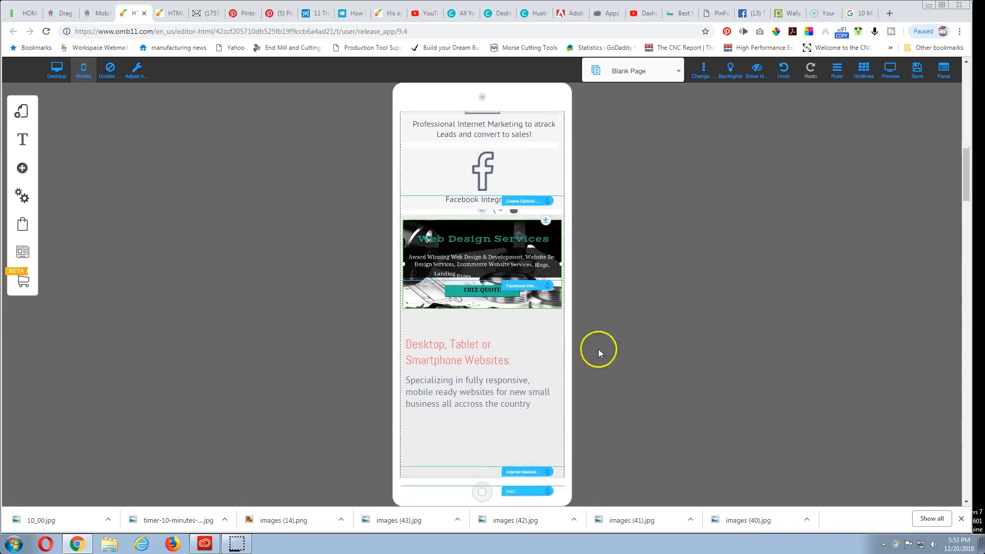
scroll(down, 3)
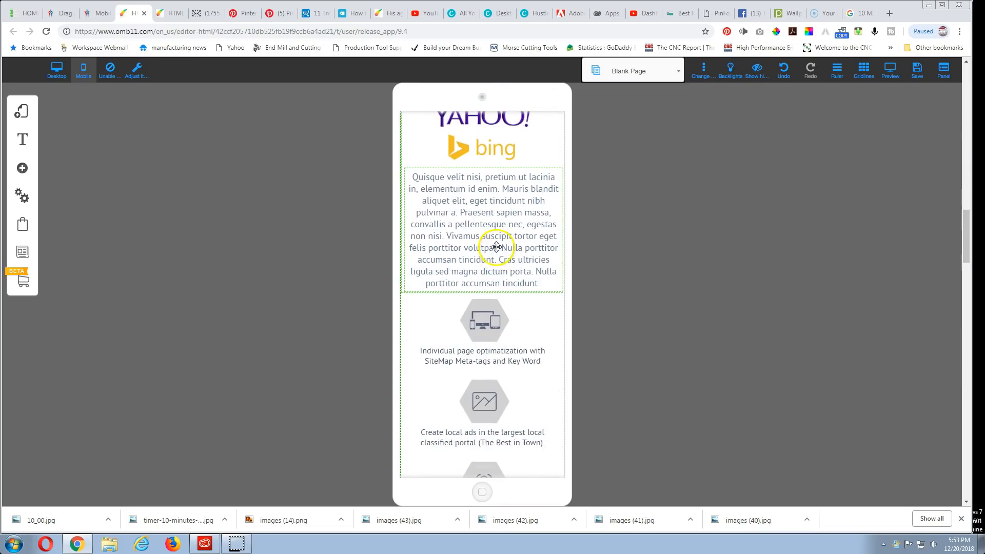
scroll(down, 3)
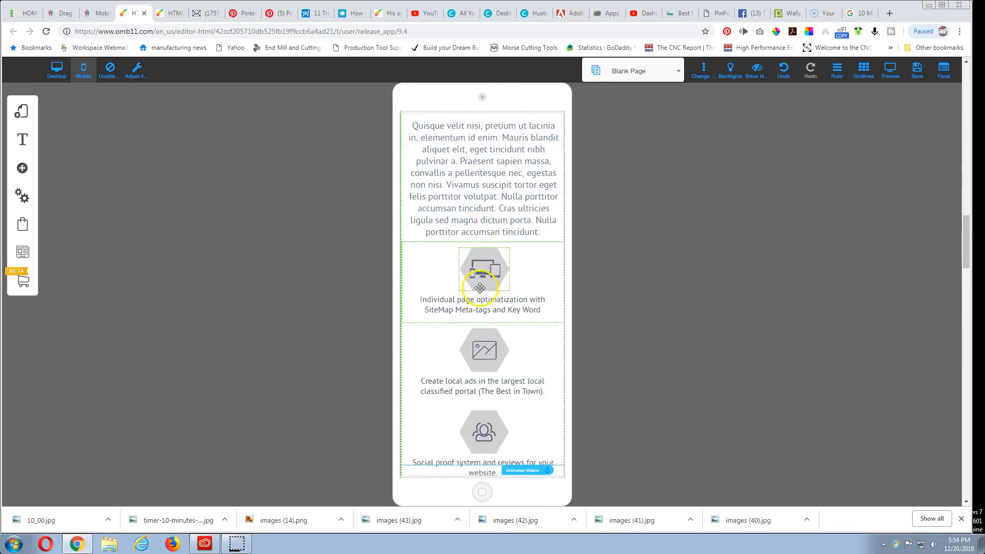
scroll(down, 3)
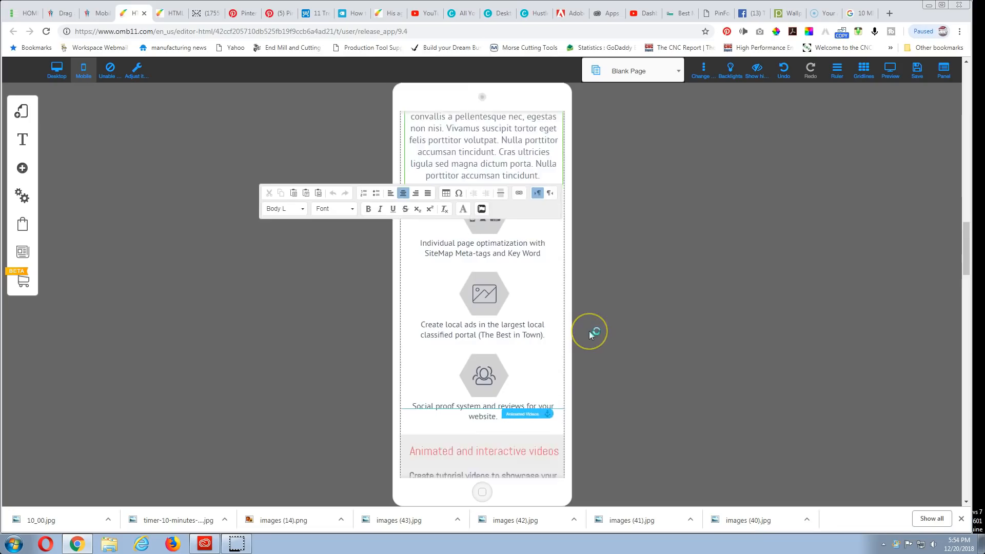
scroll(down, 3)
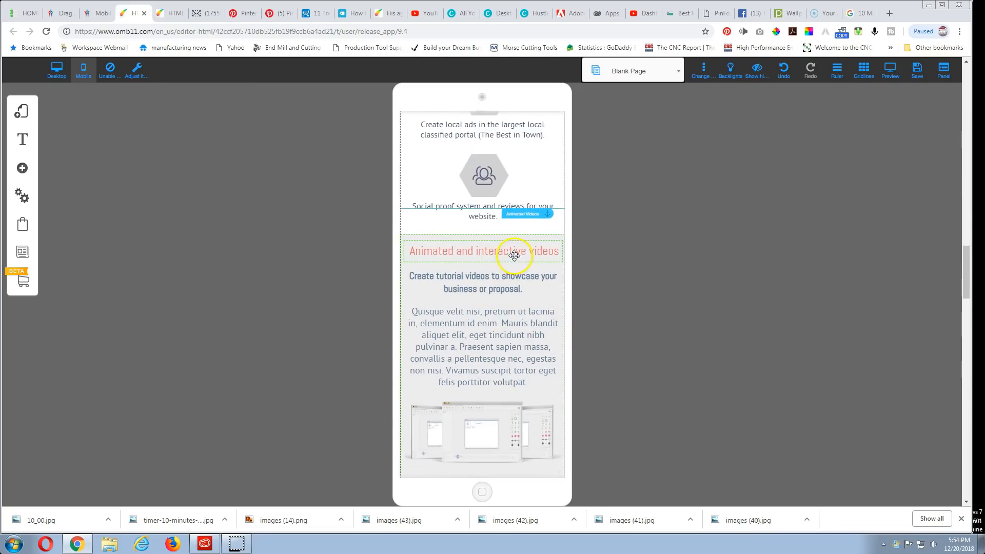
scroll(down, 3)
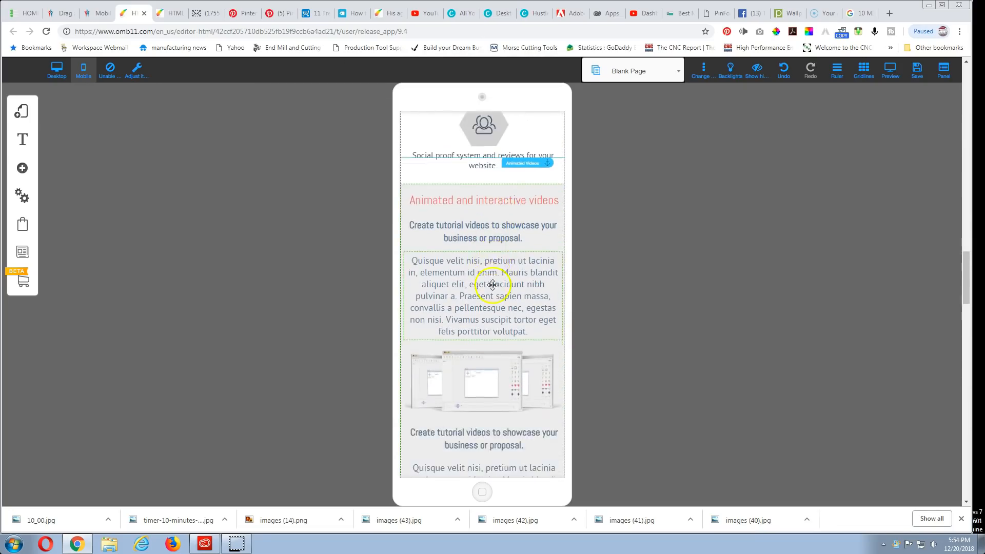
scroll(down, 3)
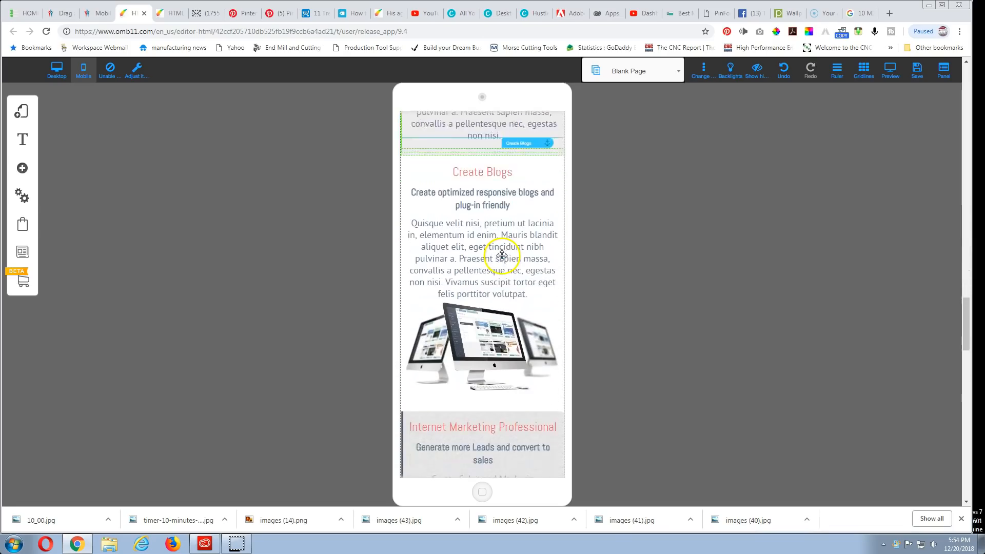
scroll(down, 3)
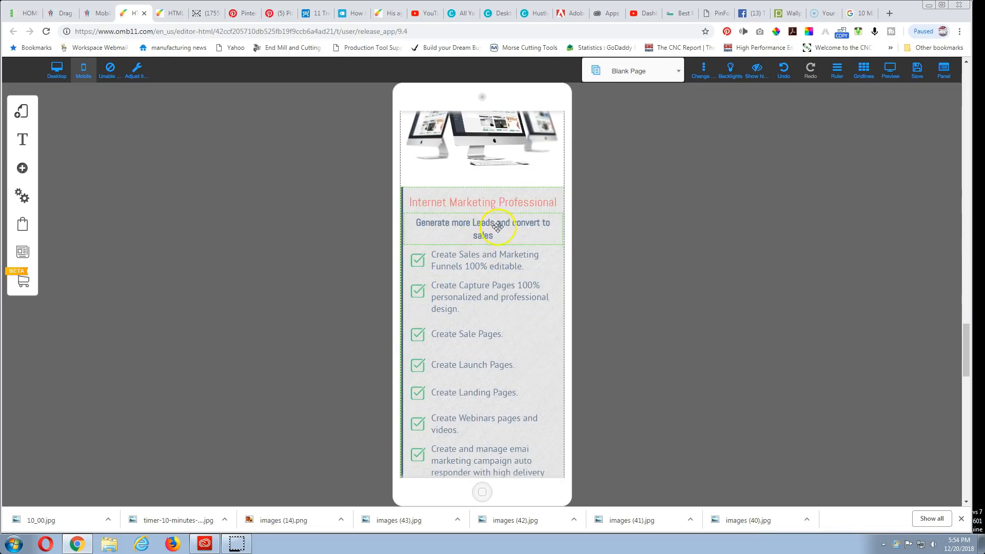
scroll(down, 3)
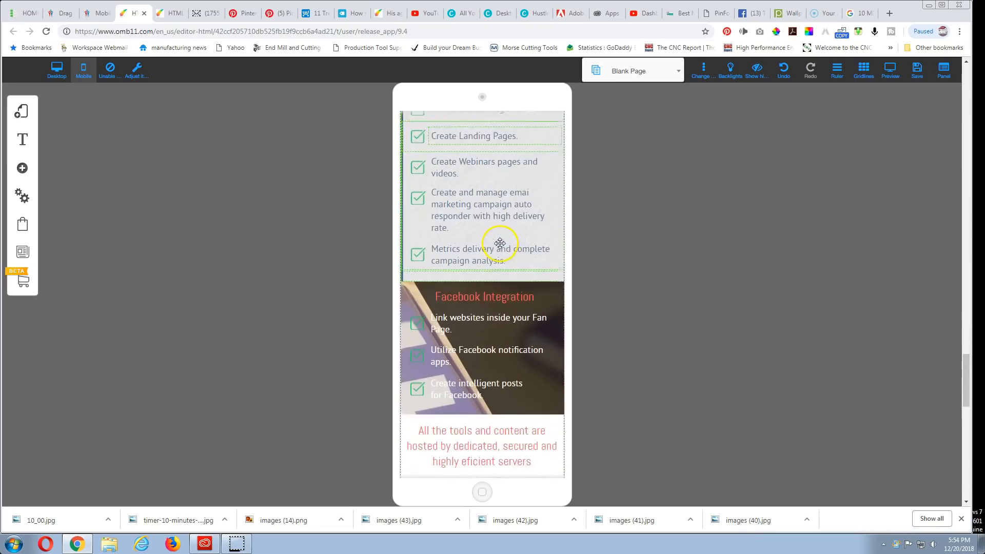
scroll(down, 3)
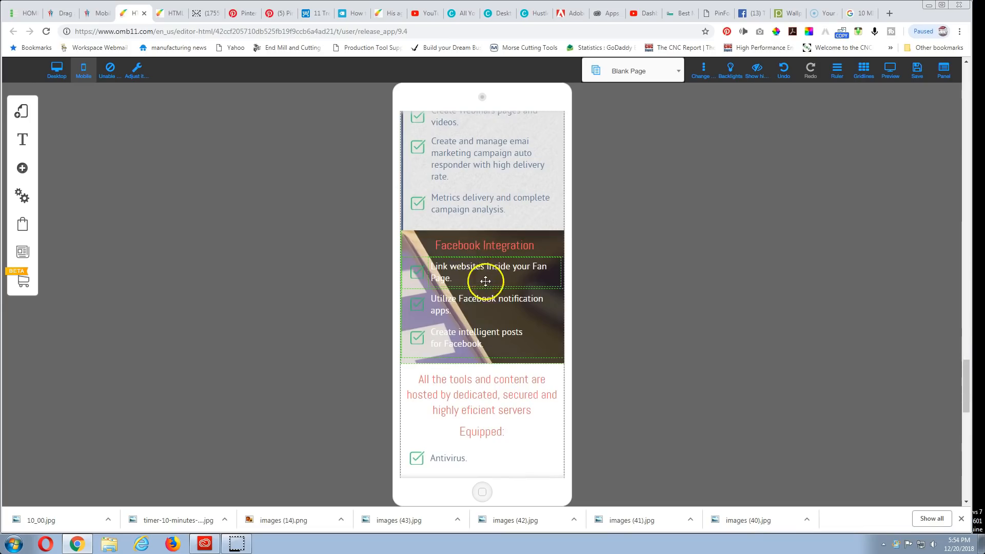
scroll(down, 3)
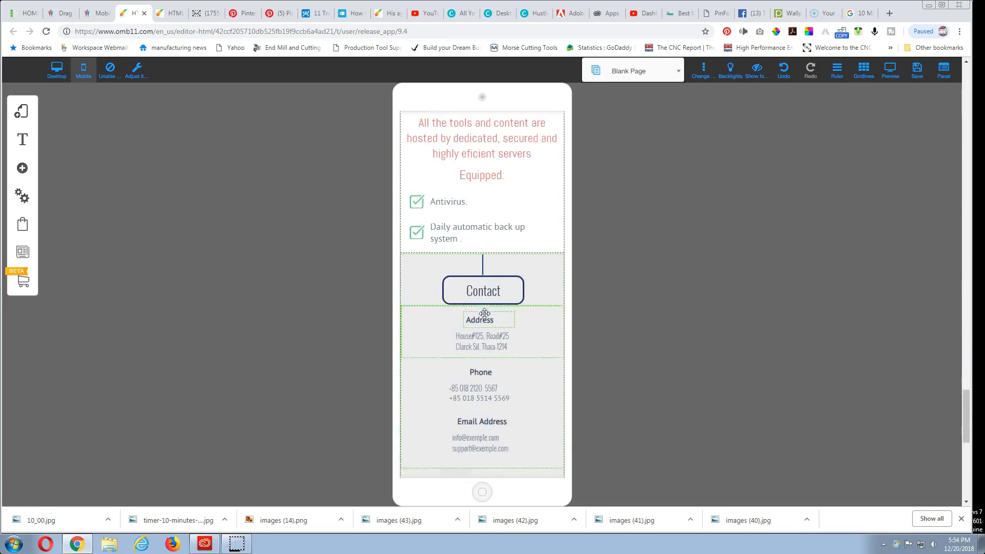
scroll(down, 3)
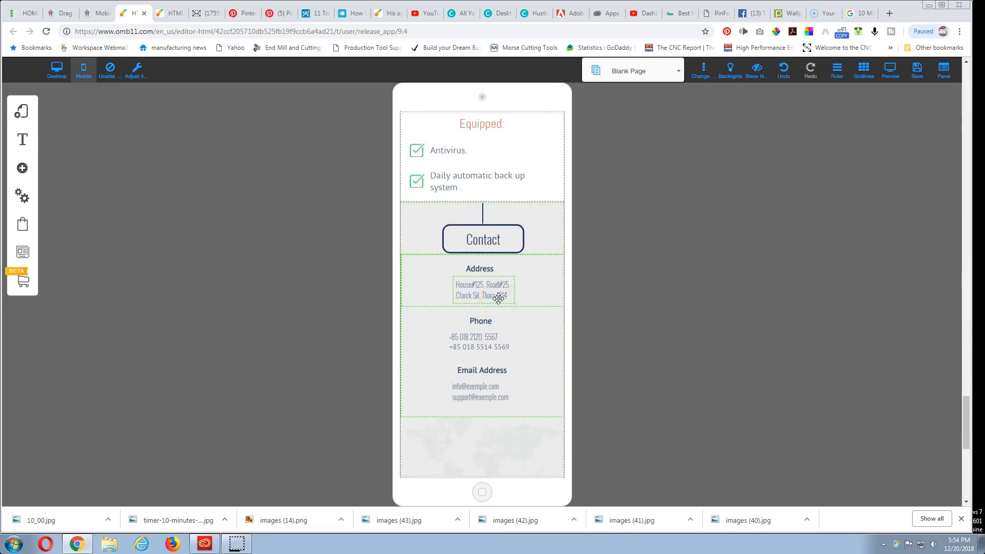
double_click(482, 292)
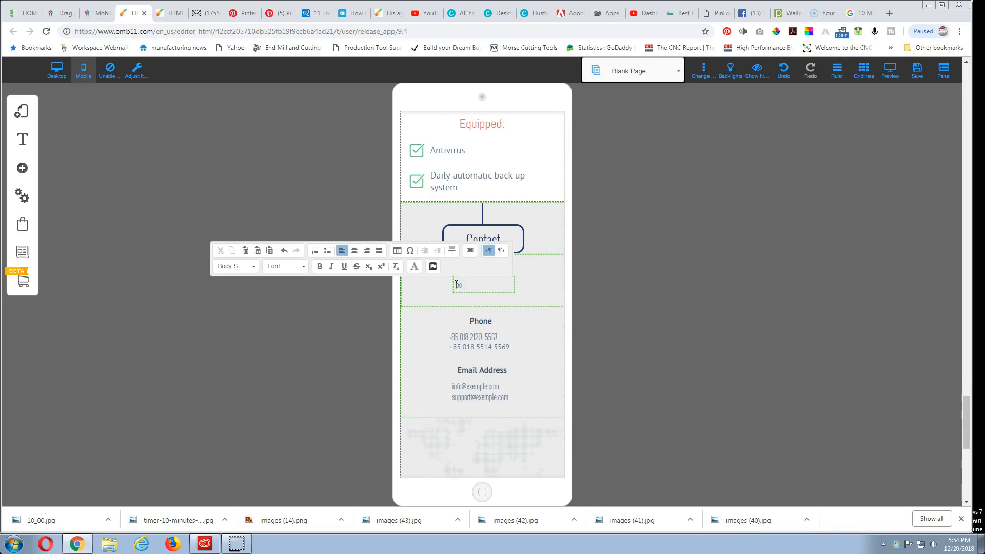
text(box 455)
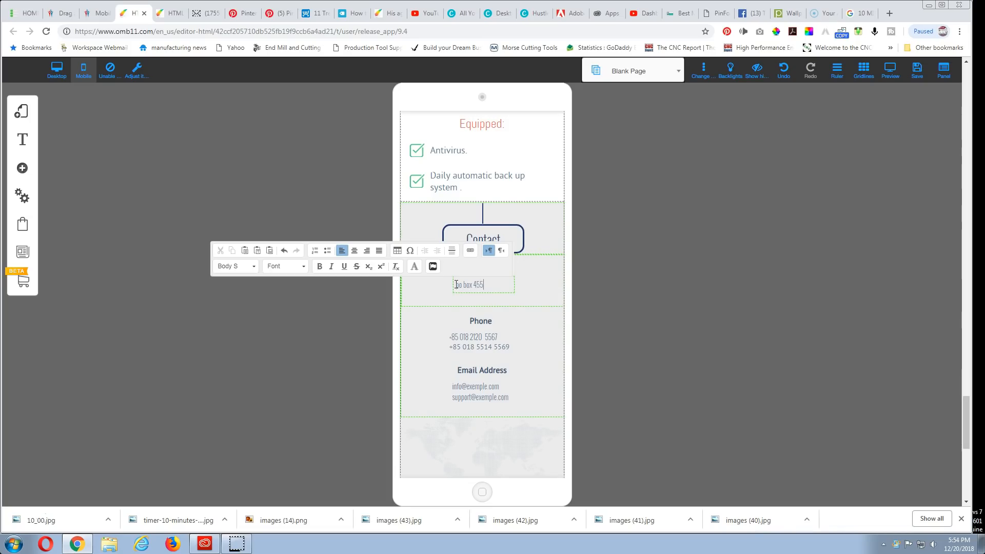
text(germantown,)
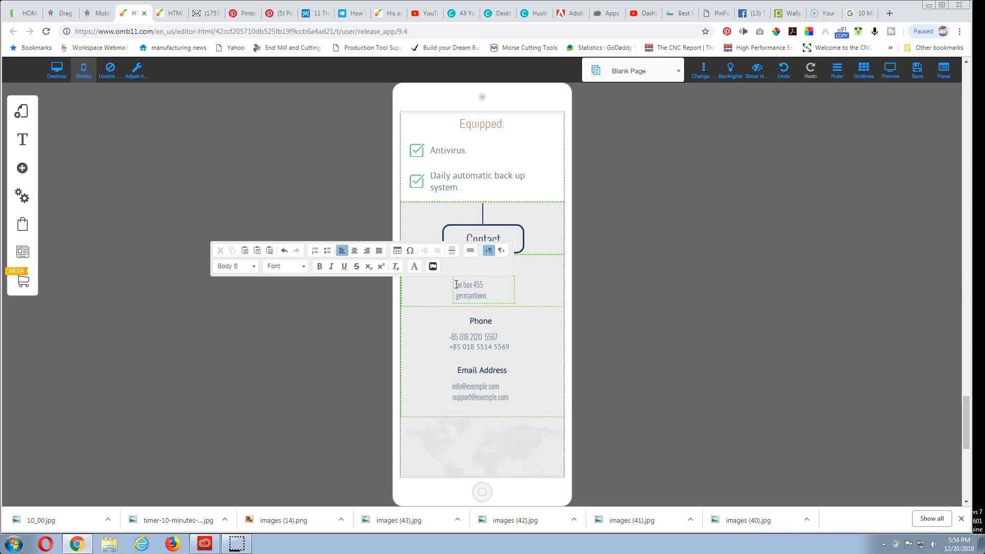
text(mo.)
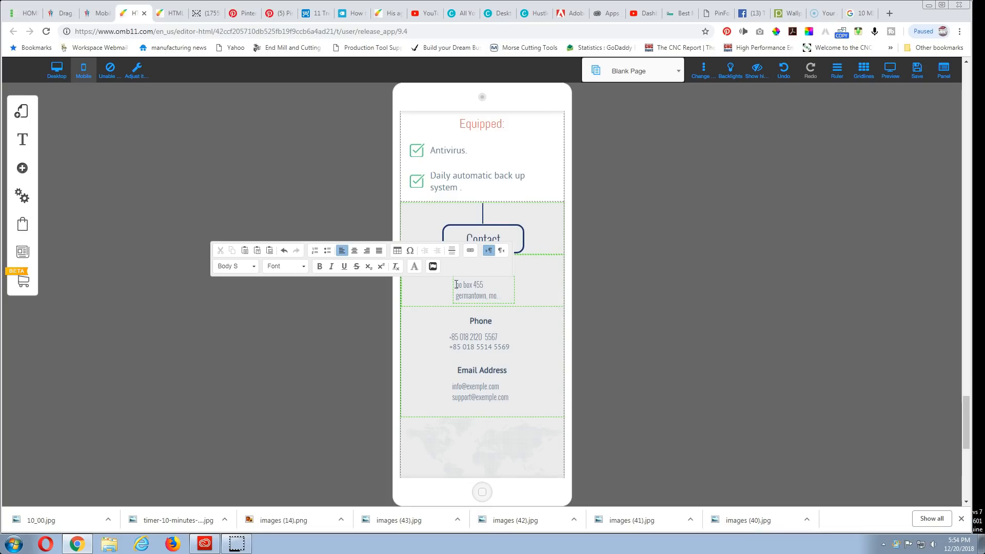
text(53088)
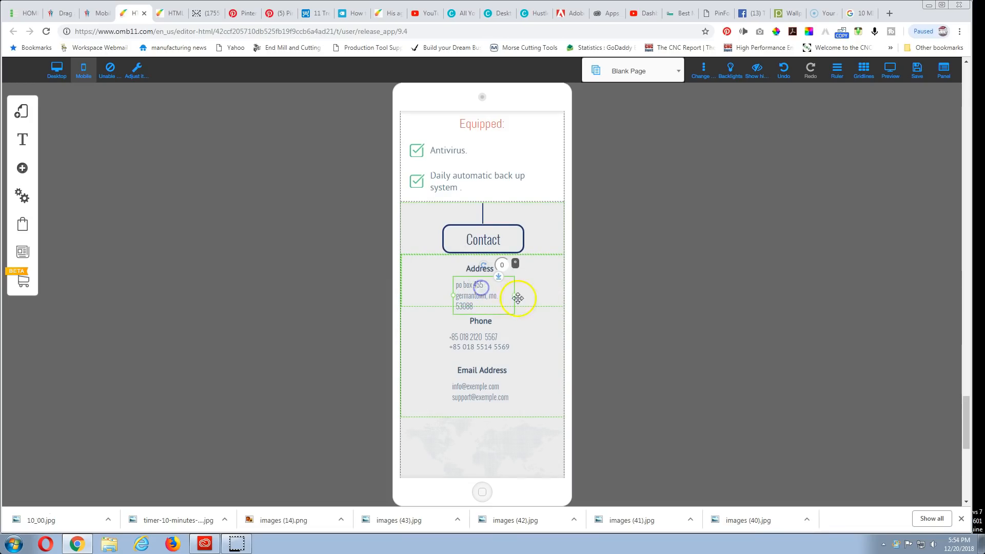
Step: Replace both placeholder phone numbers with 877-661-898
click(591, 301)
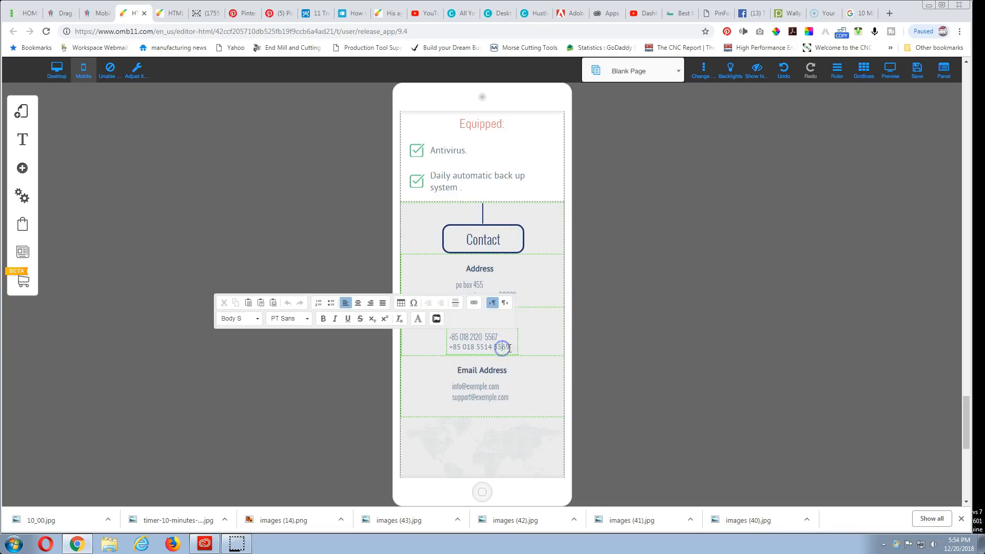
drag(509, 348, 446, 336)
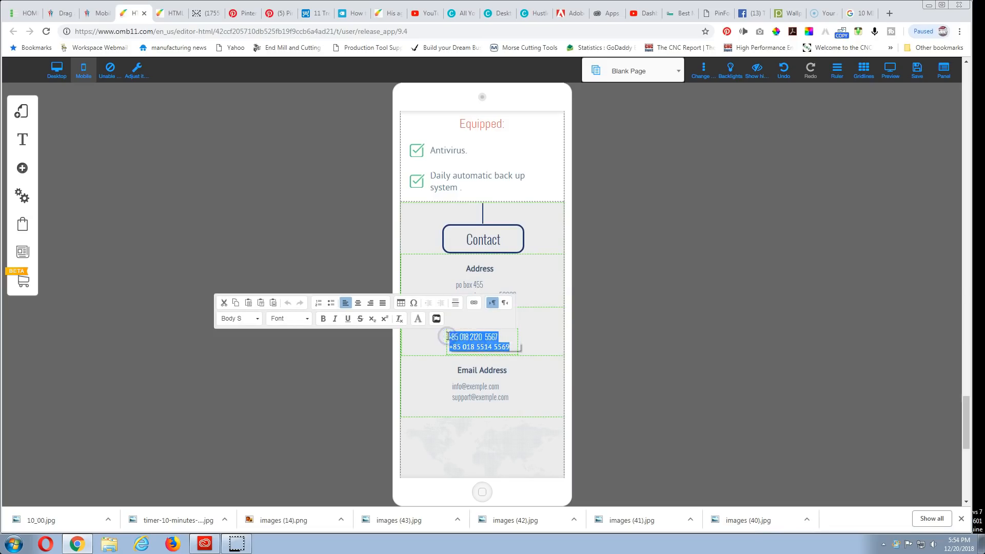
text(877-661)
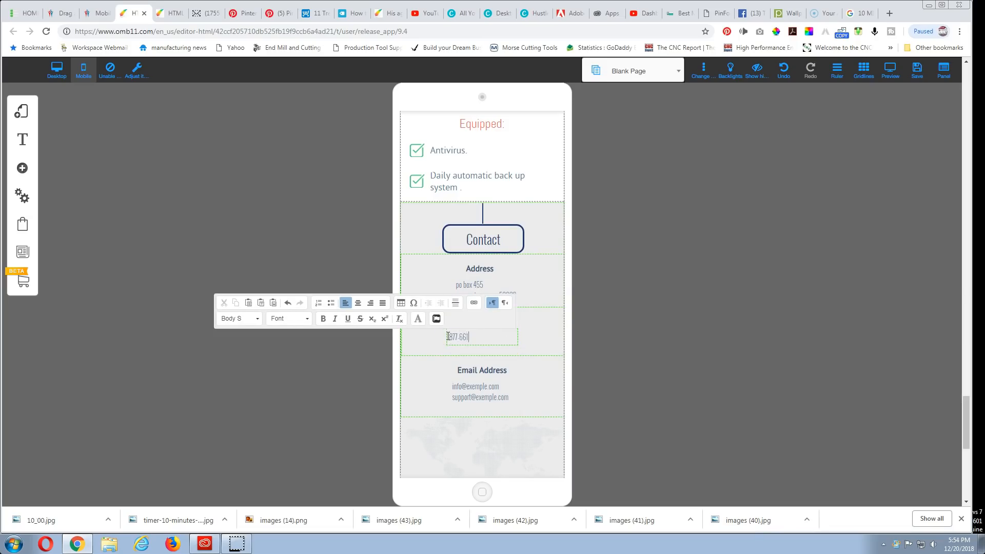
text(-898)
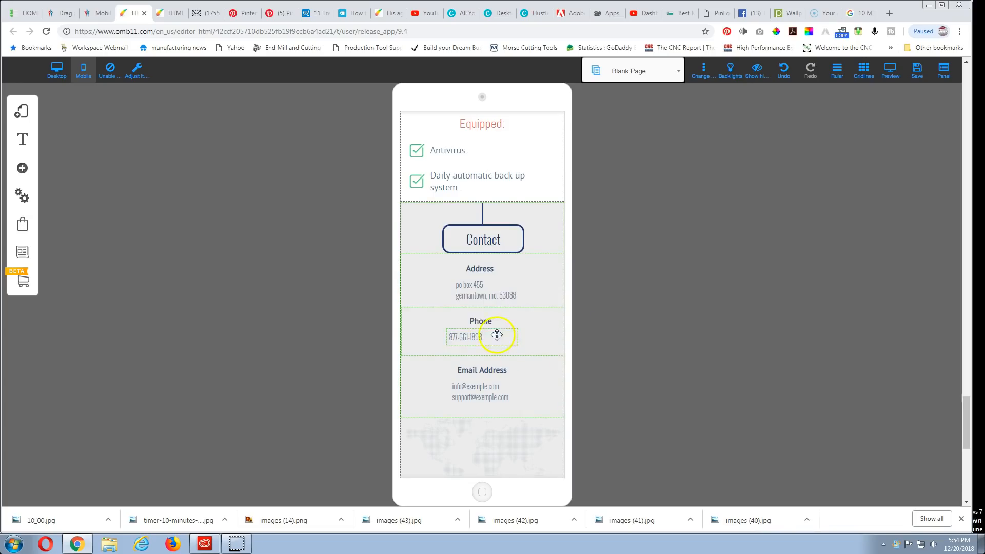
click(482, 336)
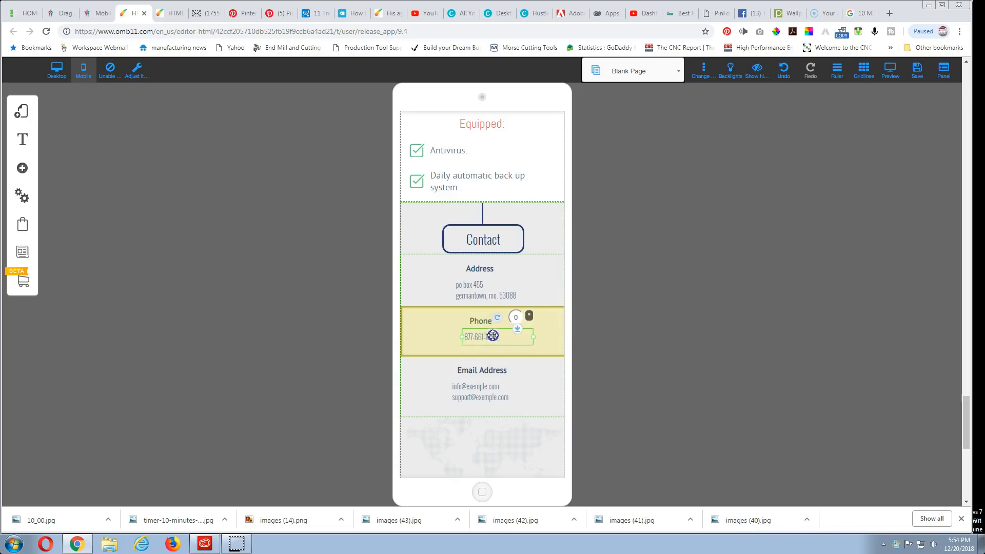
Step: Replace the two example email addresses with a single sales@ address
click(481, 397)
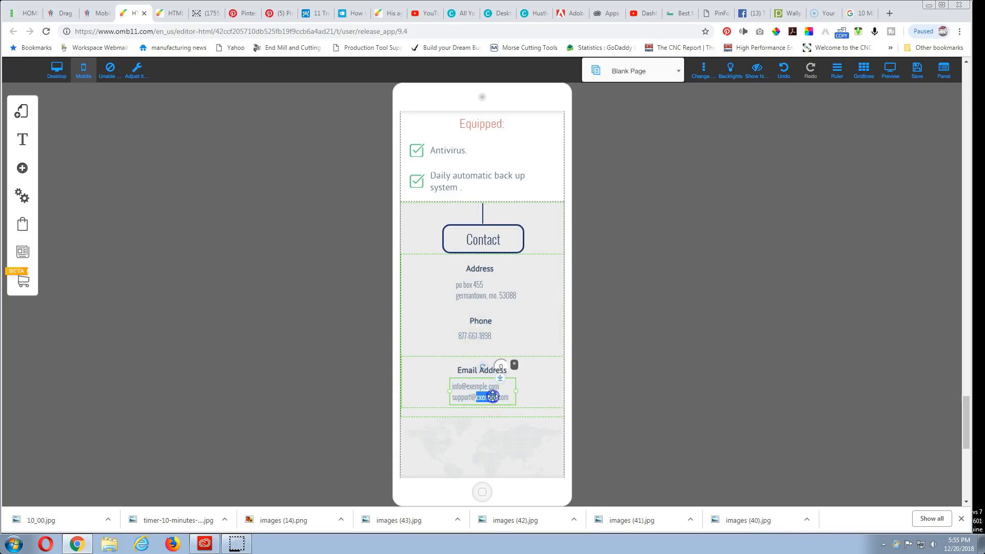
click(492, 396)
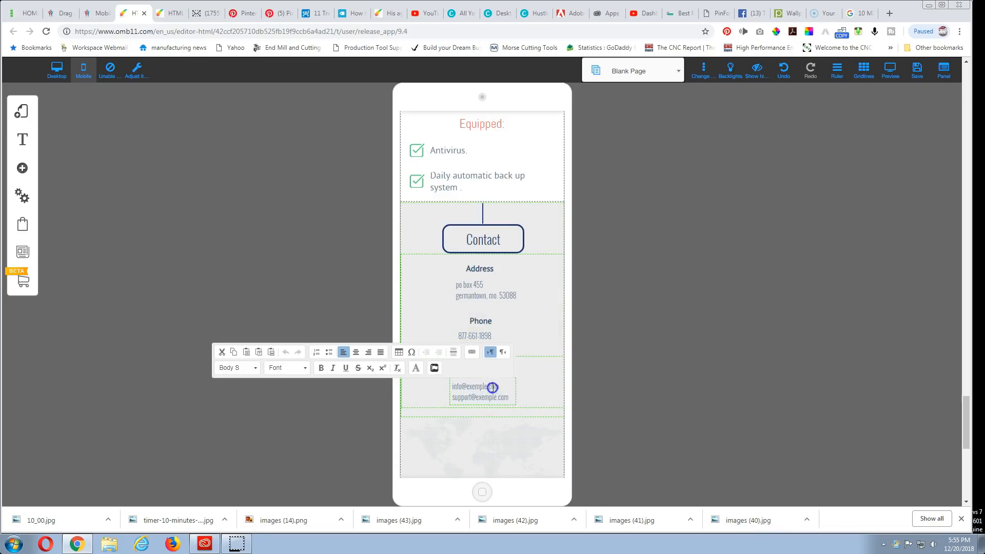
triple_click(474, 387)
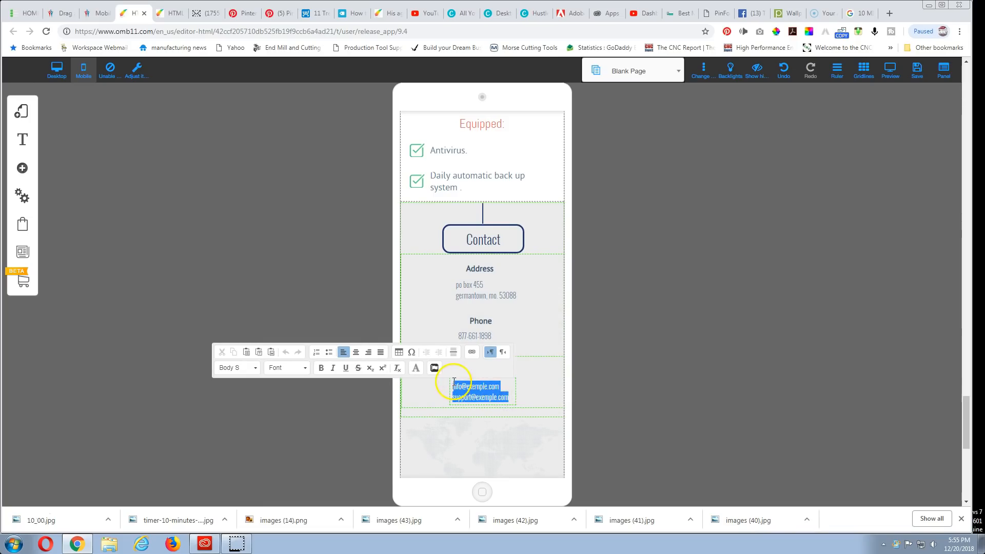
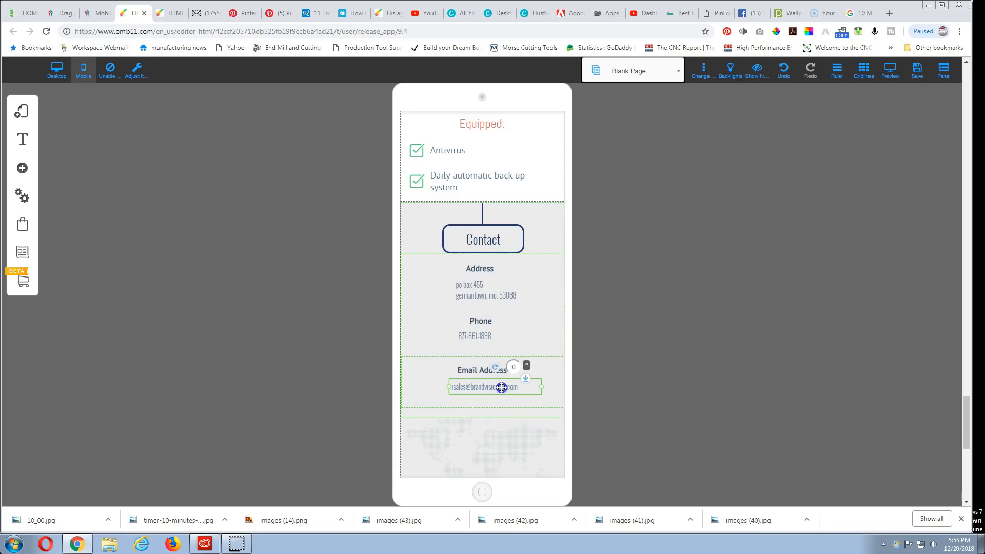
scroll(down, 3)
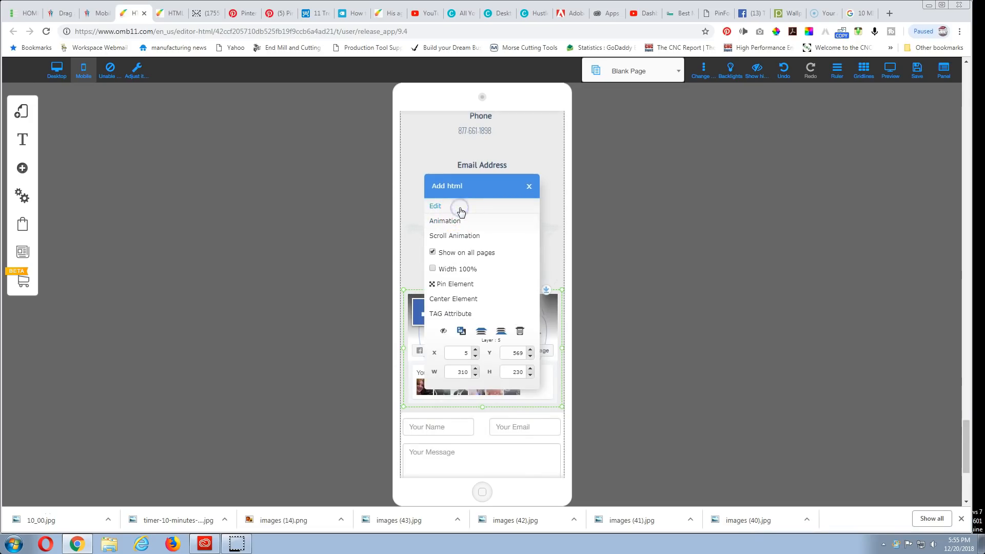
Step: View the Facebook like box's embed code before removing the element
click(435, 205)
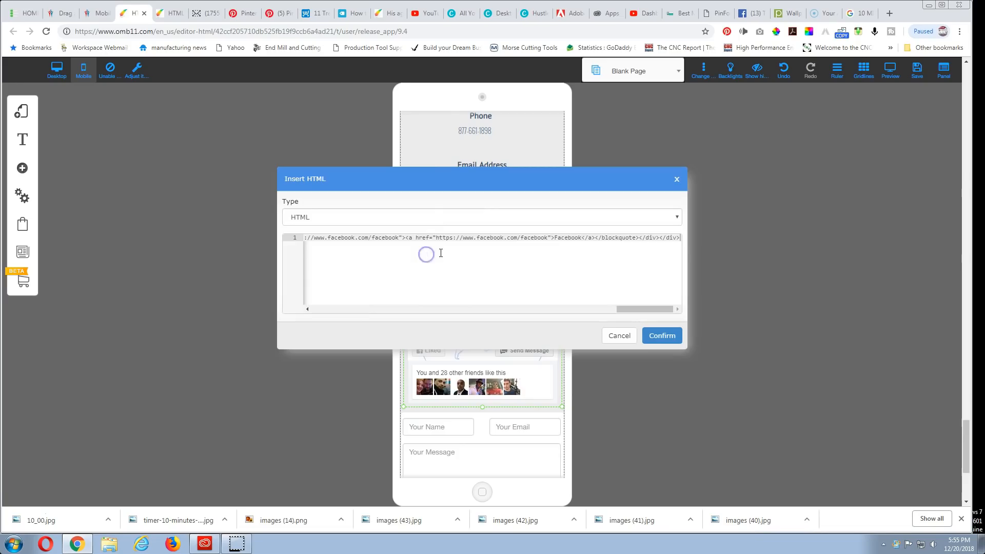
mouse_move(474, 245)
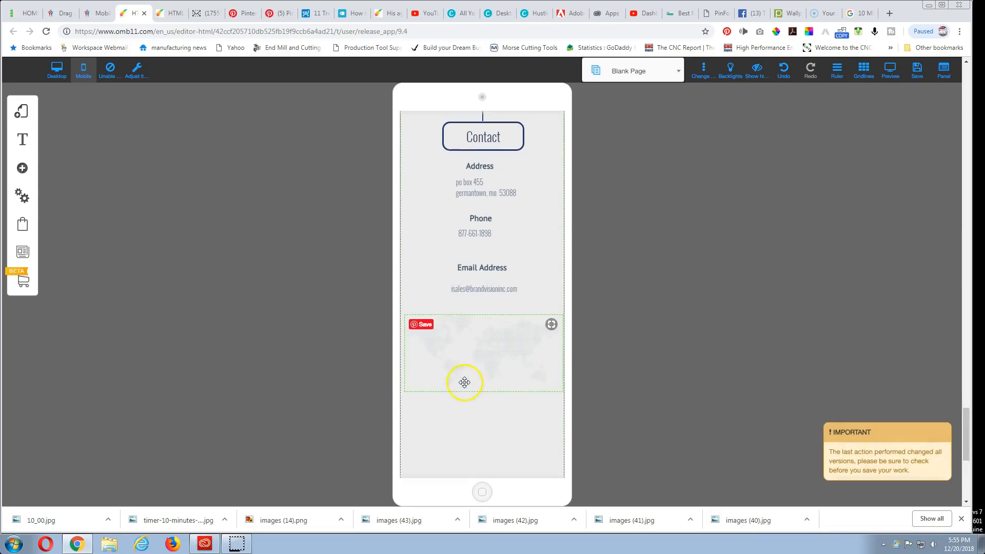
scroll(down, 3)
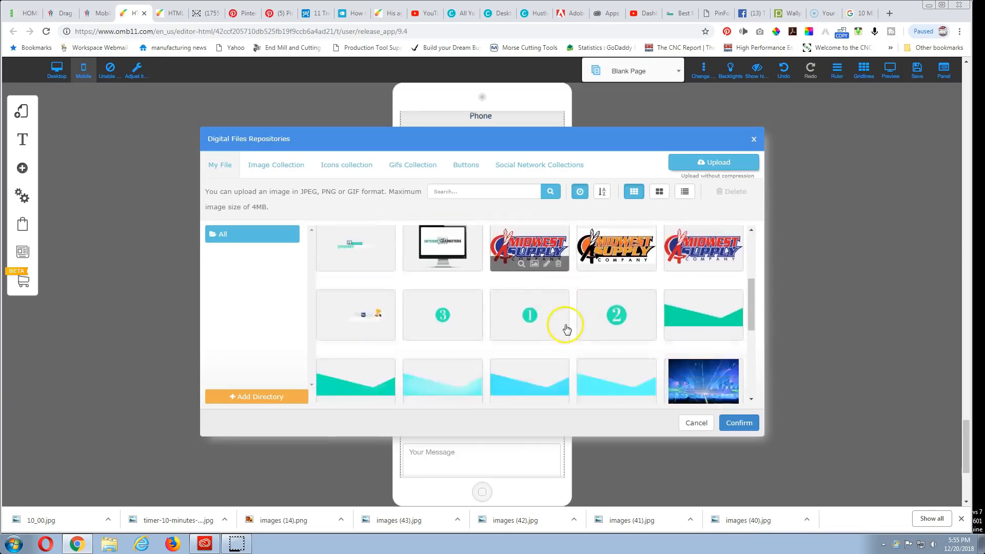
Step: Pick the Manufacturer's Guide to Website Design cover image from My File
scroll(down, 3)
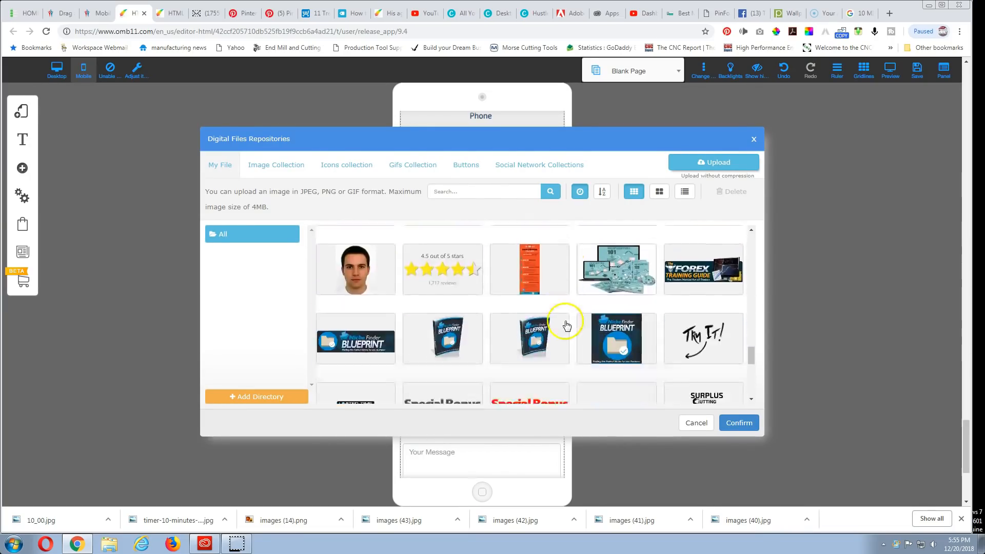
scroll(down, 3)
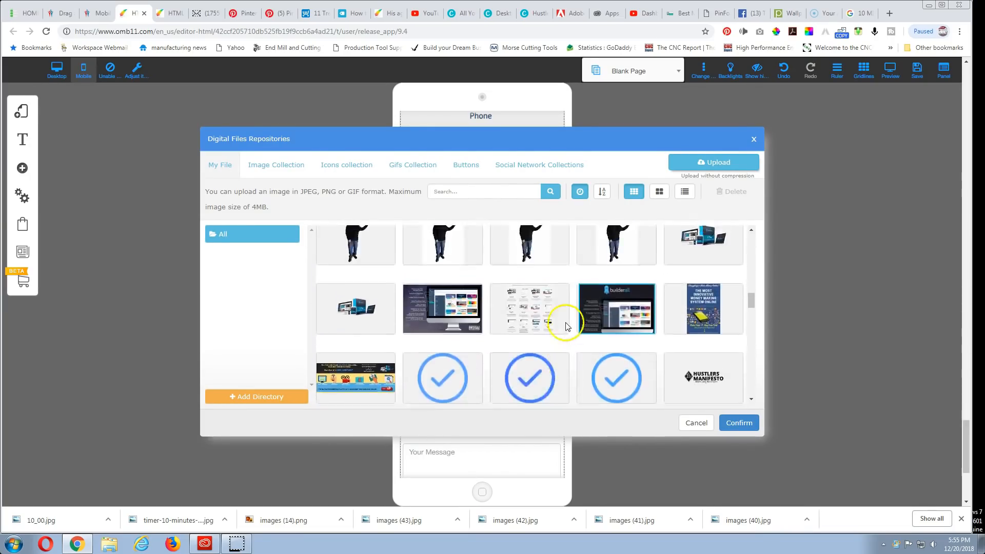
scroll(down, 3)
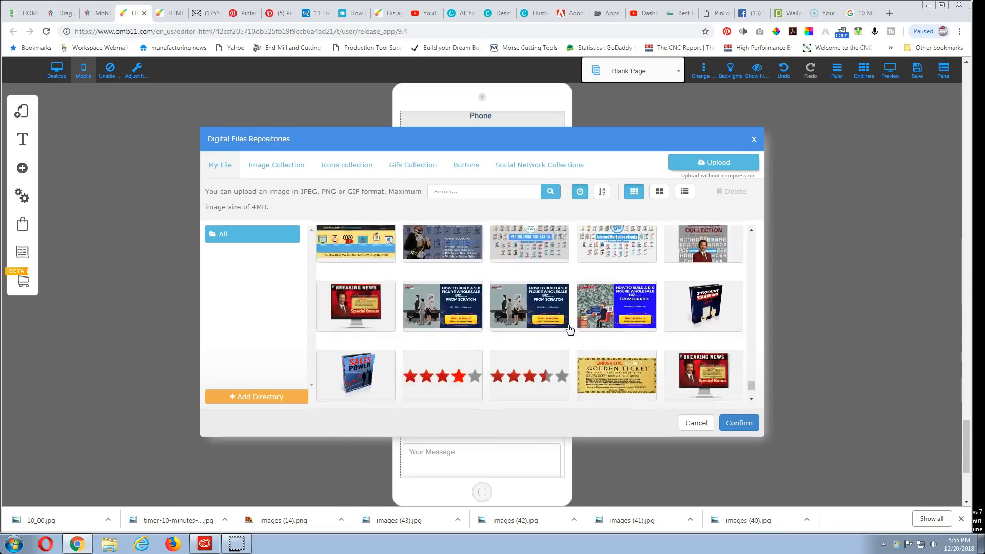
scroll(down, 3)
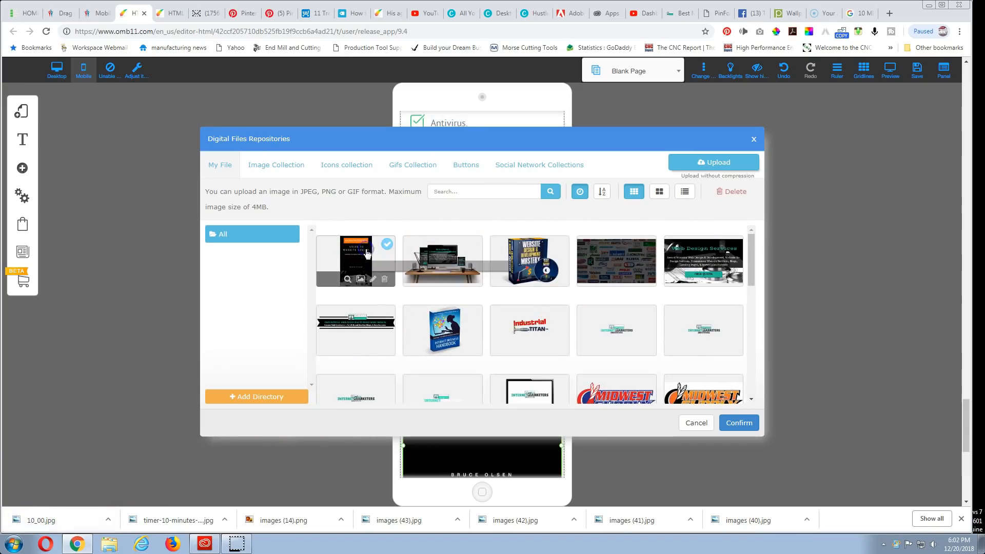
click(738, 422)
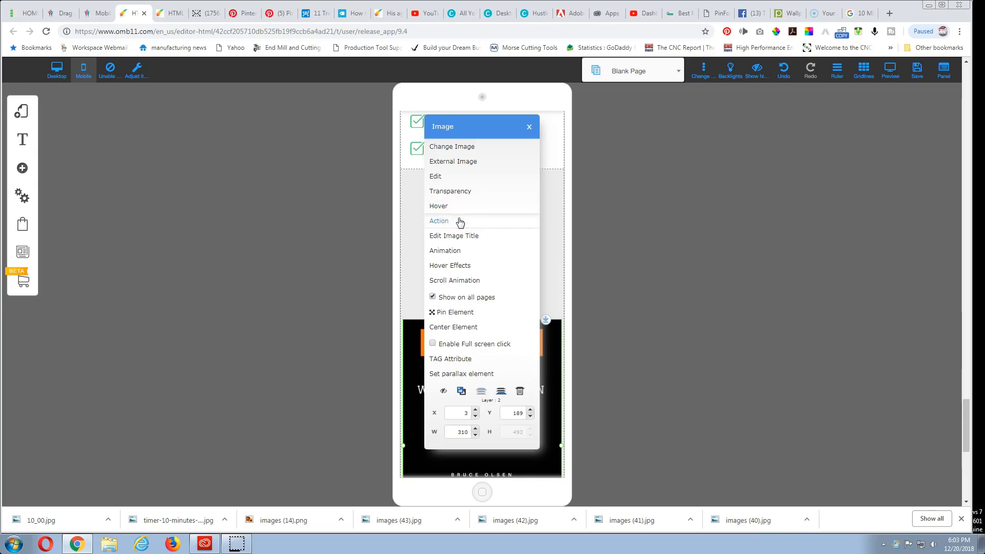
click(439, 221)
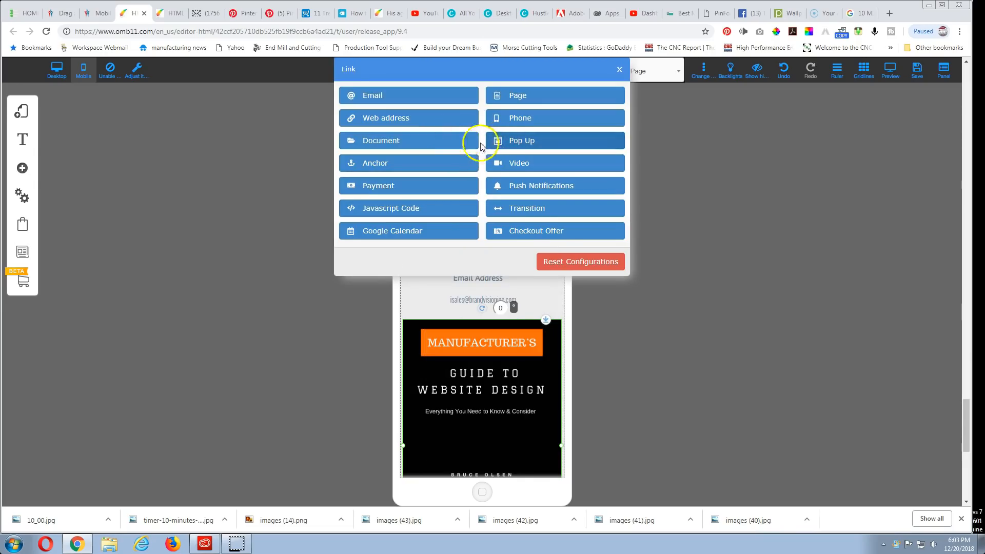
click(386, 117)
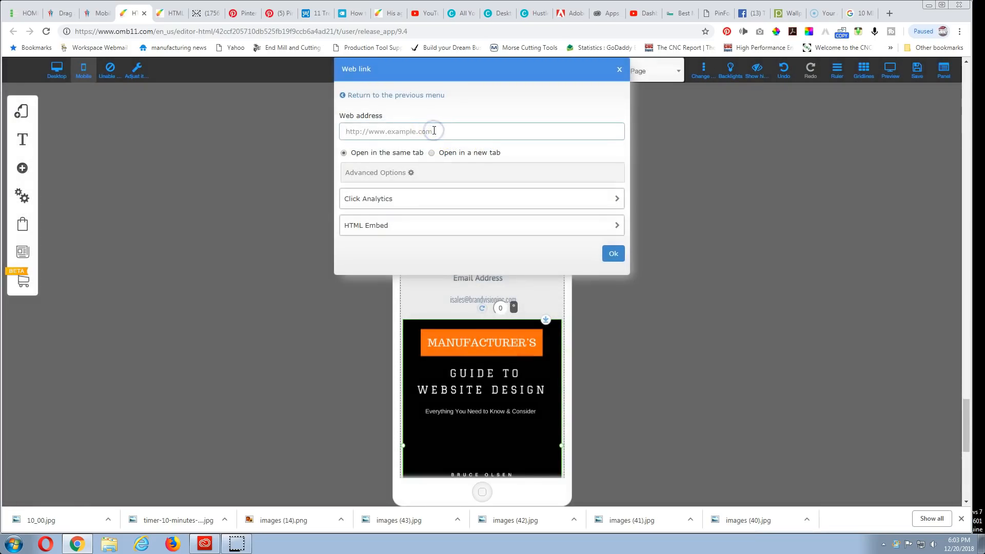
text(http:)
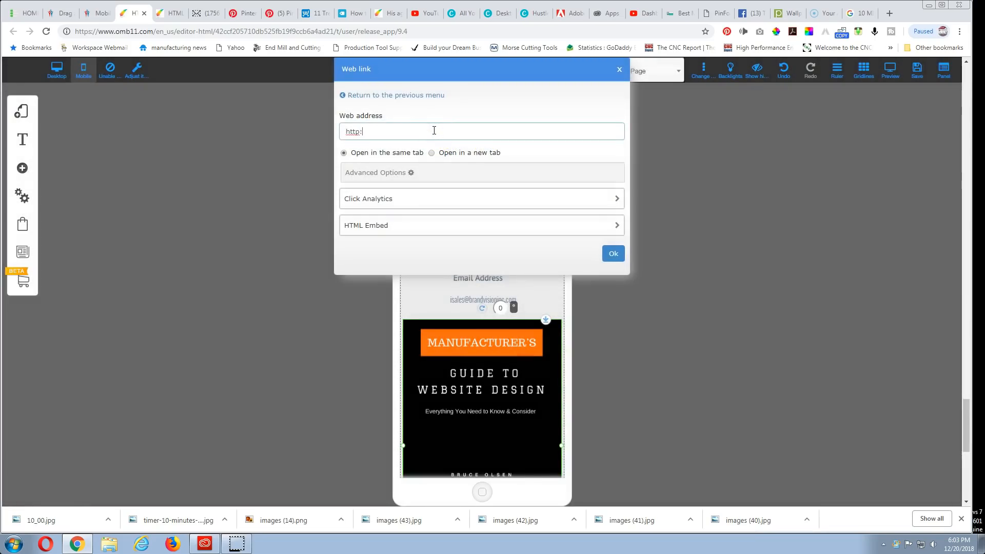
text(//)
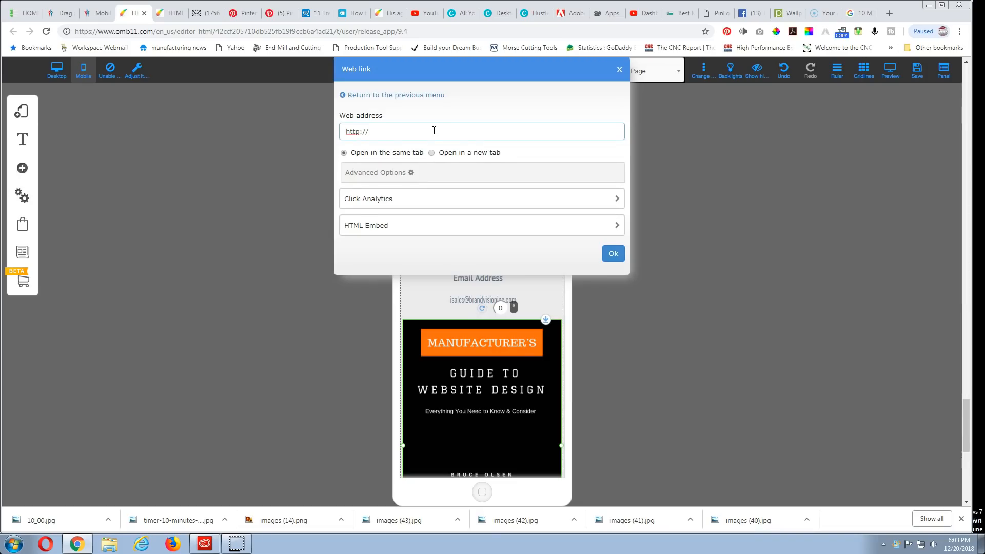
text(brand)
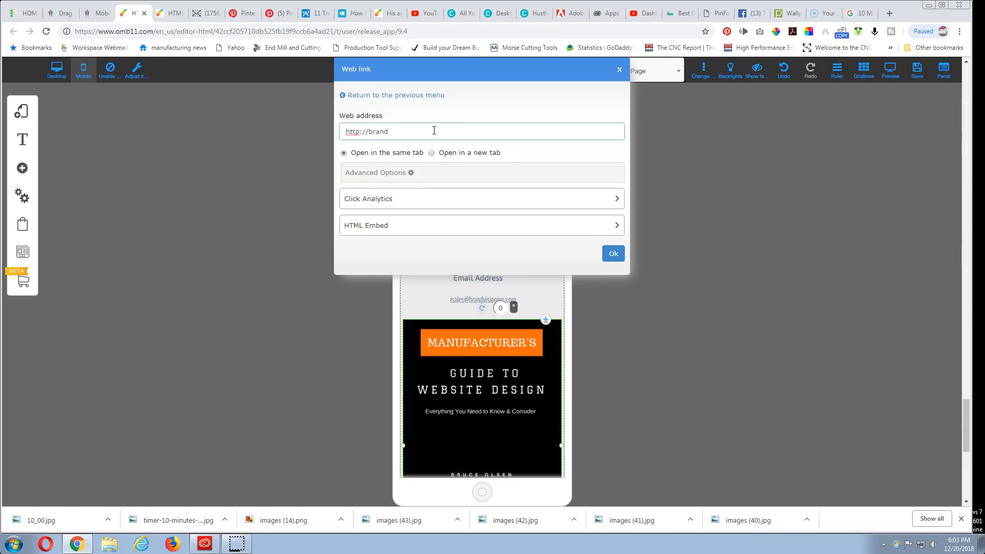
text(visi)
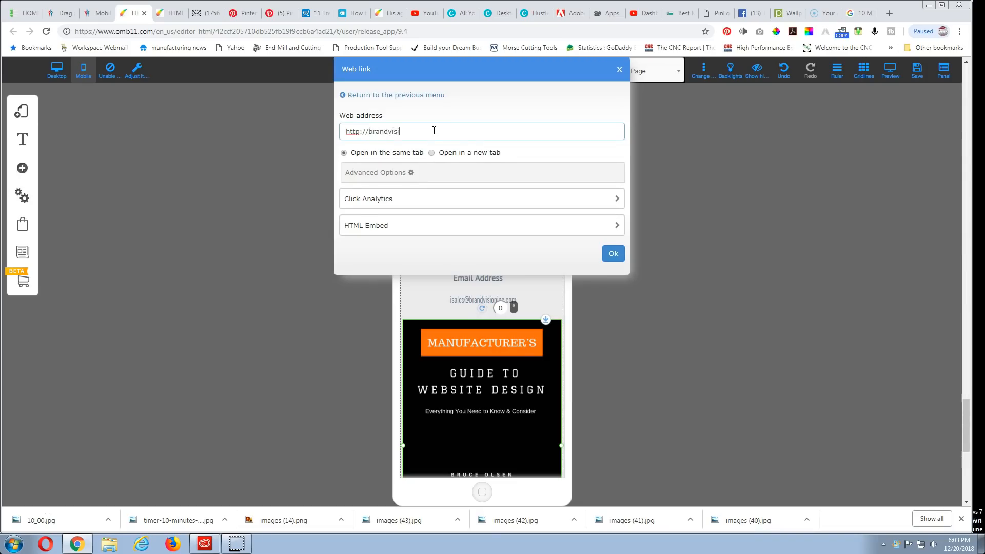
text(oninc.com)
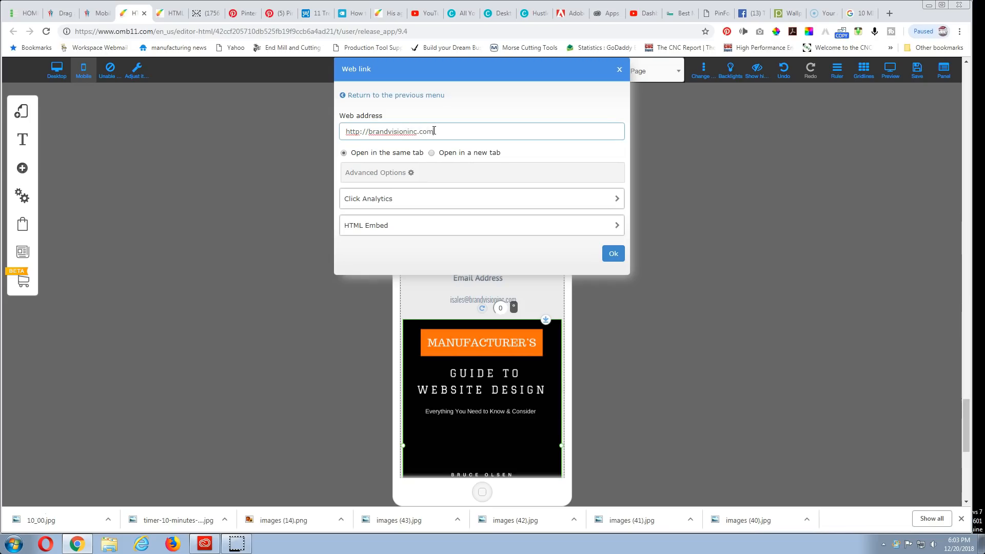
click(612, 253)
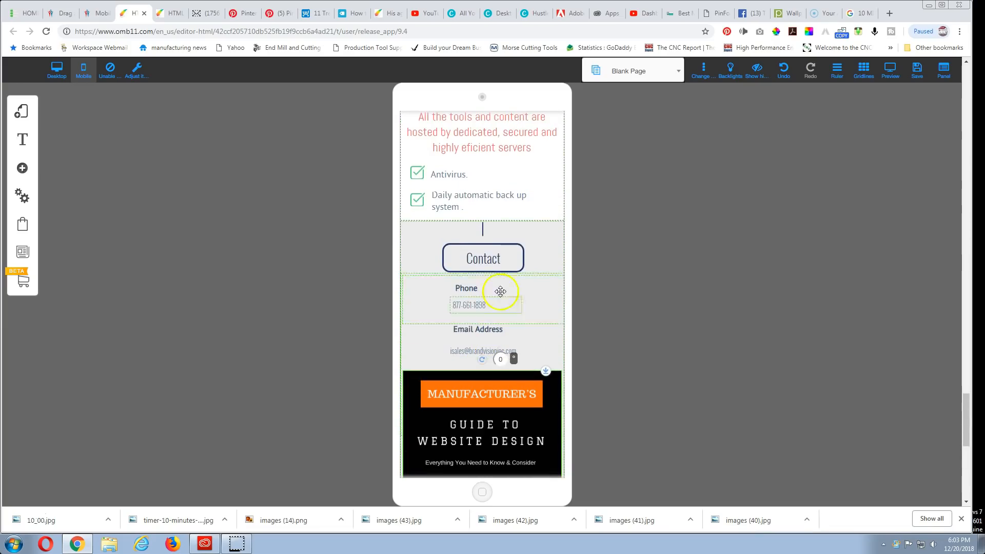
click(483, 258)
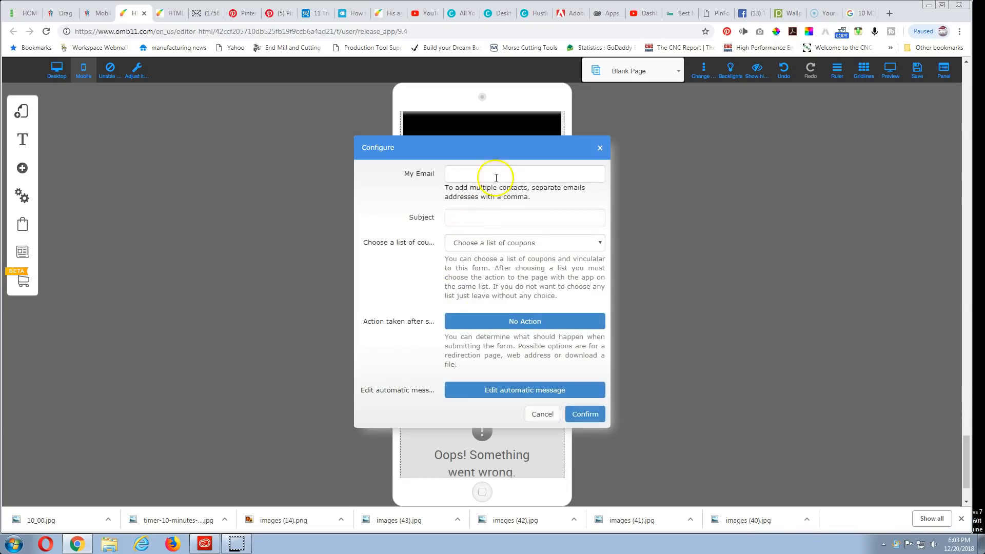
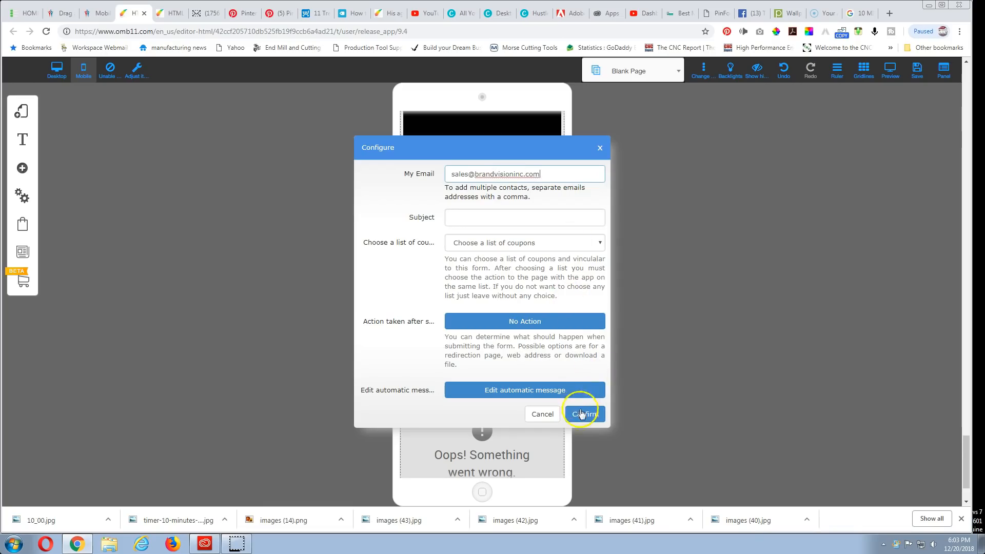
click(583, 414)
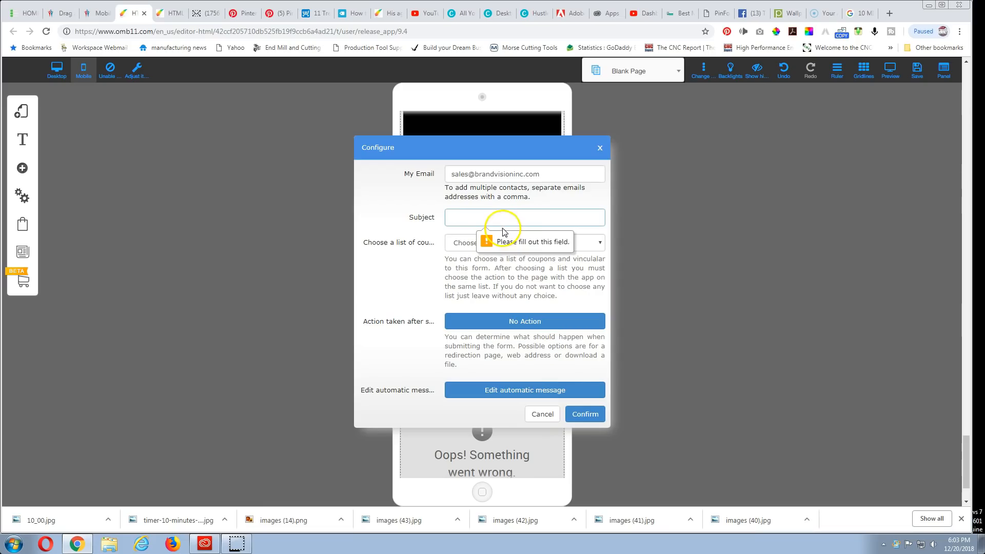
Step: Enter the email subject 'Question' and close the form configuration
click(524, 218)
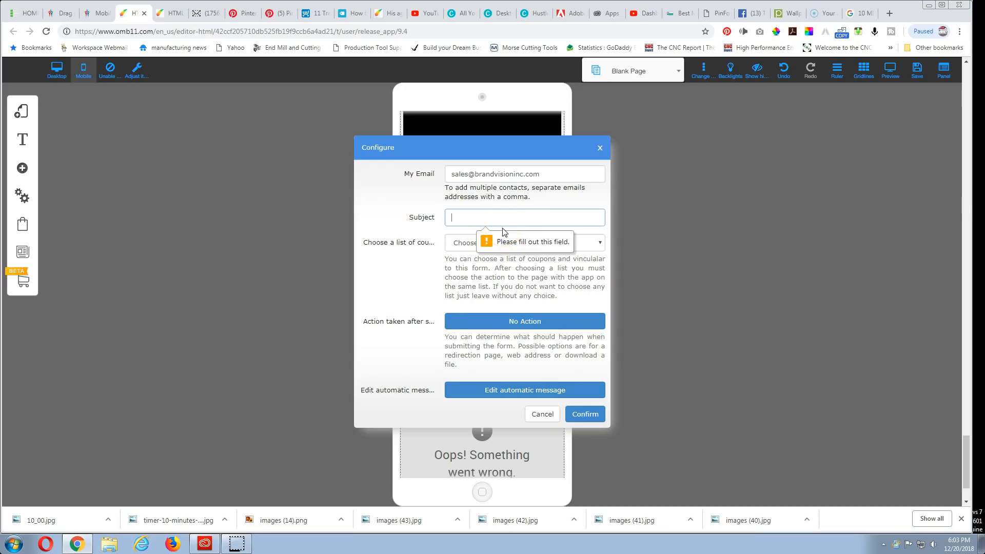
text(Question)
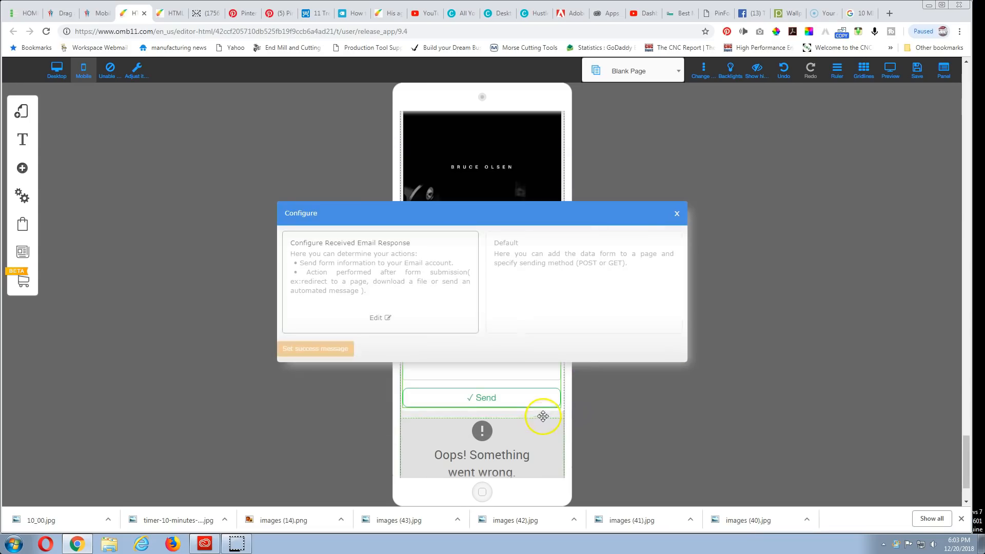
click(677, 214)
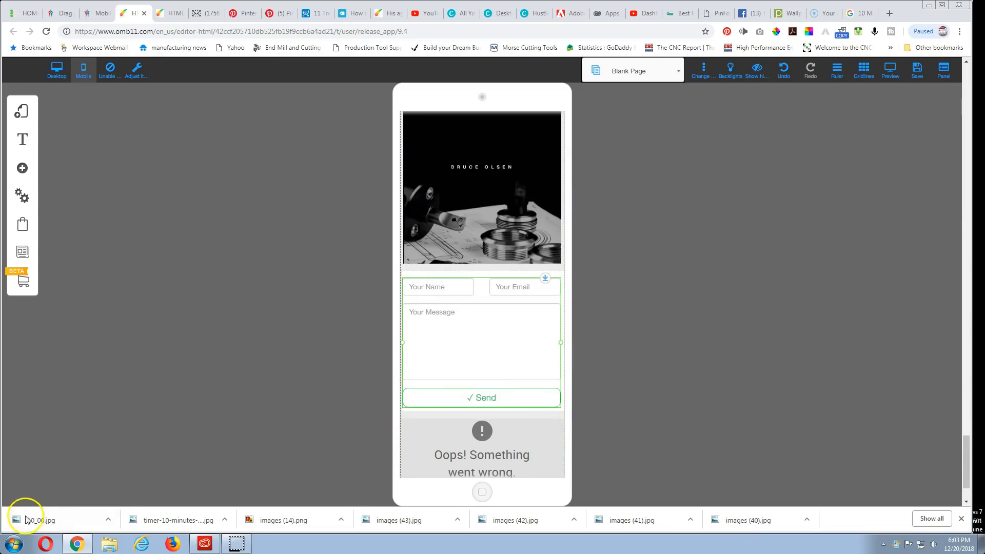
Step: Insert the industrial and manufacturing web design banner image below the contact form
click(518, 332)
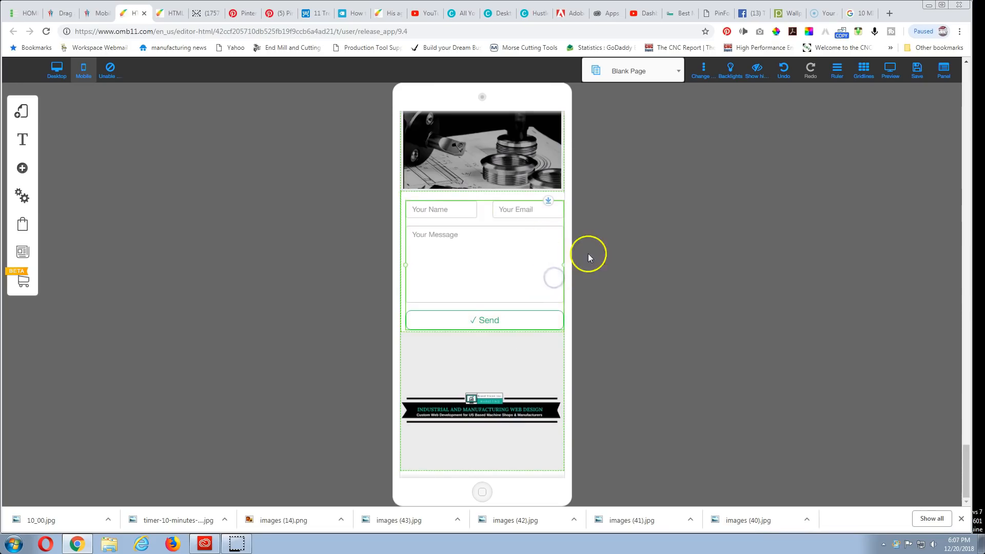
scroll(down, 3)
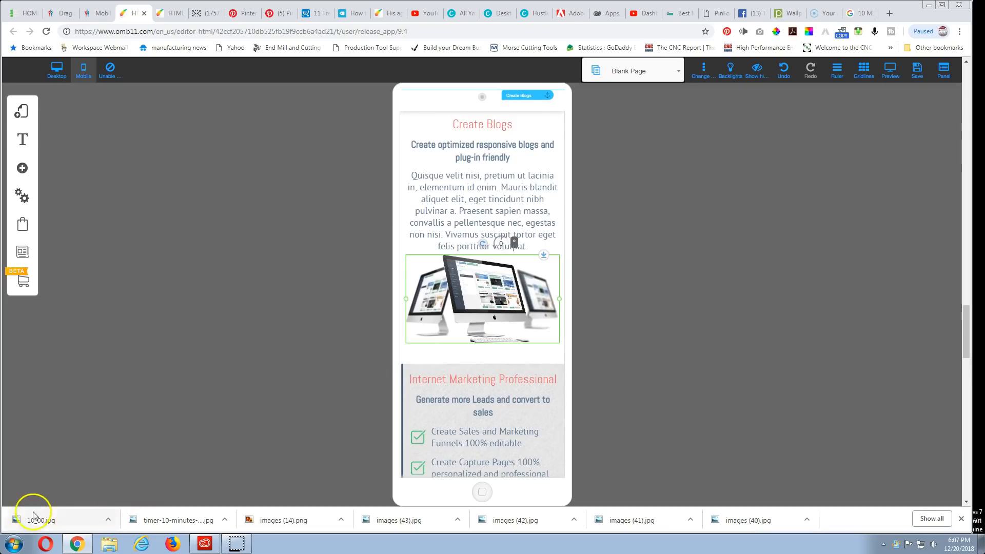
Step: Swap the Create Blogs picture for the desk-with-monitors image from My File and confirm
click(543, 255)
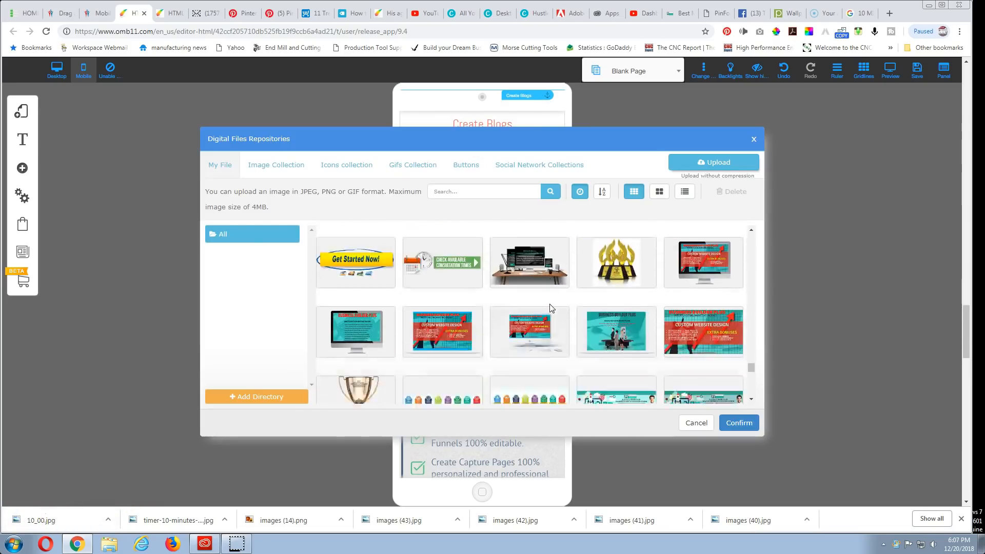
click(529, 263)
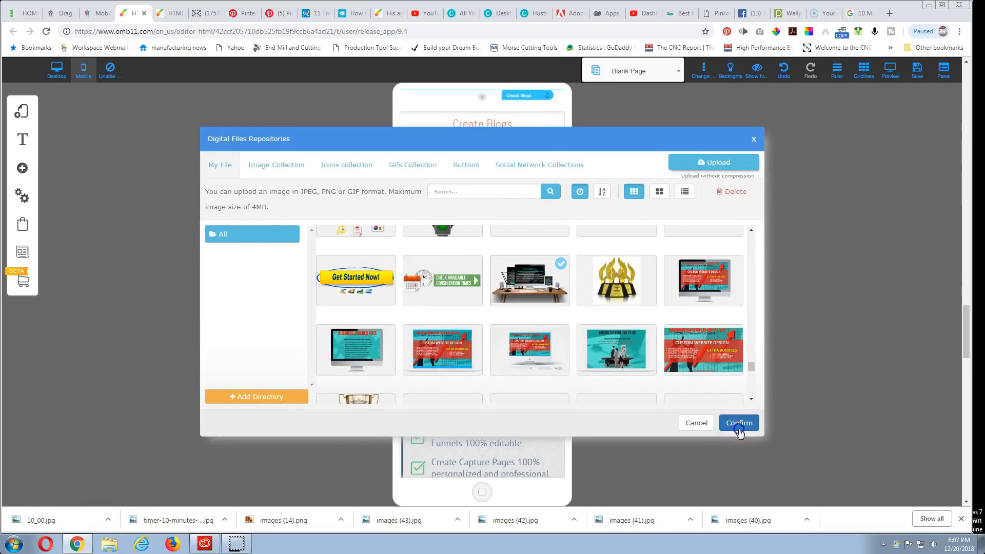
click(738, 423)
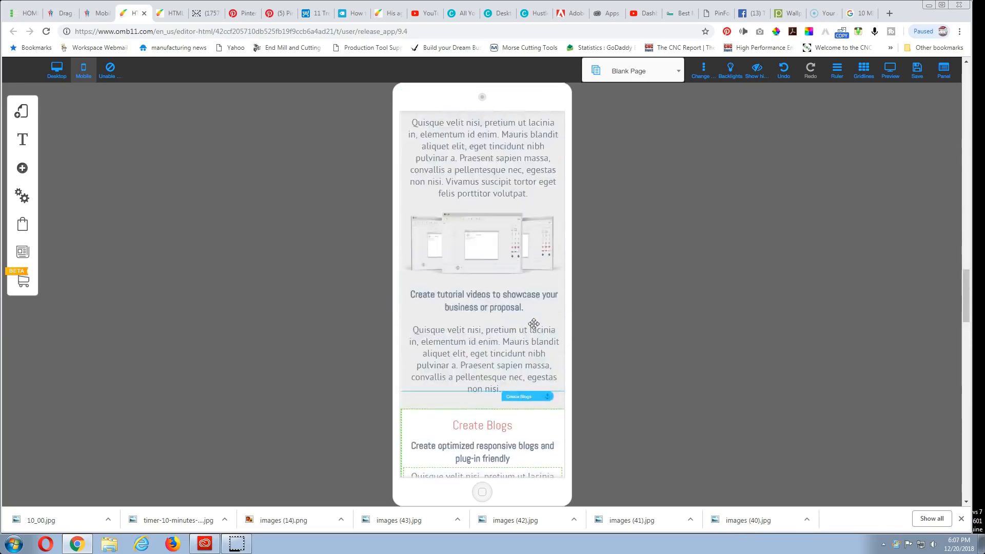
scroll(down, 3)
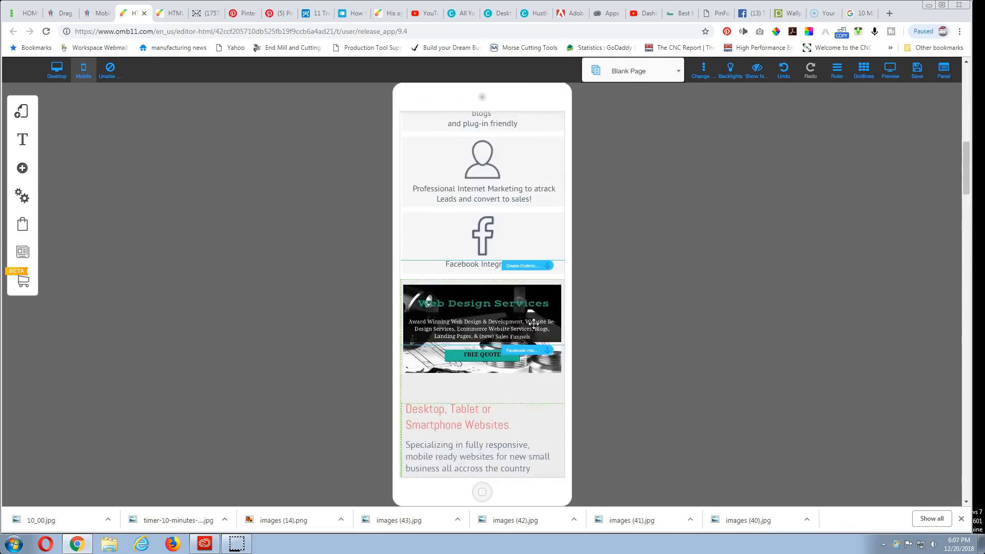
scroll(down, 3)
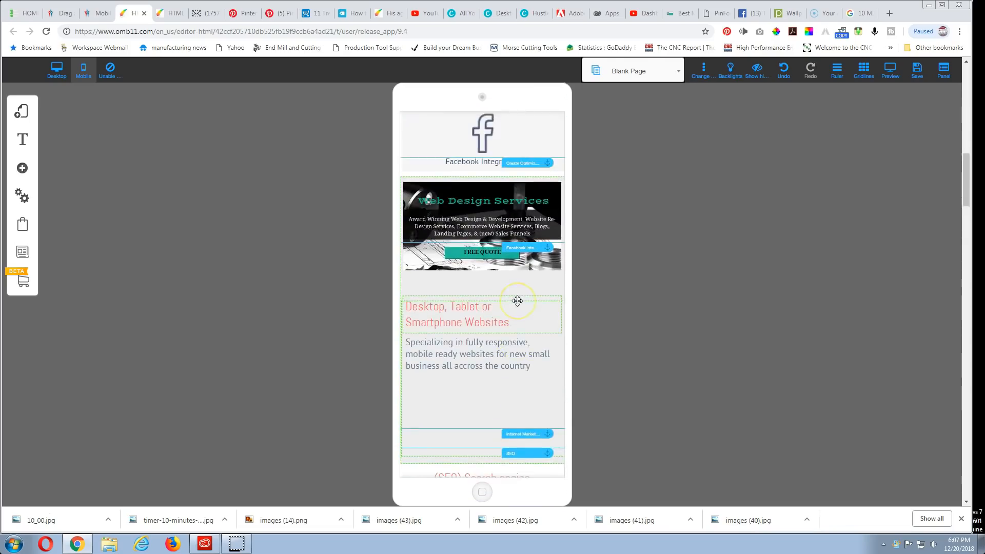
scroll(down, 3)
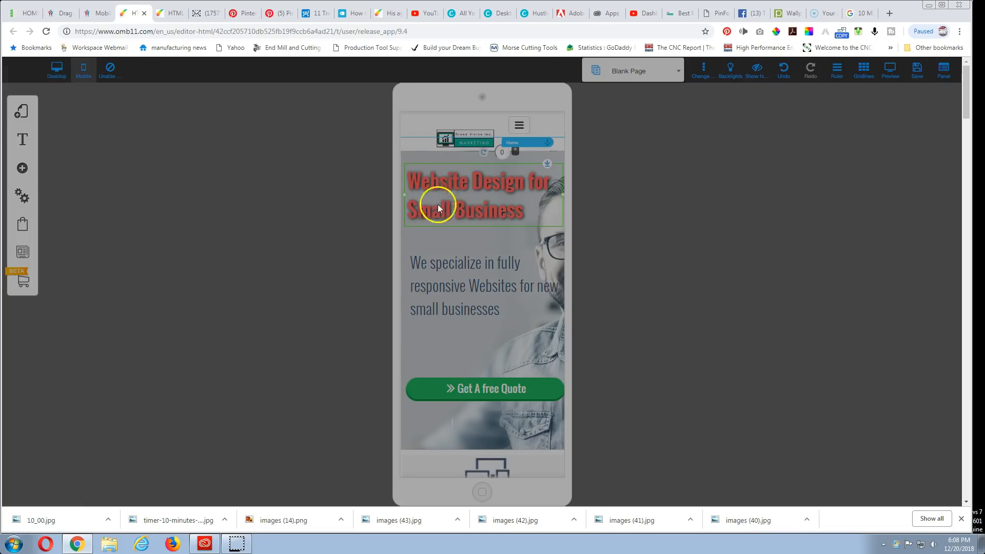
Step: In the desktop layout, select the Website Design for Small Business heading and bring up More Colors
click(55, 68)
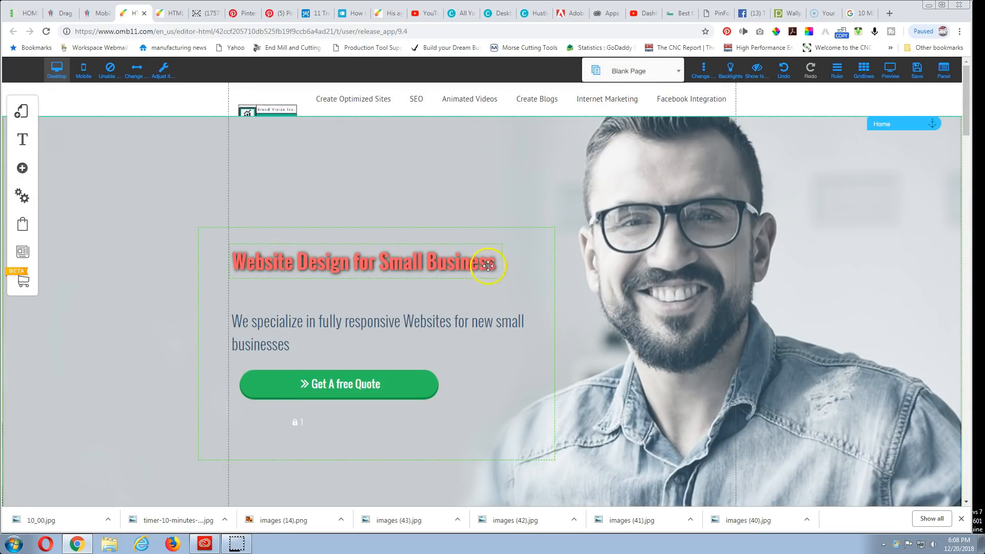
click(369, 261)
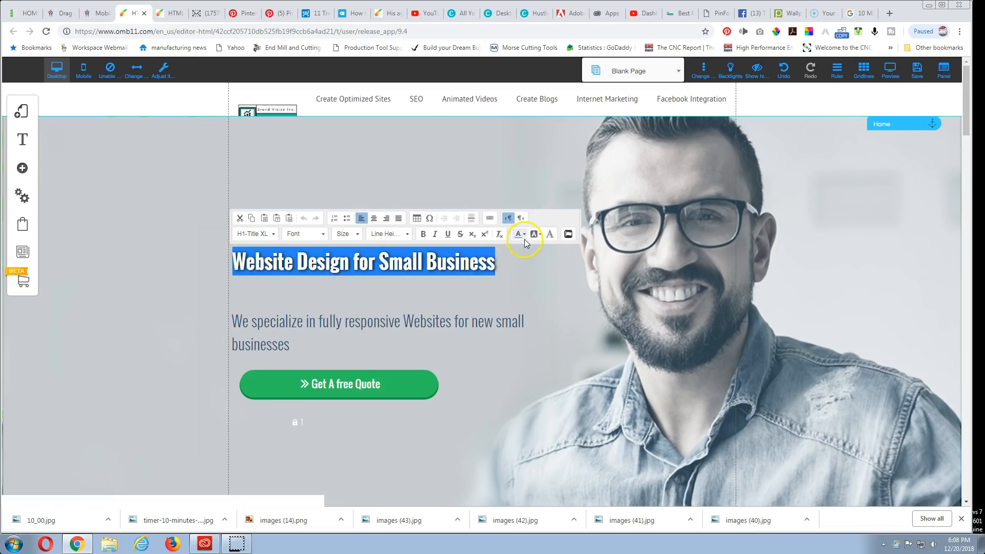
click(524, 234)
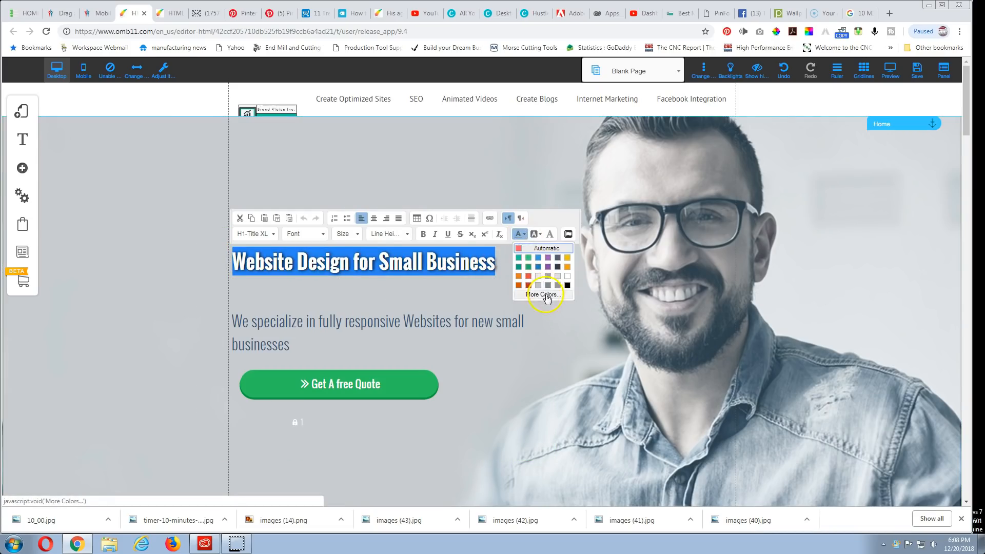
click(546, 295)
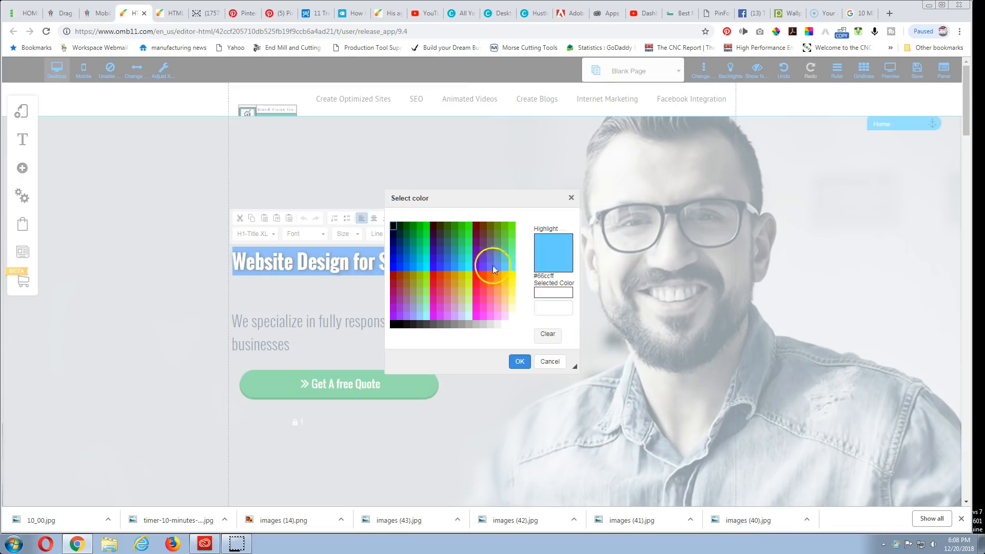
Step: Pick the teal green #33ffcc for the heading and apply it with OK
click(477, 267)
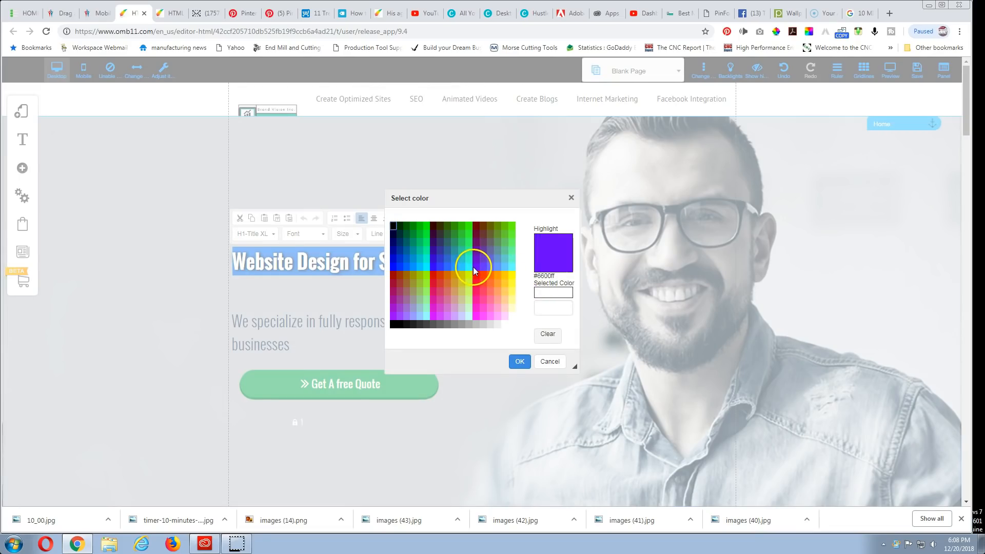
click(468, 267)
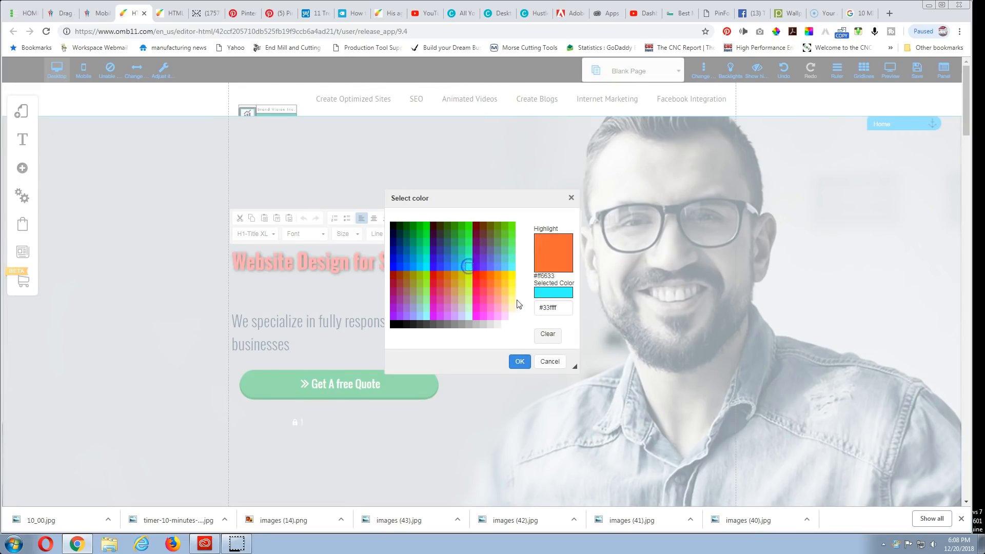
click(468, 270)
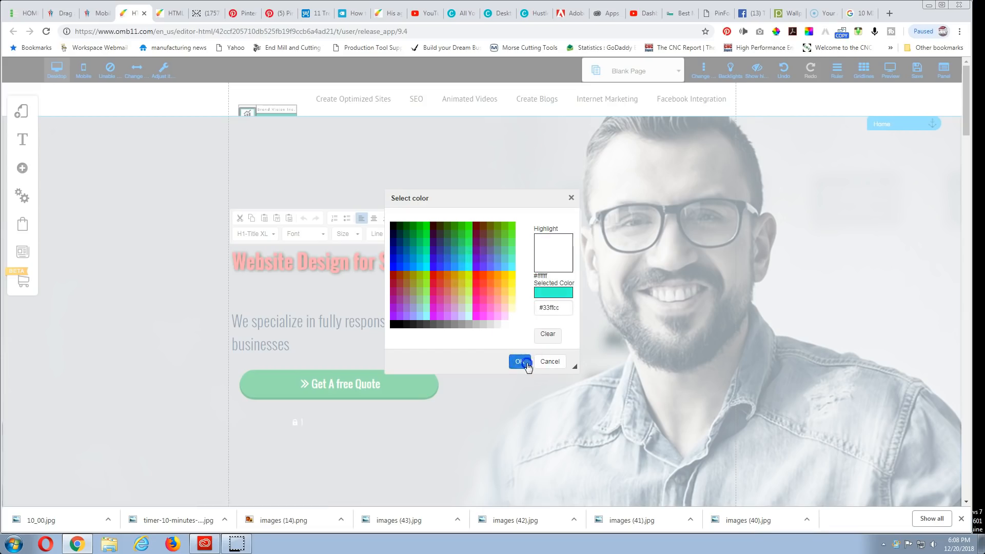
click(517, 361)
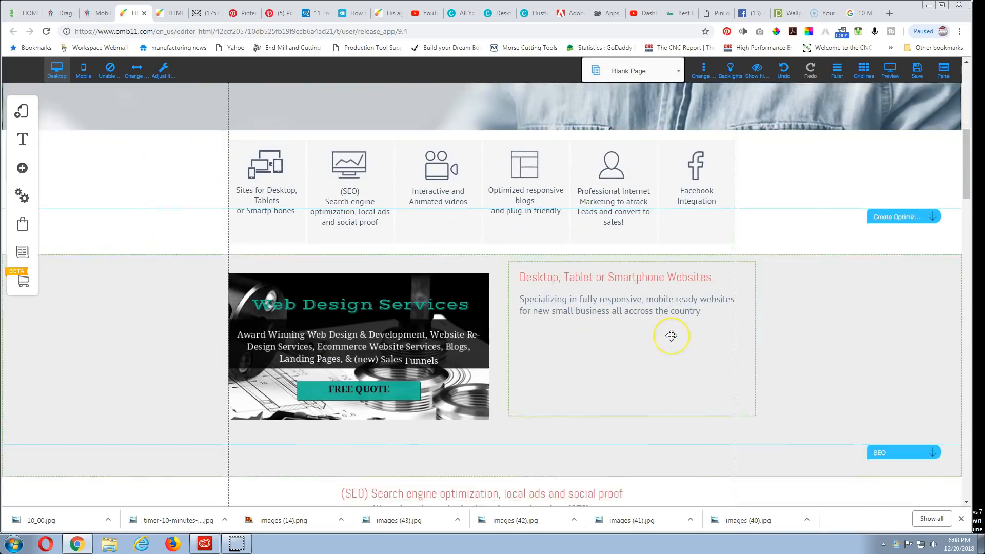
scroll(down, 3)
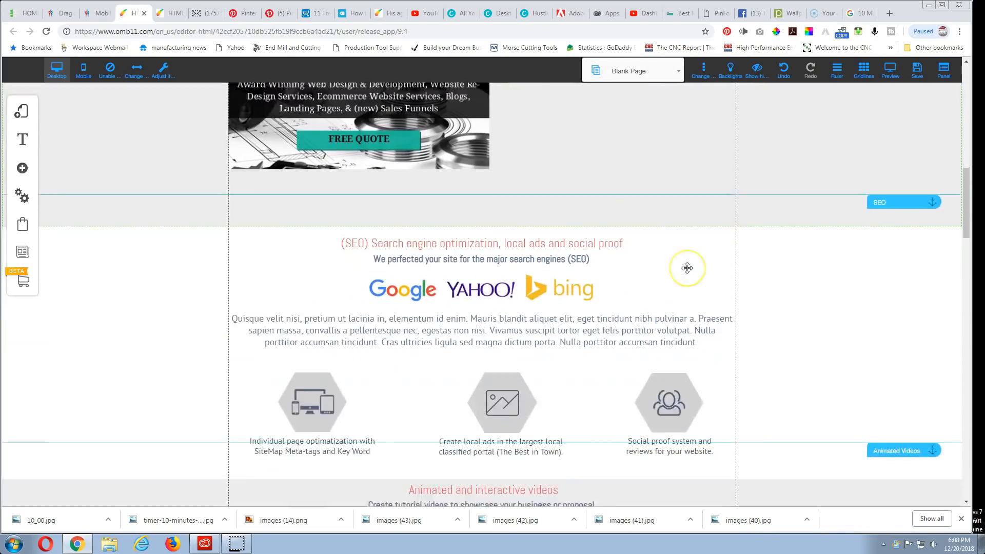
scroll(down, 3)
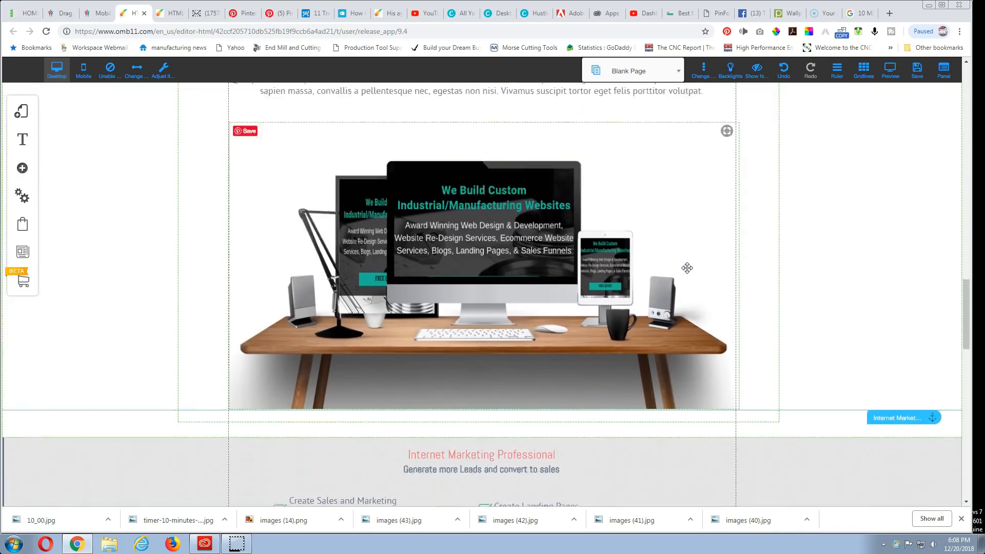
scroll(down, 3)
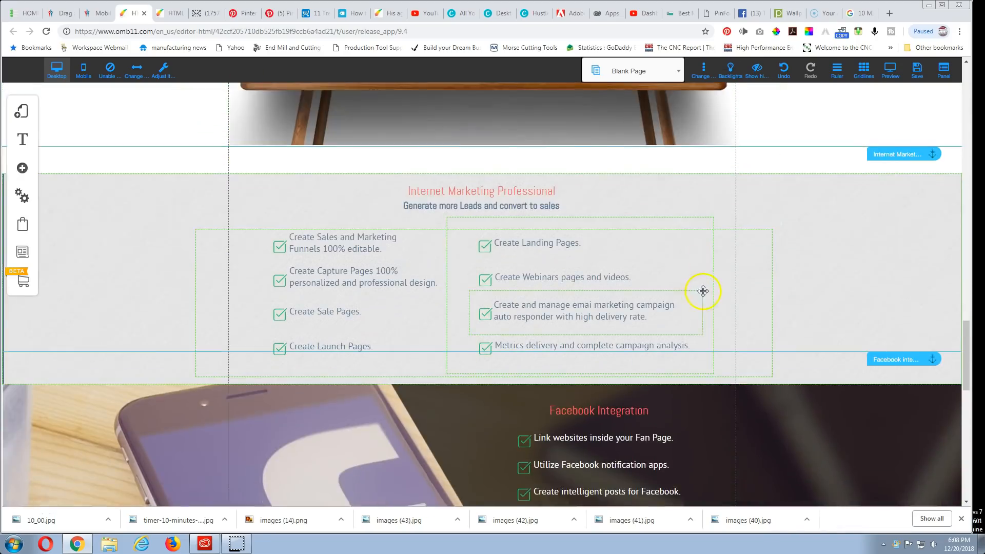
scroll(down, 3)
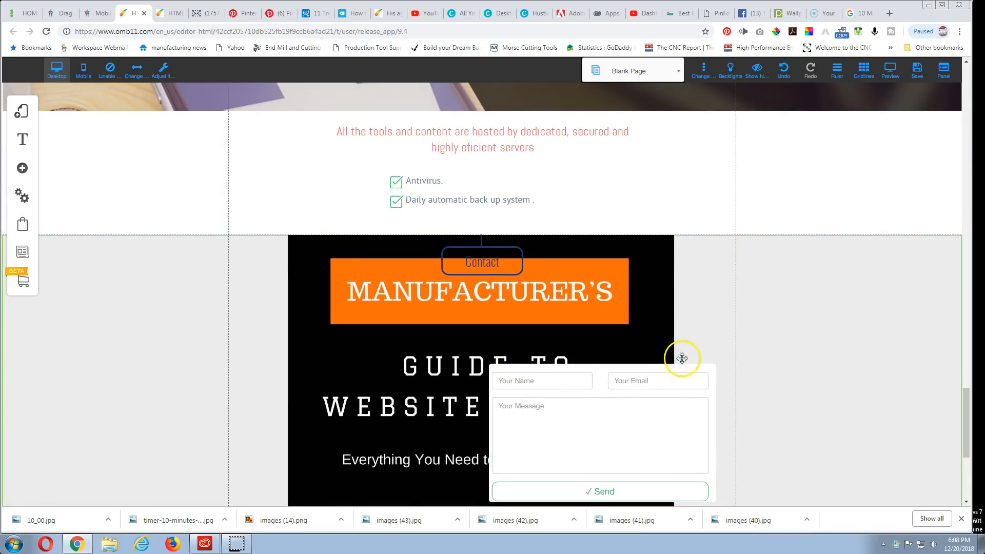
scroll(down, 3)
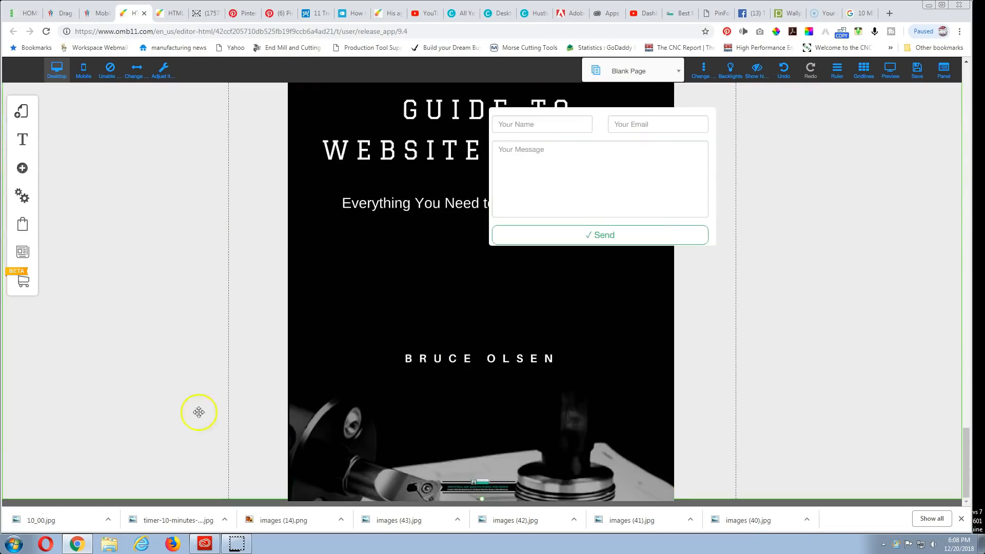
scroll(down, 3)
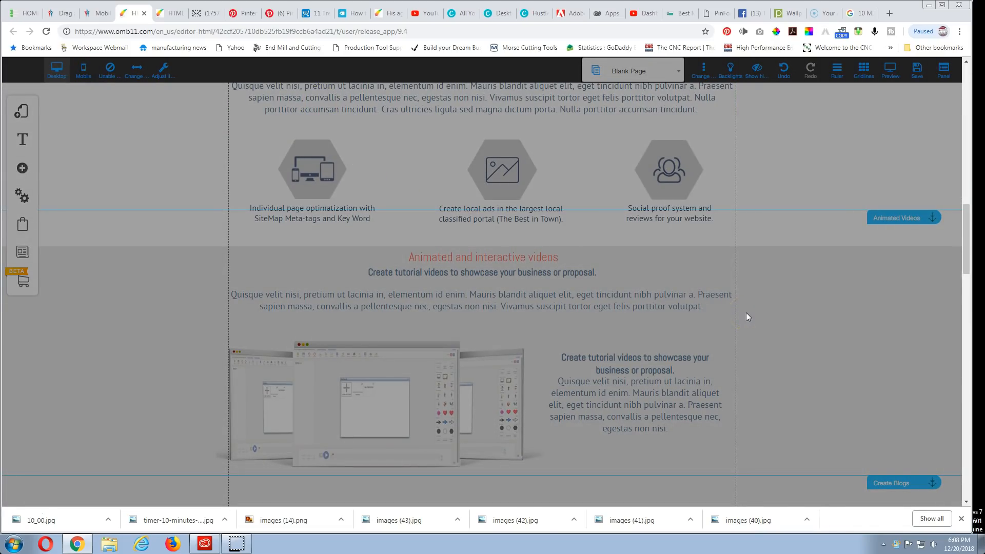
Step: Review the teal heading and the rest of the page in the mobile layout by scrolling through it
click(83, 69)
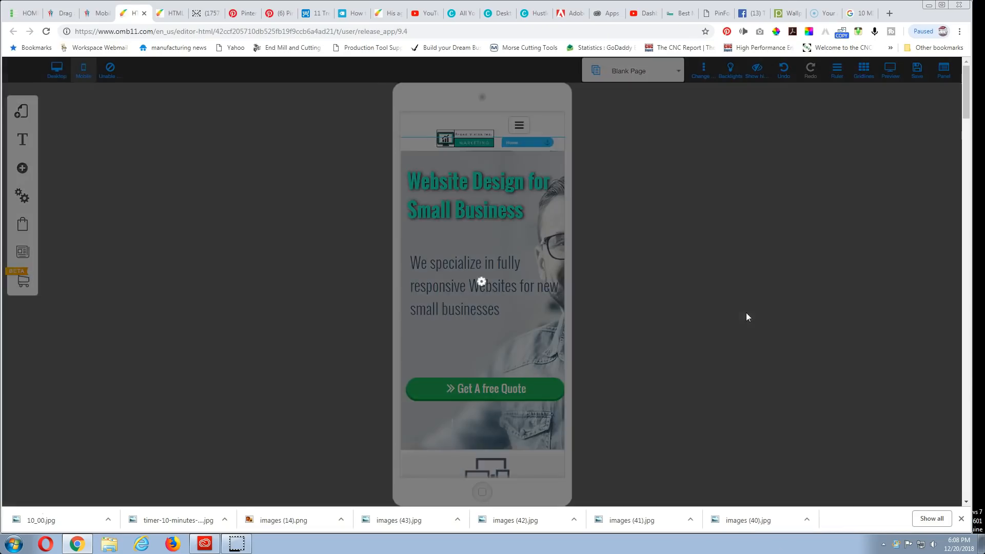
scroll(down, 3)
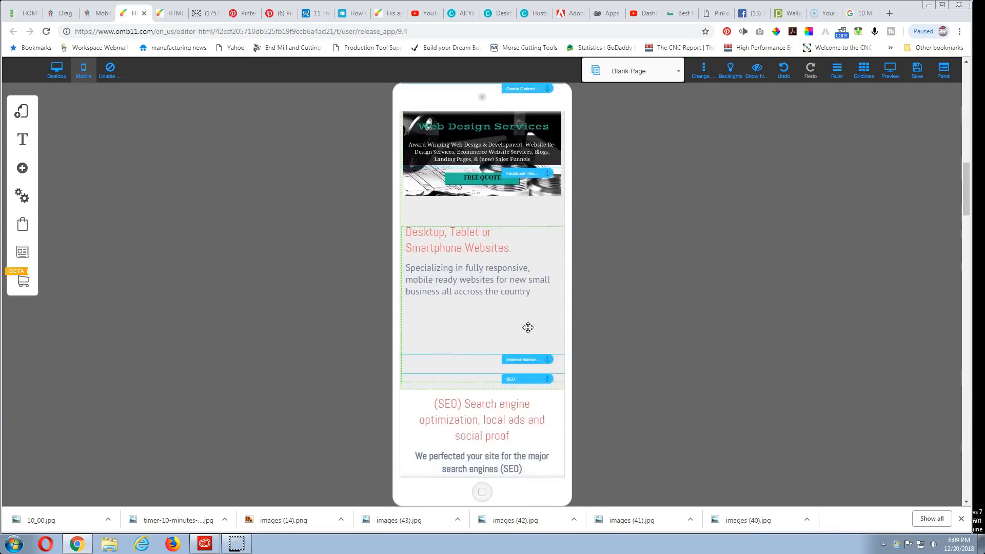
scroll(down, 3)
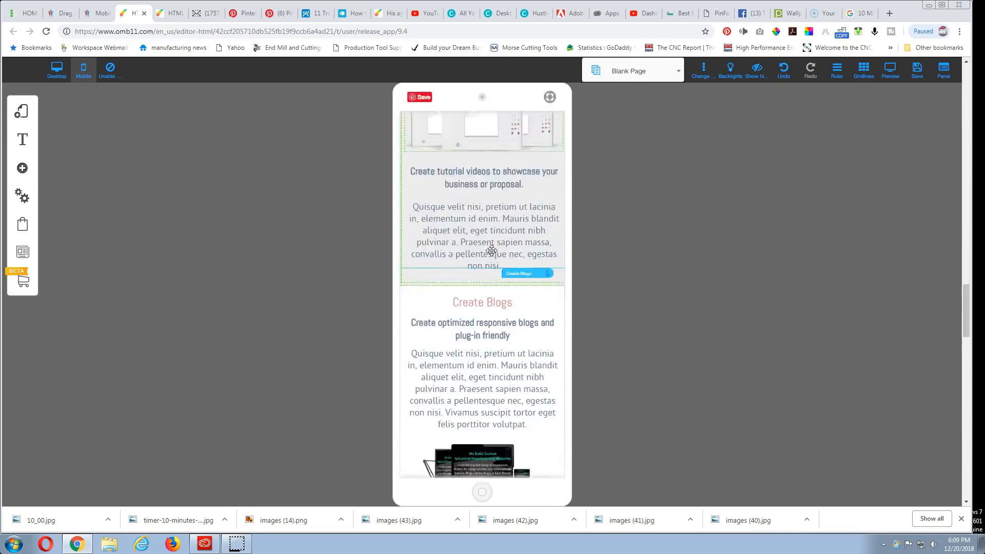
scroll(down, 3)
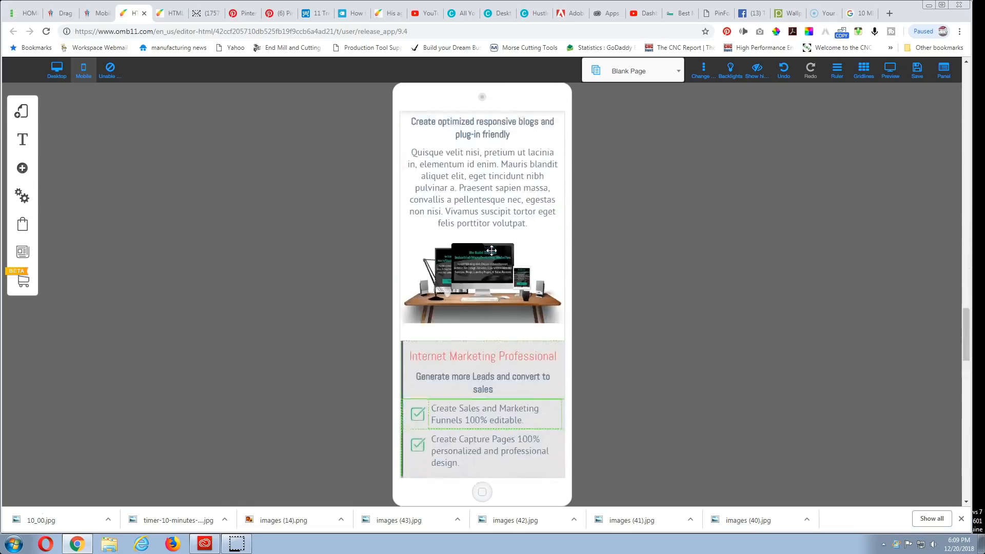
scroll(down, 3)
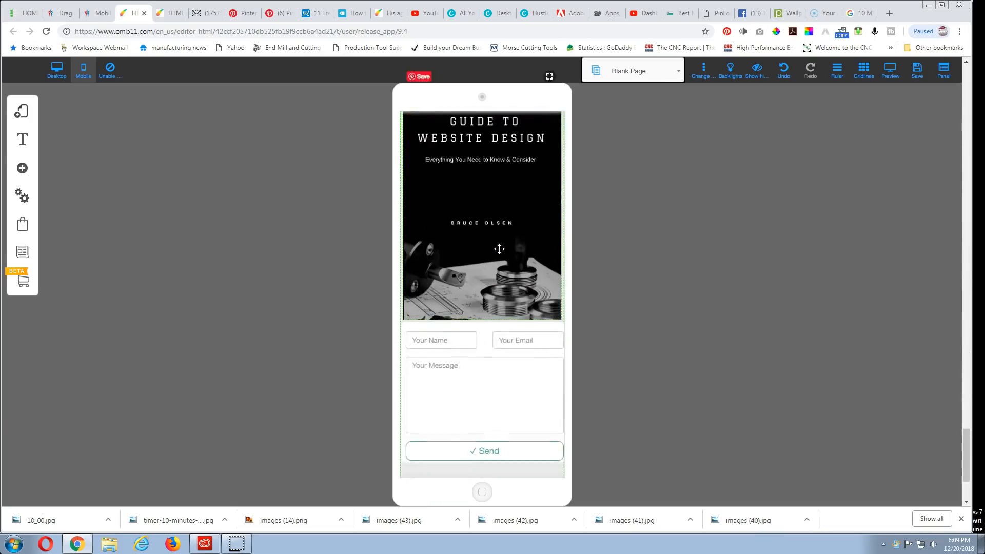
scroll(down, 3)
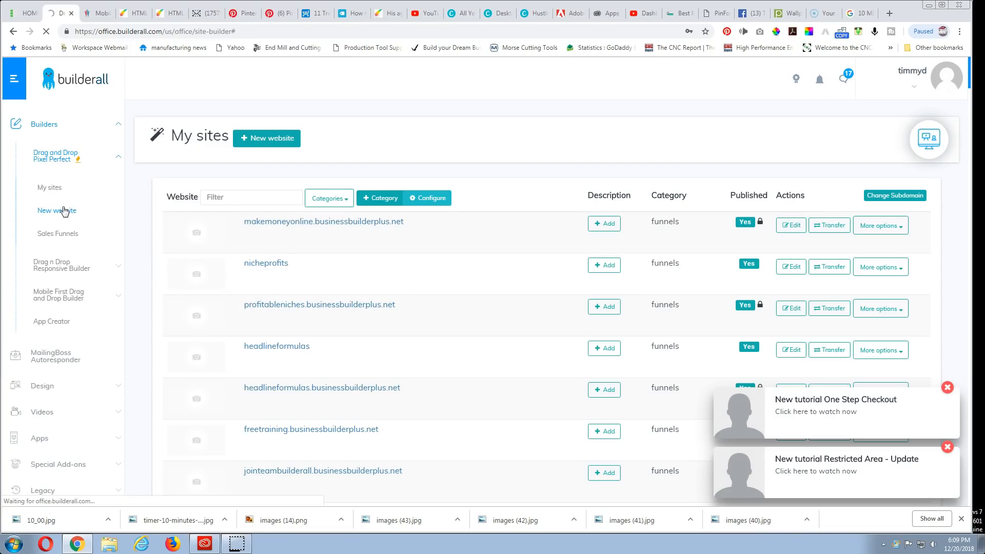
Step: Start a new website from templates and scroll through the Local Business category
click(56, 211)
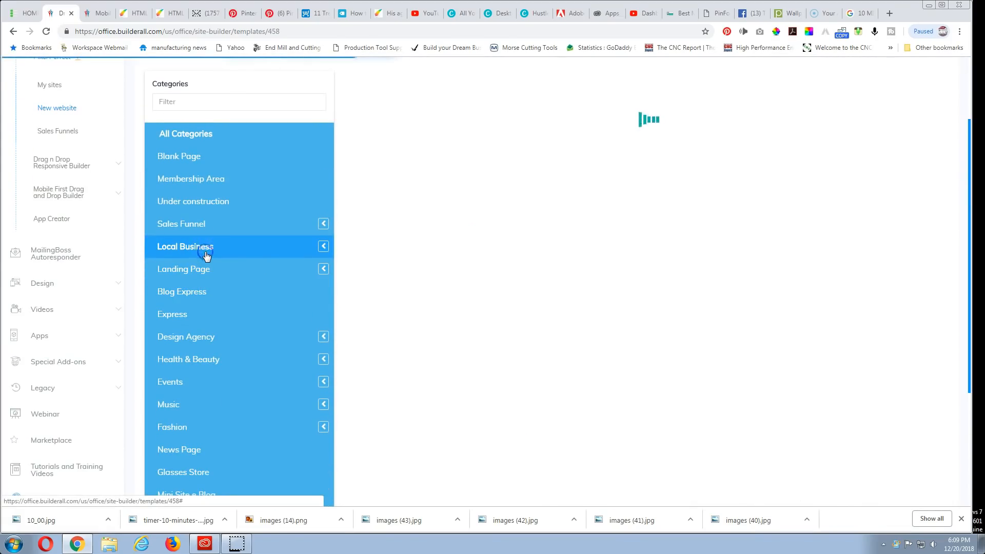
click(185, 246)
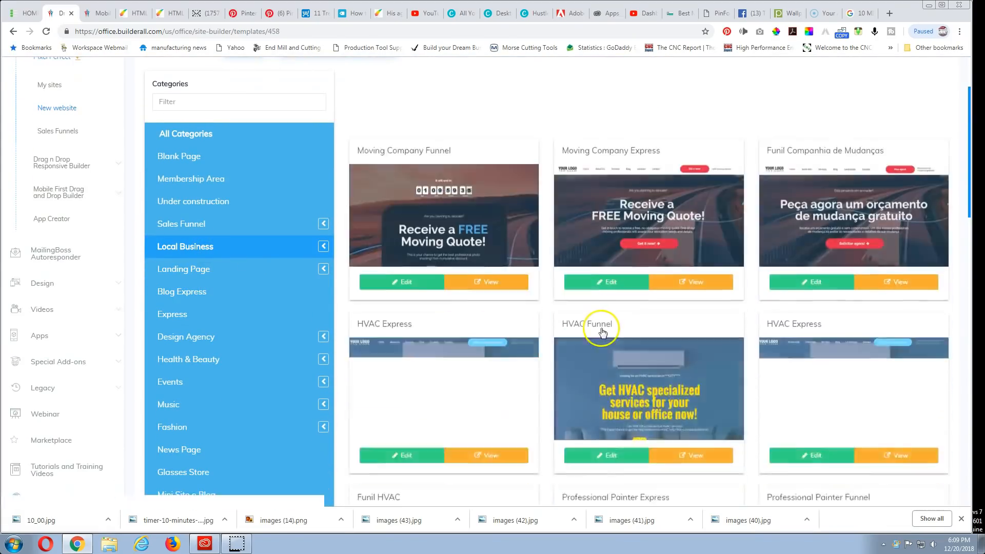
scroll(down, 3)
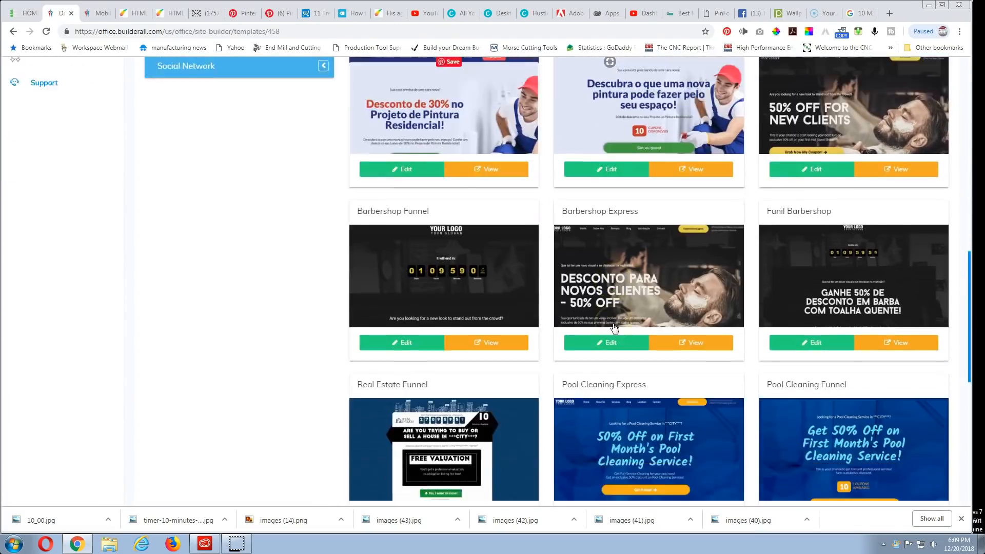
scroll(down, 3)
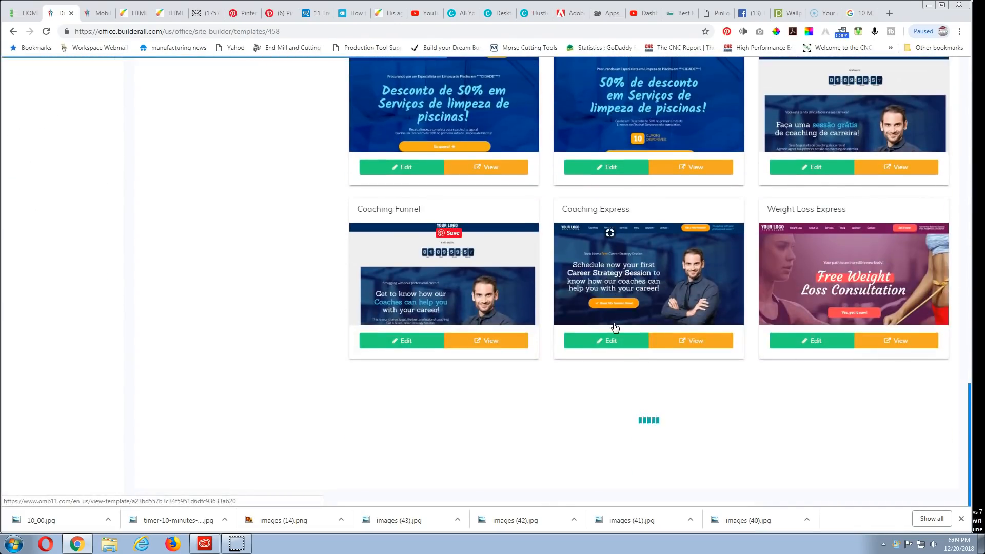
scroll(down, 3)
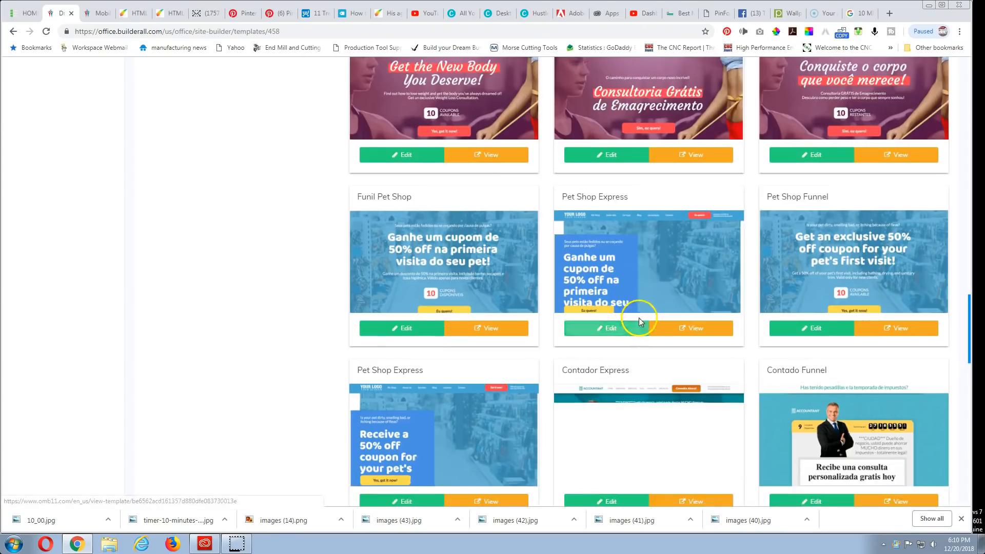
scroll(down, 3)
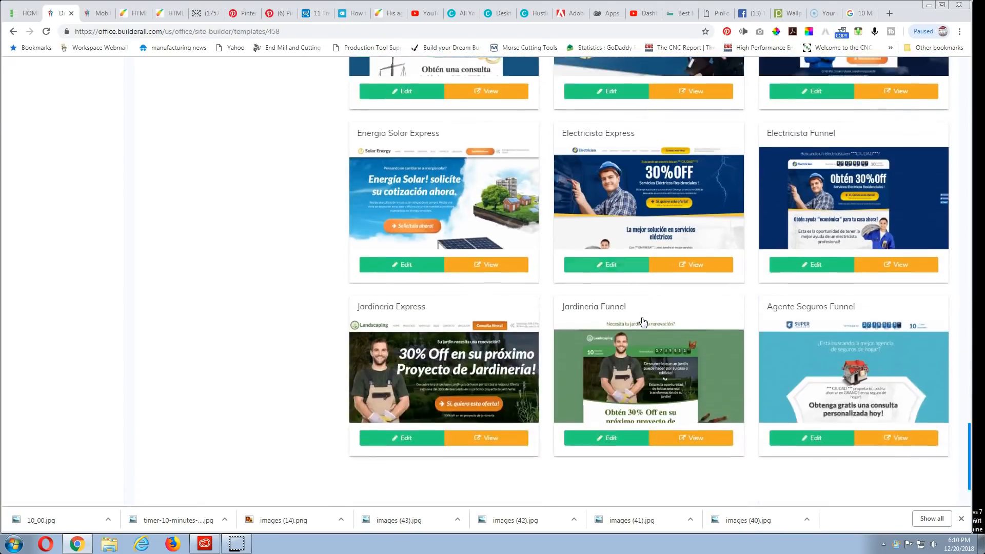
scroll(down, 3)
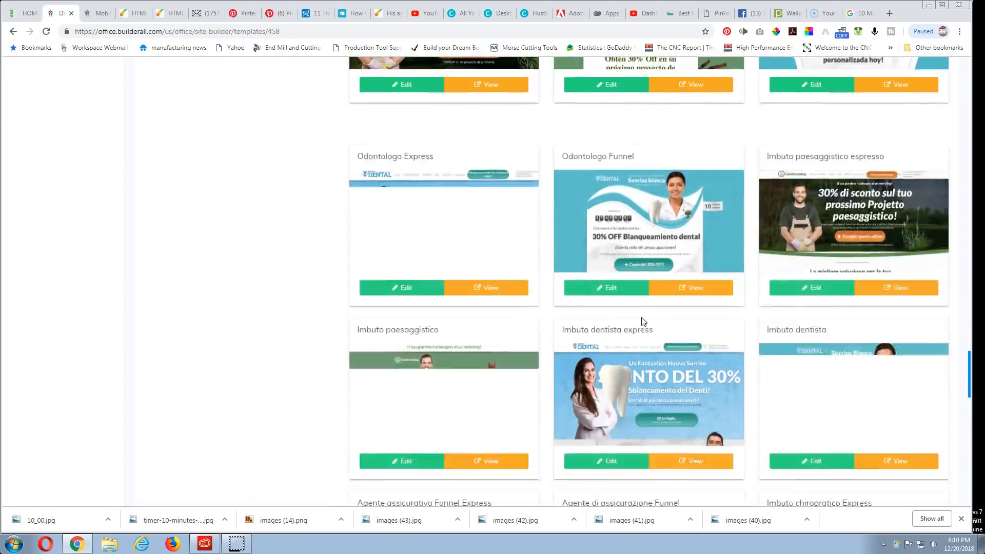
scroll(down, 3)
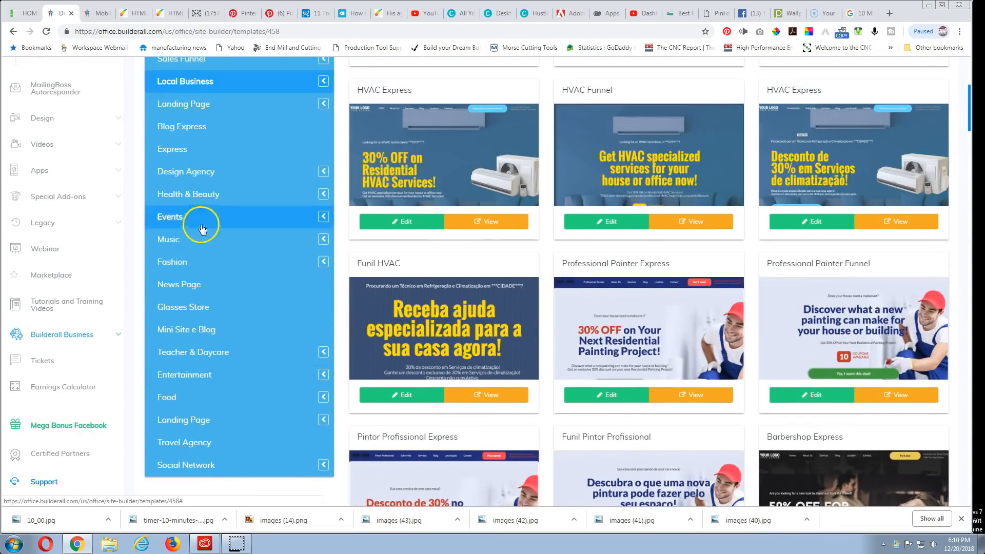
Step: Switch to the Design Agency category and scroll through its landing-page templates
click(185, 171)
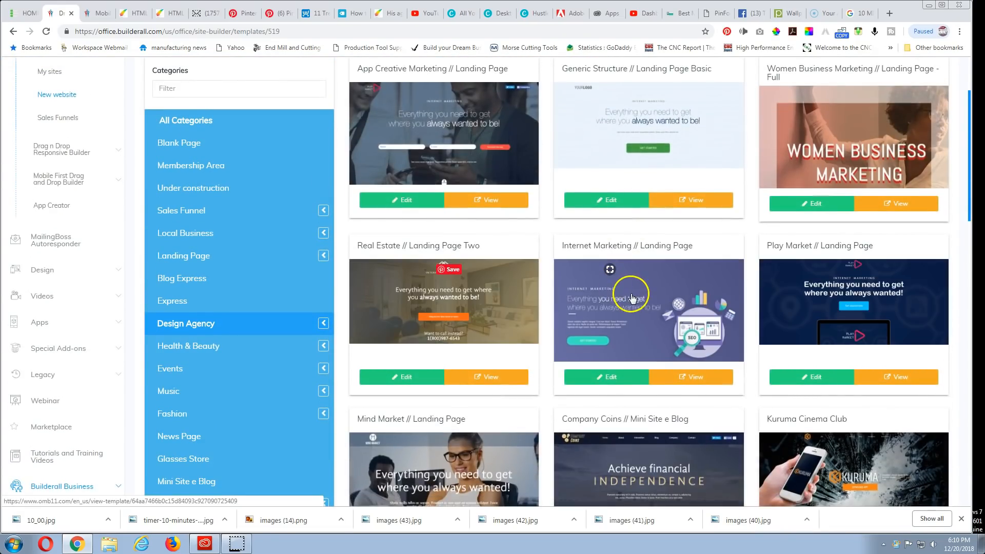
scroll(down, 3)
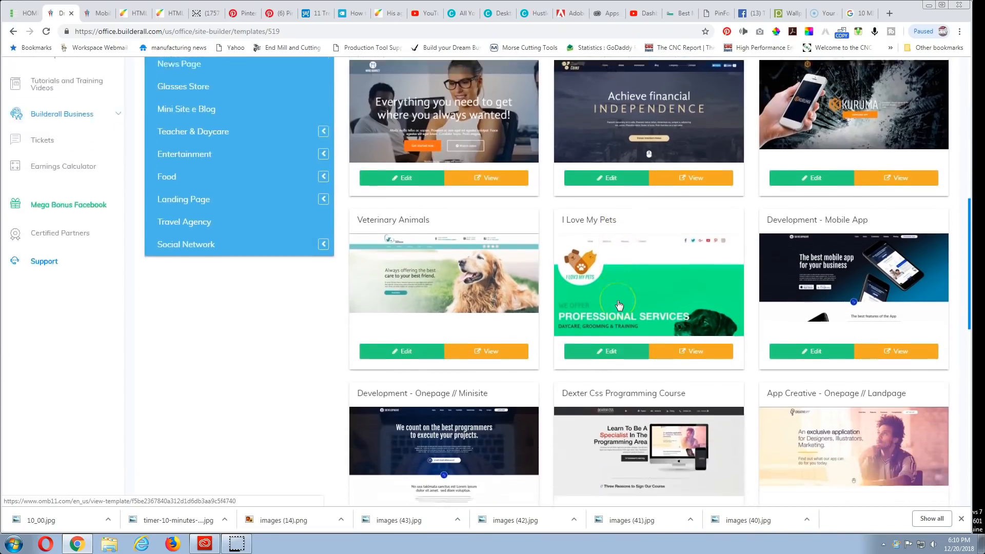
scroll(down, 3)
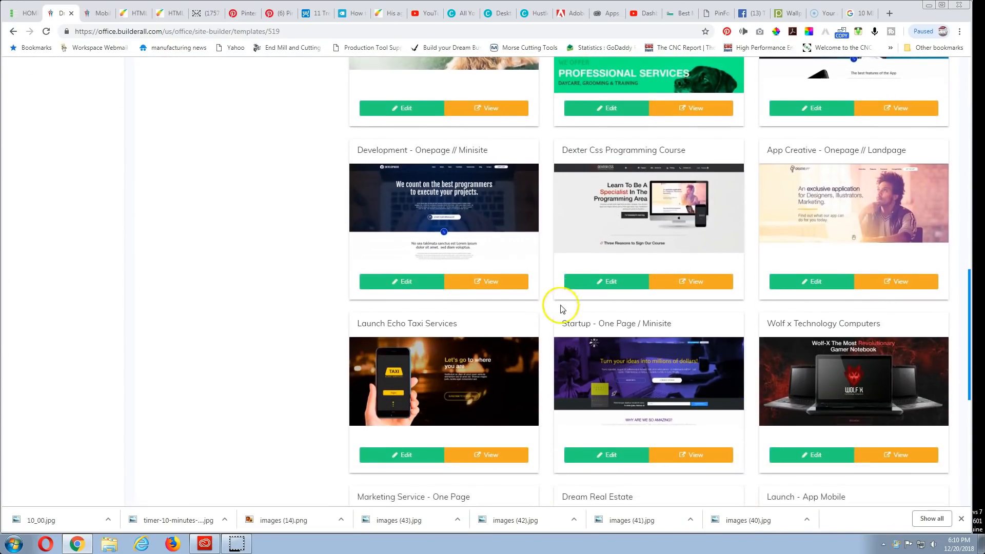
scroll(down, 3)
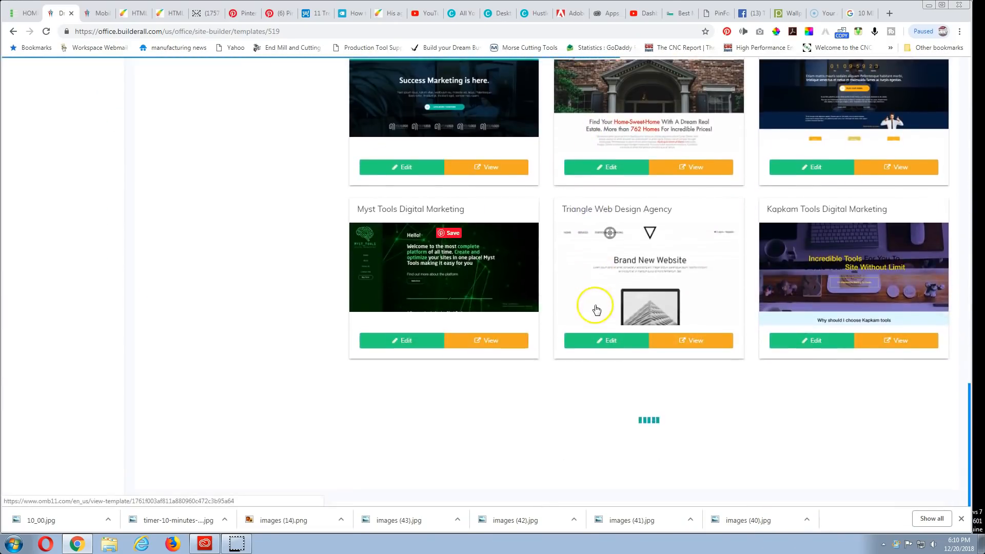
scroll(down, 3)
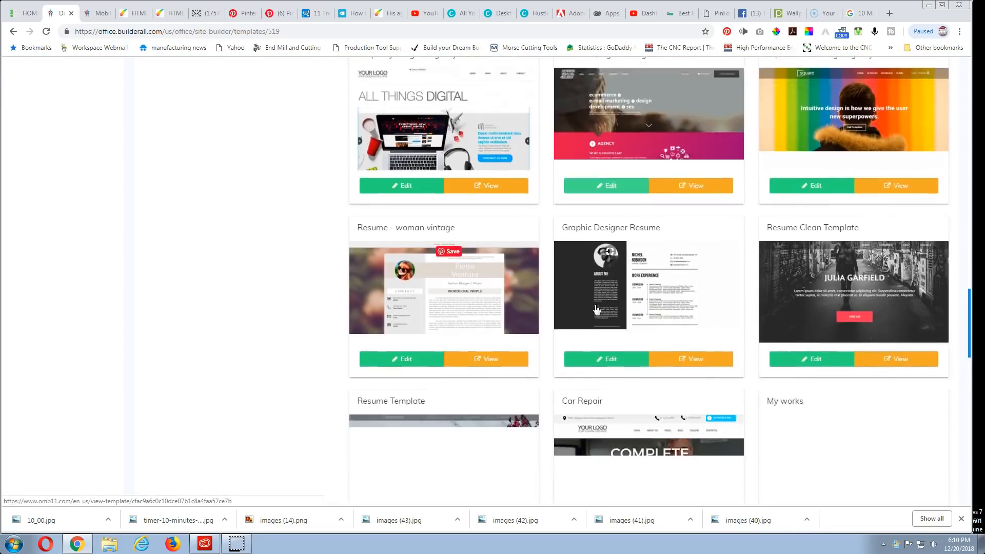
scroll(down, 3)
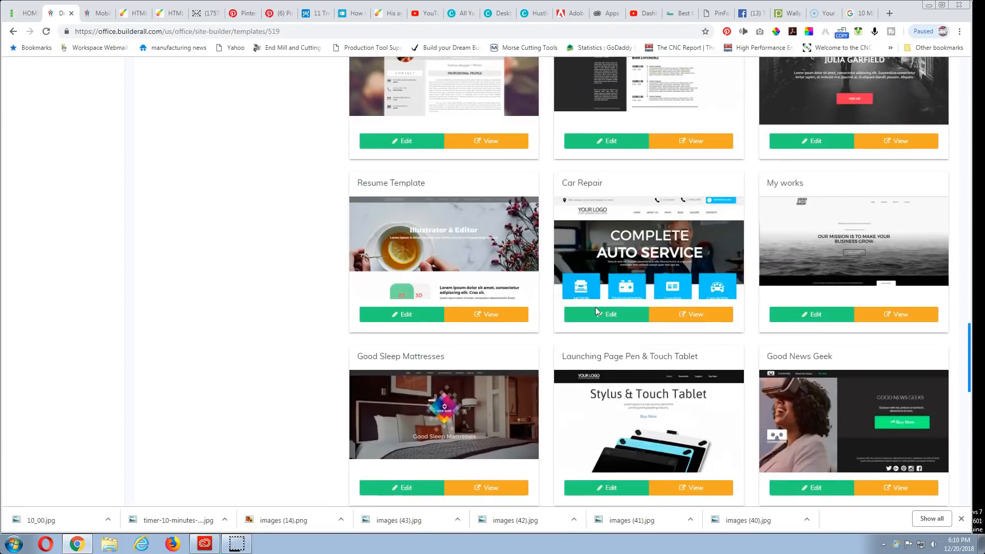
scroll(down, 3)
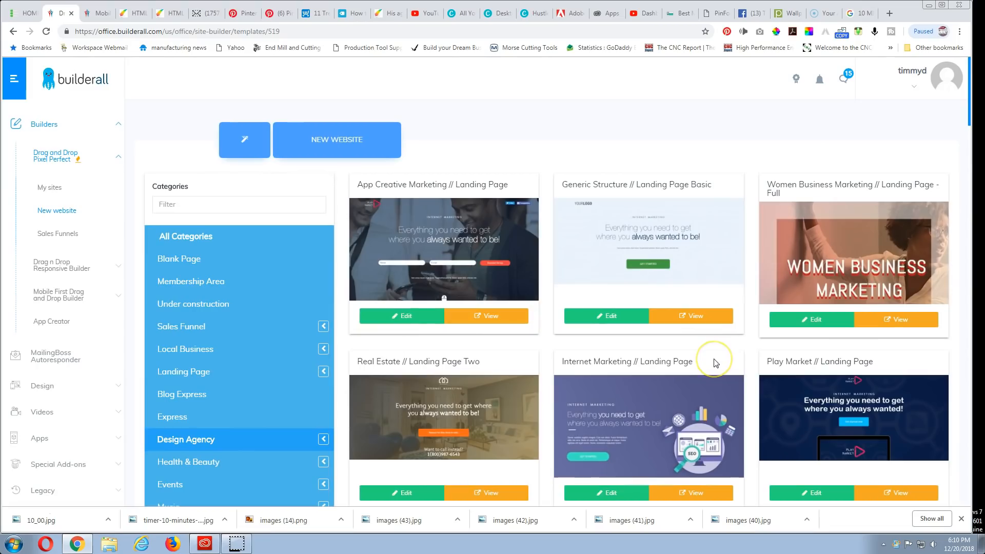
mouse_move(91, 279)
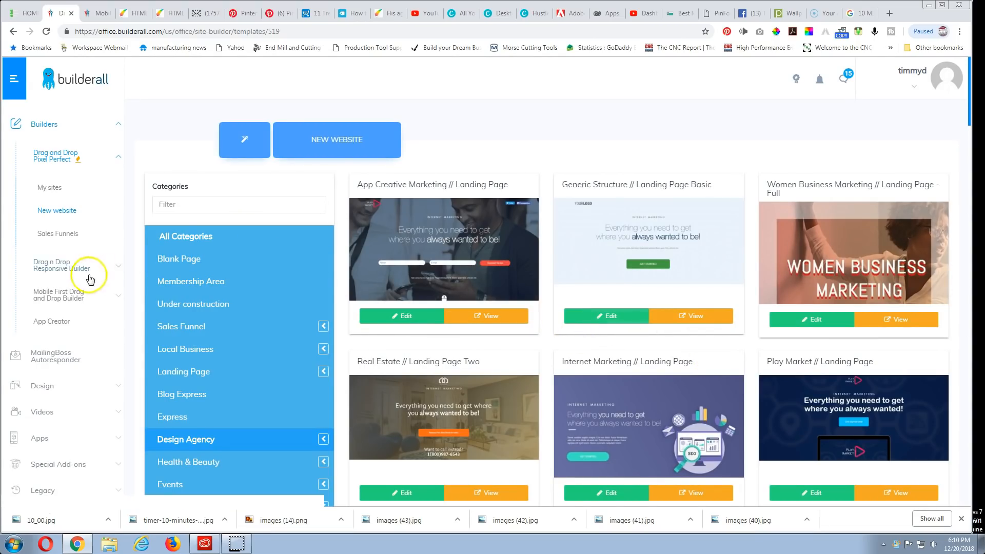
Step: Open Sales Funnels from the Builders sidebar and scroll from Video Sales Letter to Cancellation Funnel
click(57, 234)
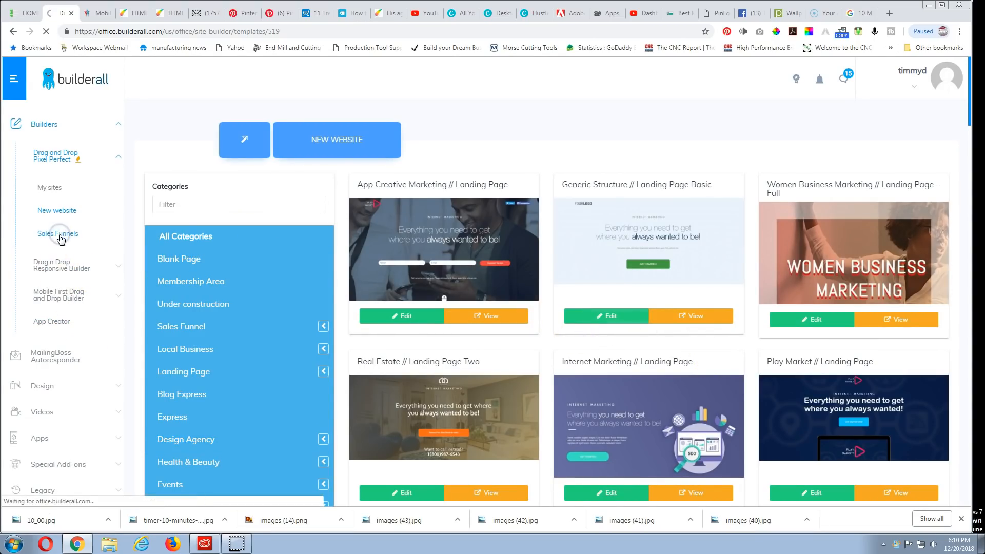
click(58, 234)
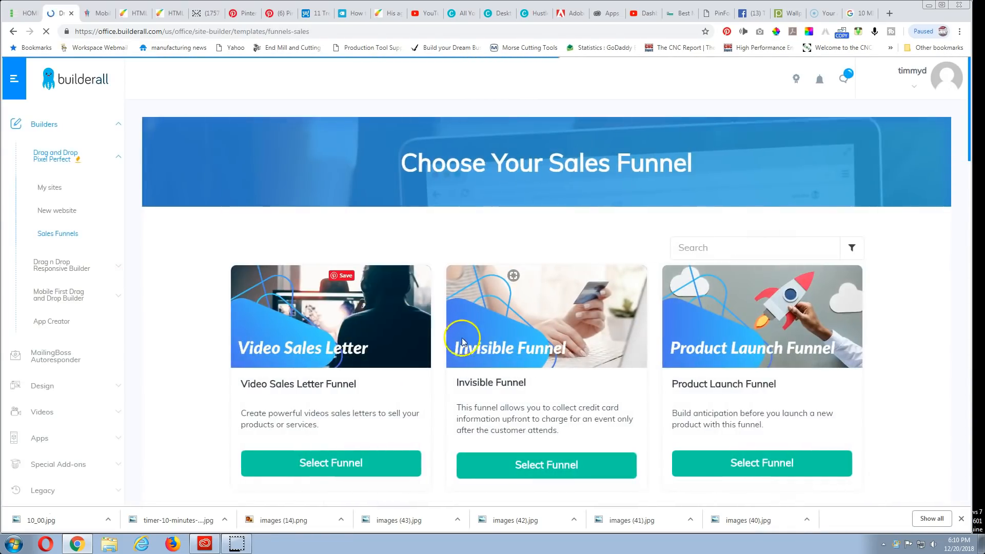
scroll(down, 3)
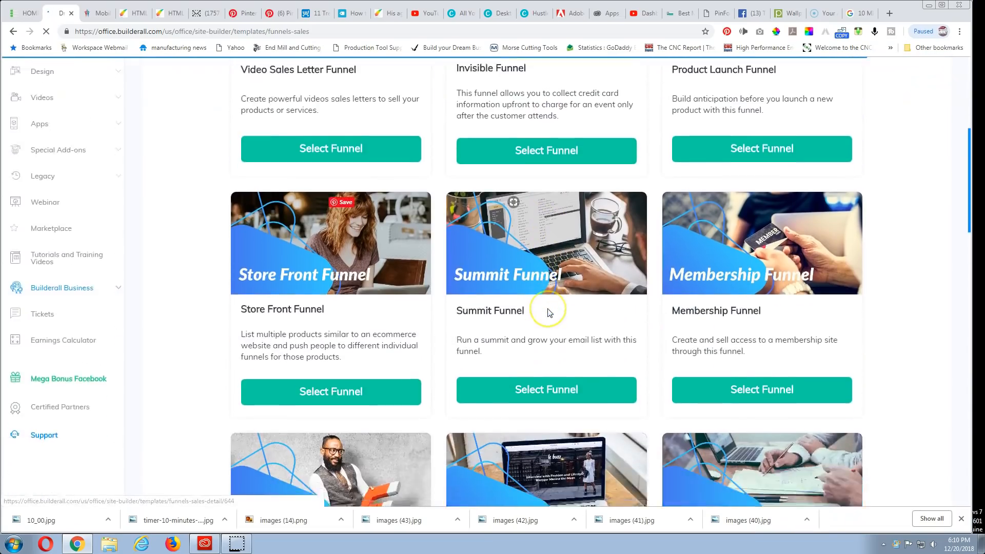
scroll(down, 3)
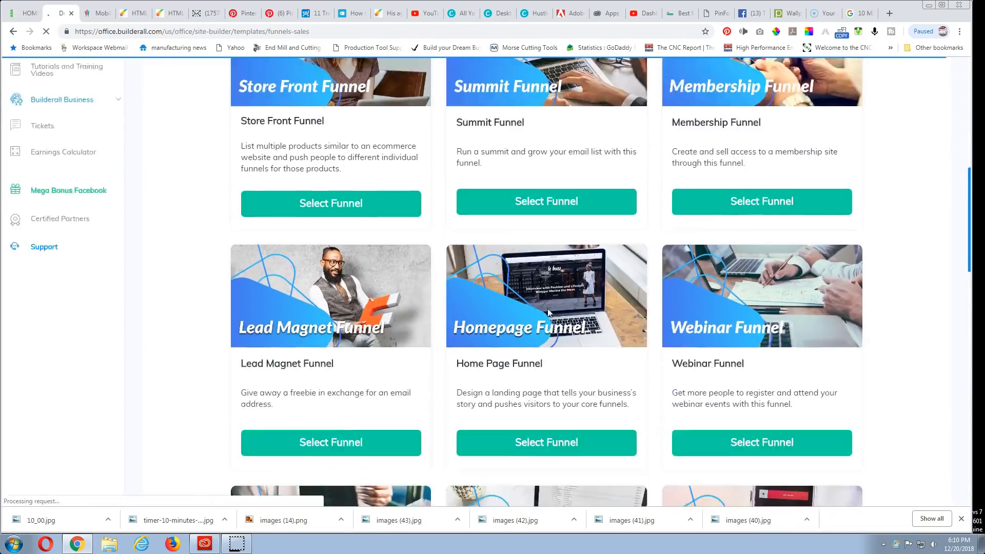
scroll(down, 3)
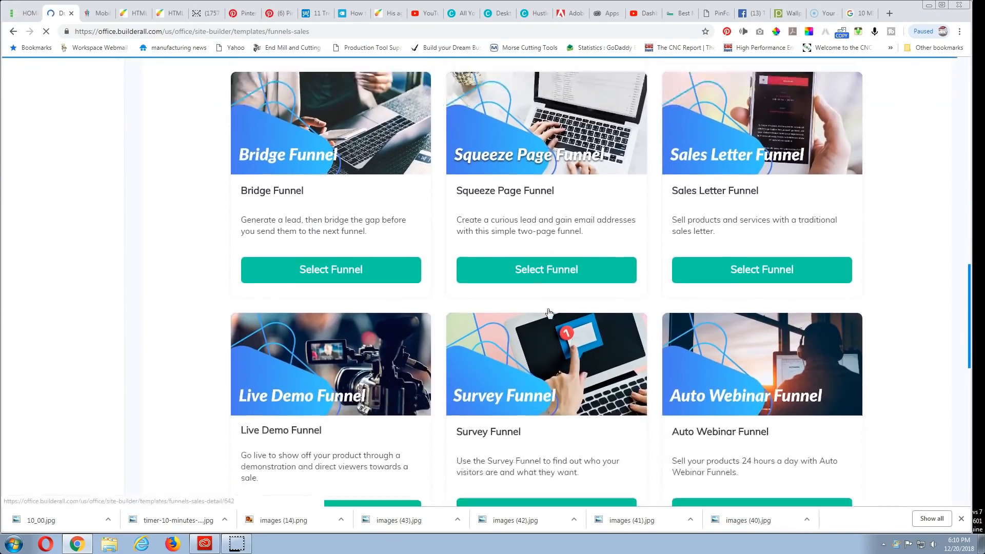
scroll(down, 3)
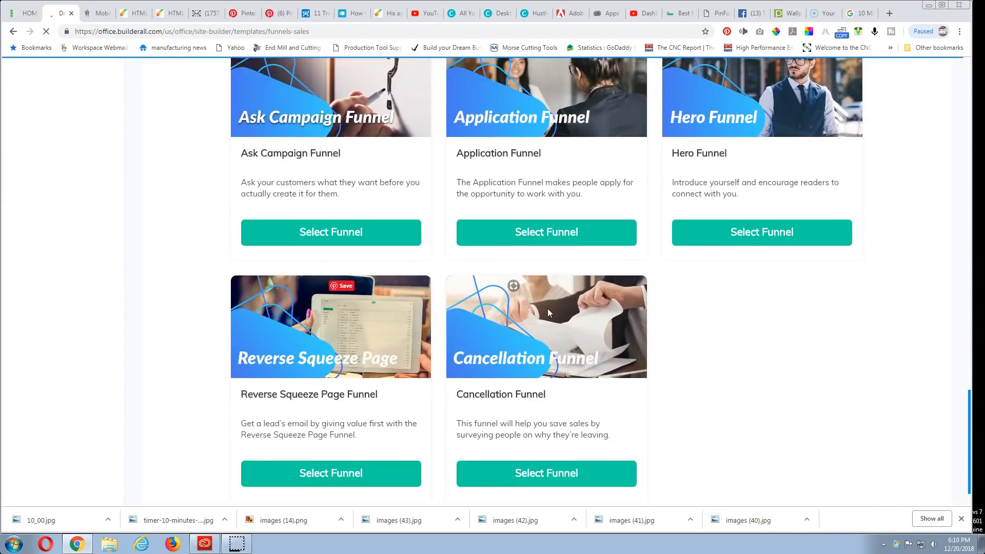
scroll(down, 3)
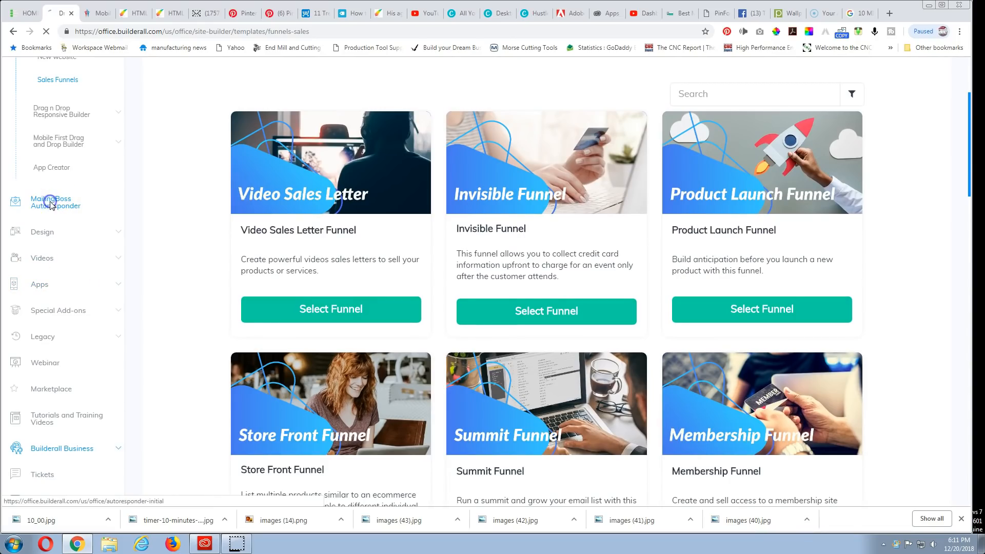
Step: Access MailingBoss from its sidebar entry, then expand the Apps submenu listing Click Map and E-Learning
click(52, 203)
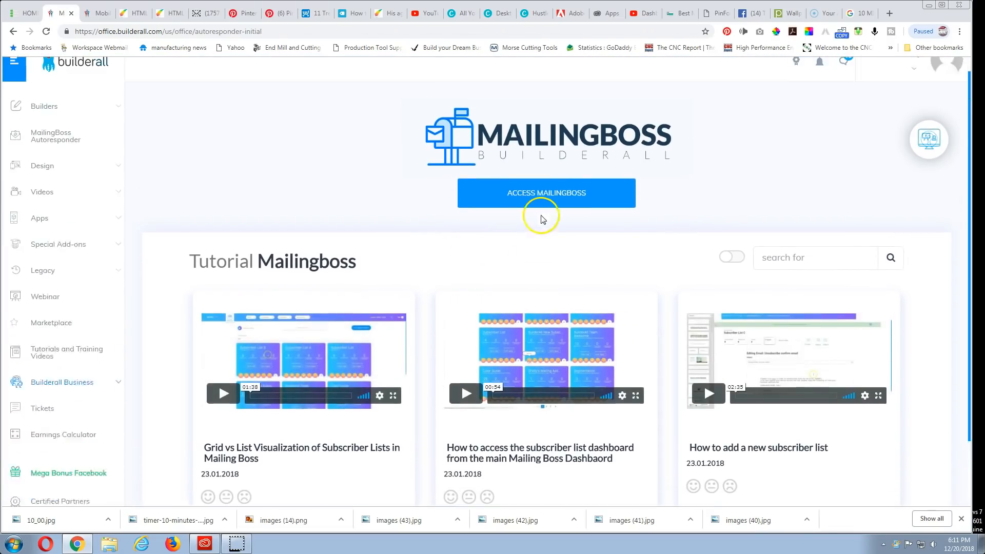
click(545, 193)
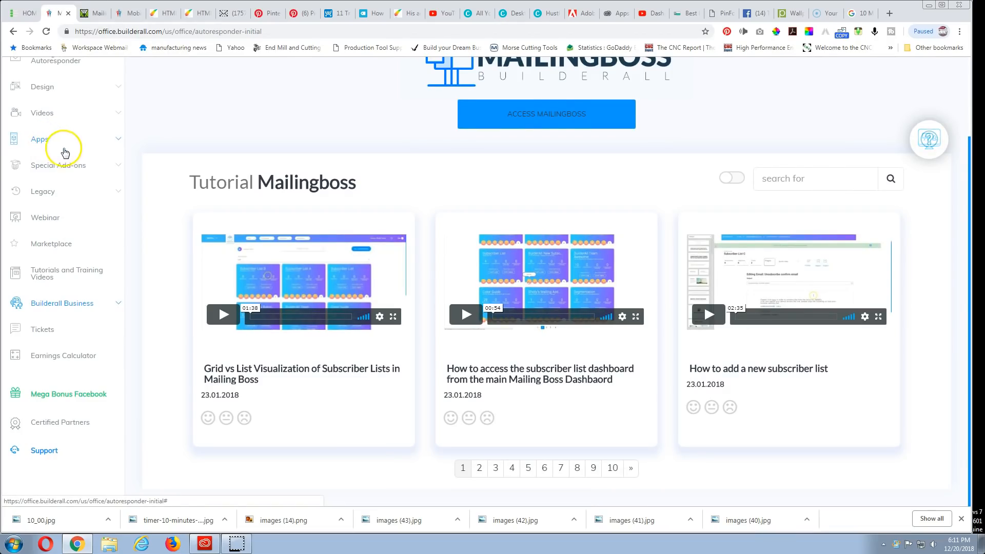
click(40, 139)
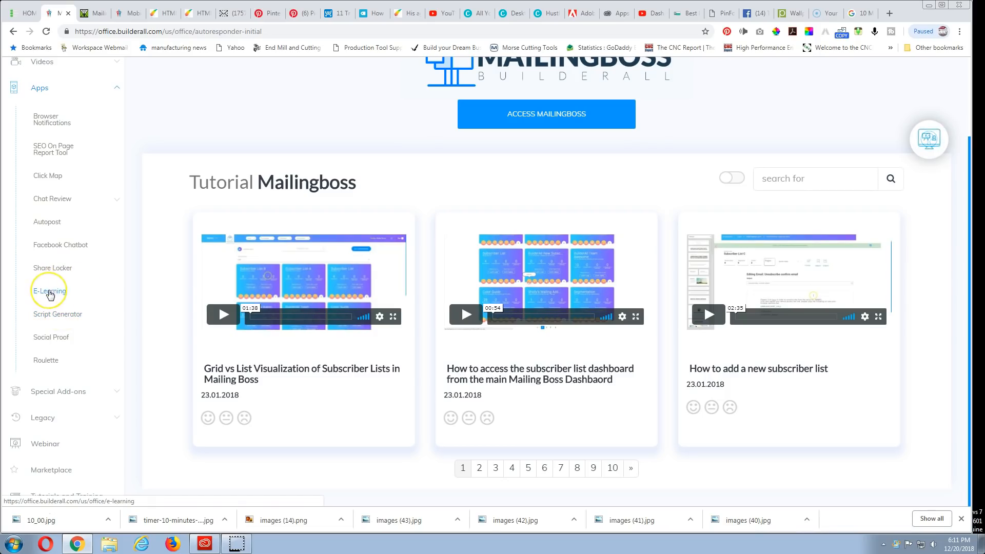
scroll(down, 3)
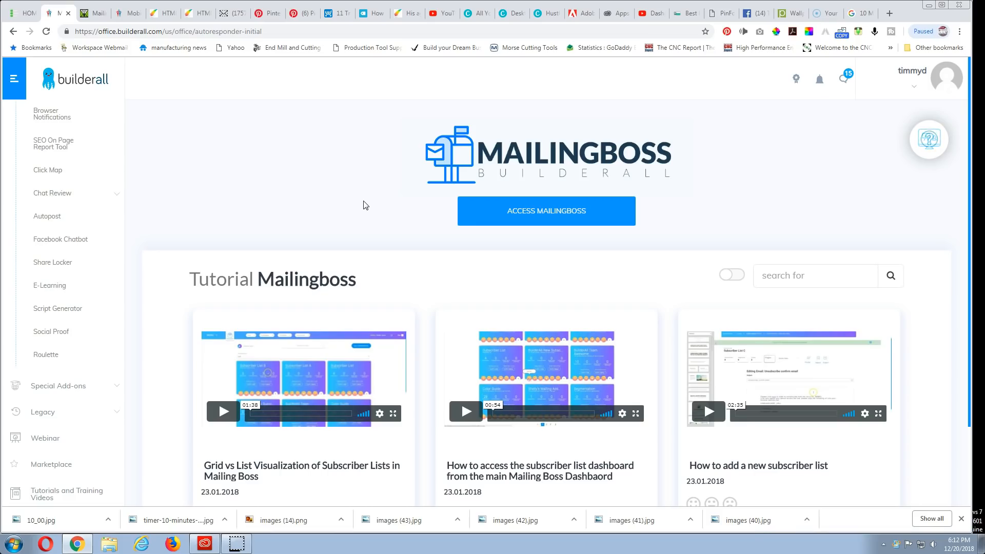
mouse_move(210, 236)
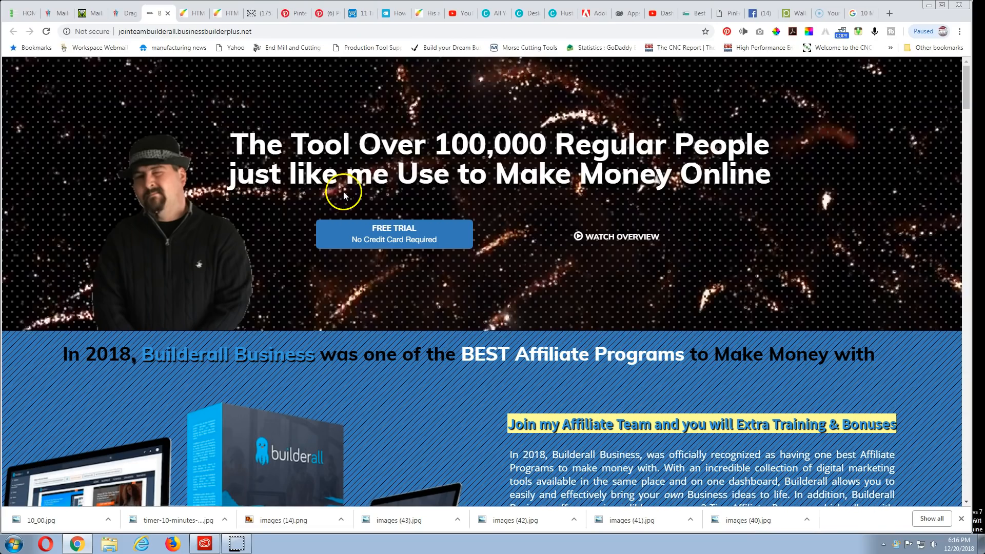
scroll(down, 3)
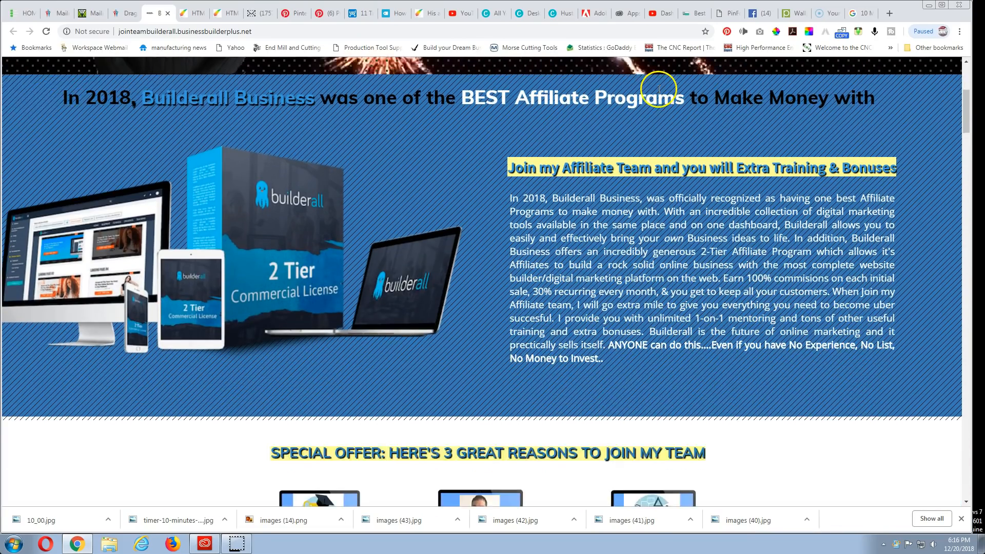
scroll(down, 3)
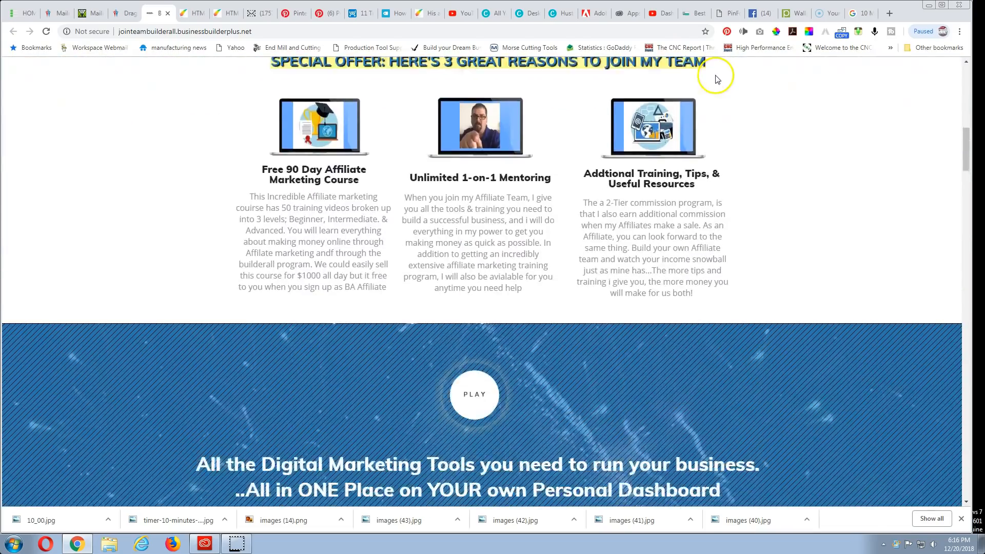
scroll(down, 3)
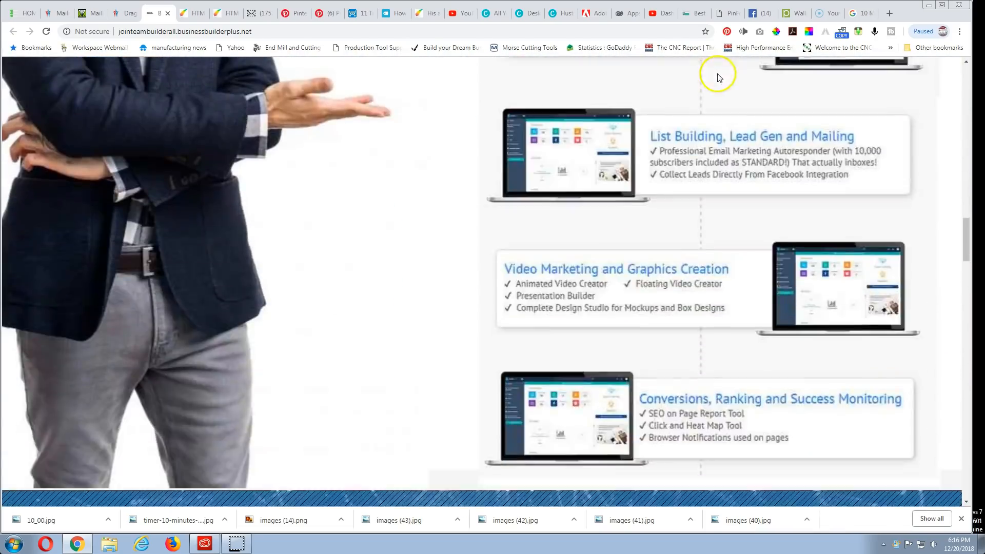
scroll(down, 3)
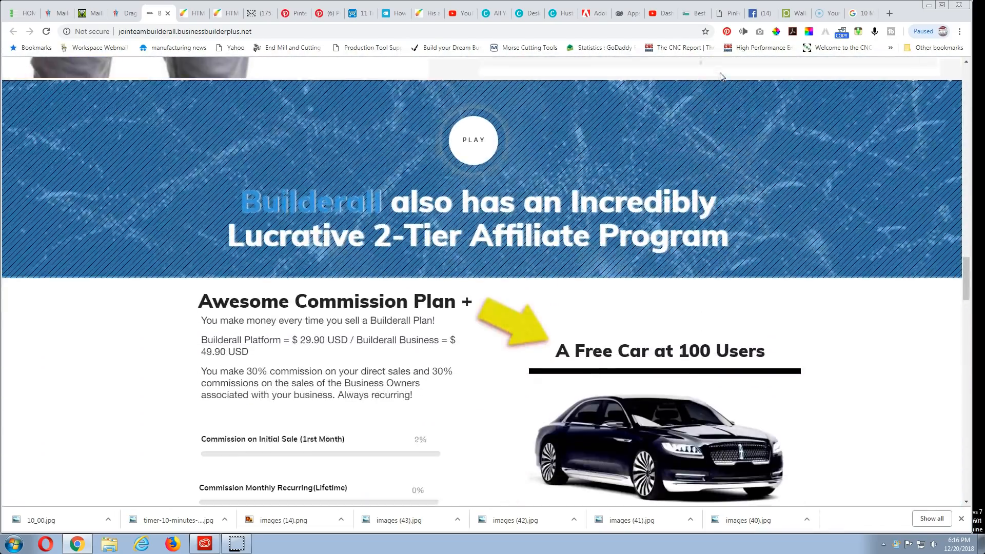
scroll(down, 3)
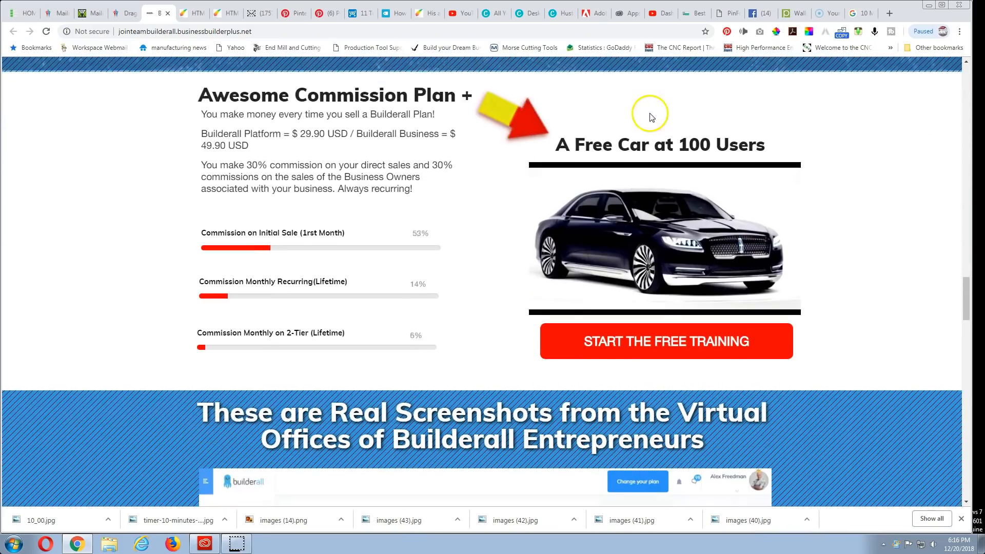
scroll(down, 3)
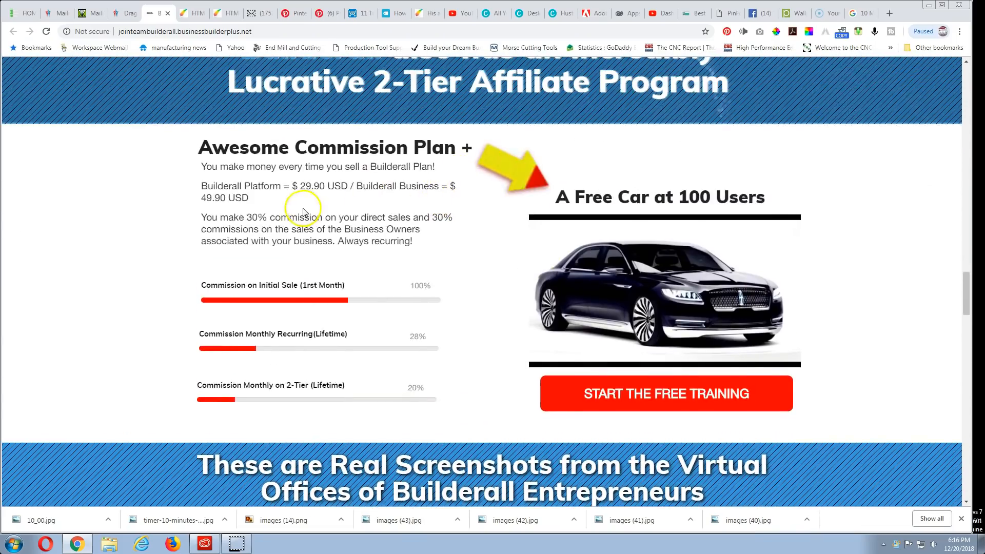
scroll(down, 3)
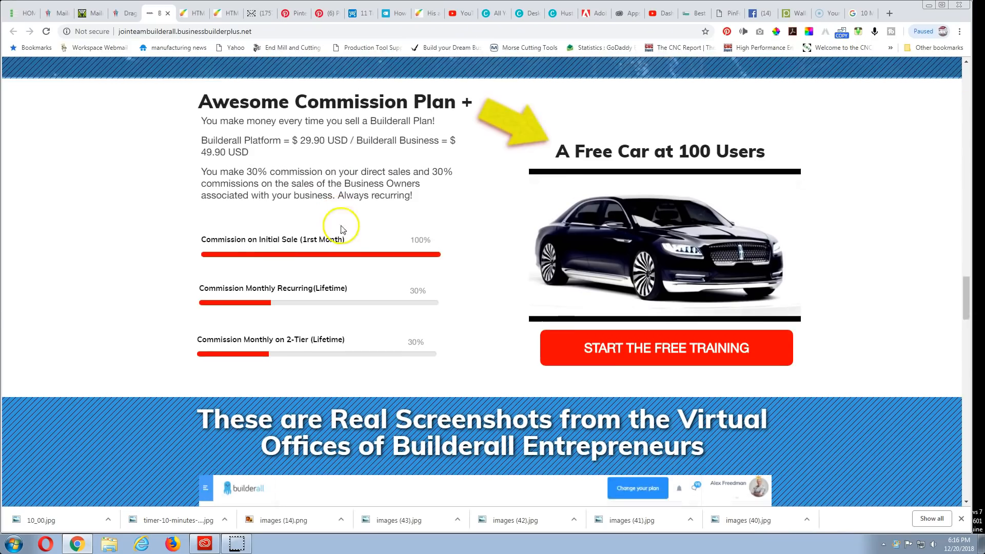
scroll(down, 3)
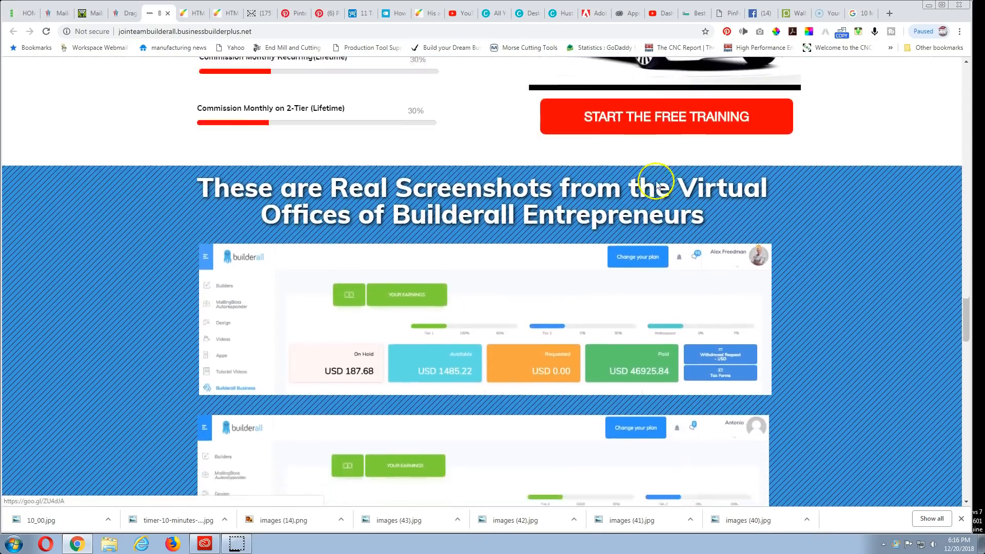
scroll(down, 3)
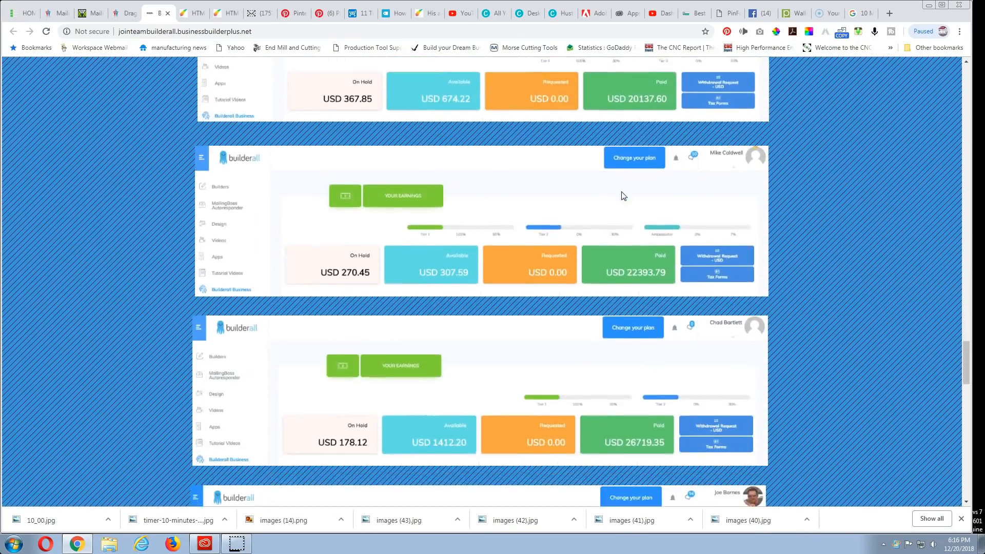
scroll(down, 3)
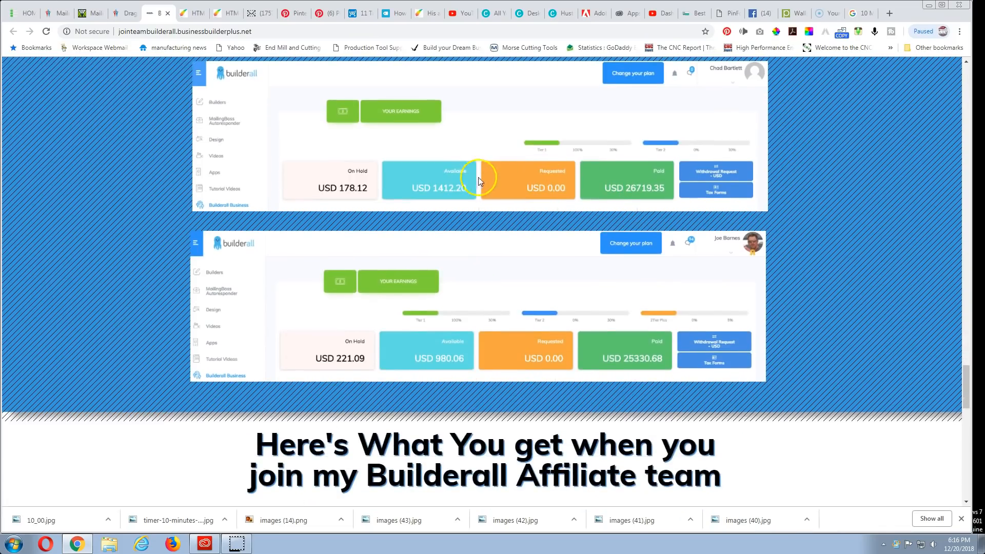
scroll(down, 3)
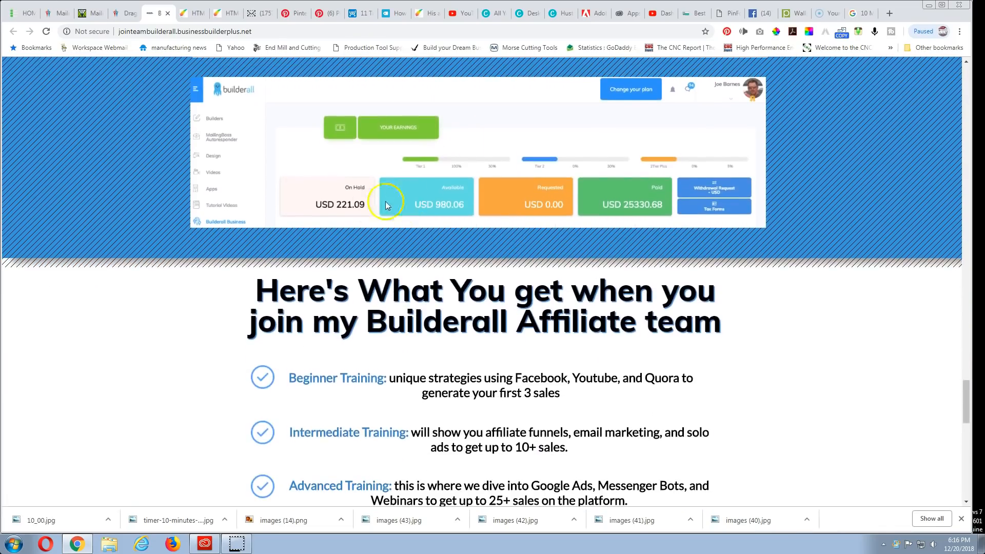
scroll(down, 3)
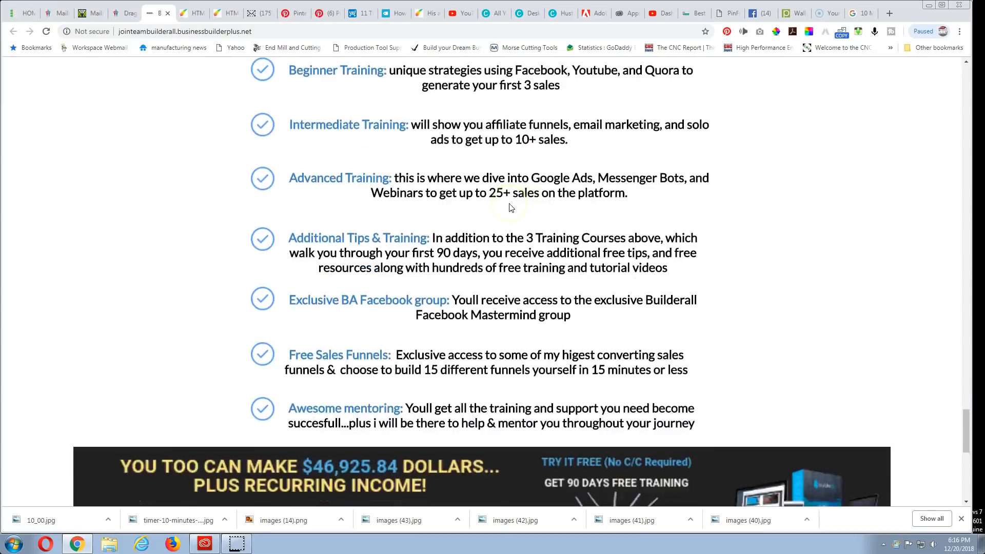
scroll(up, 3)
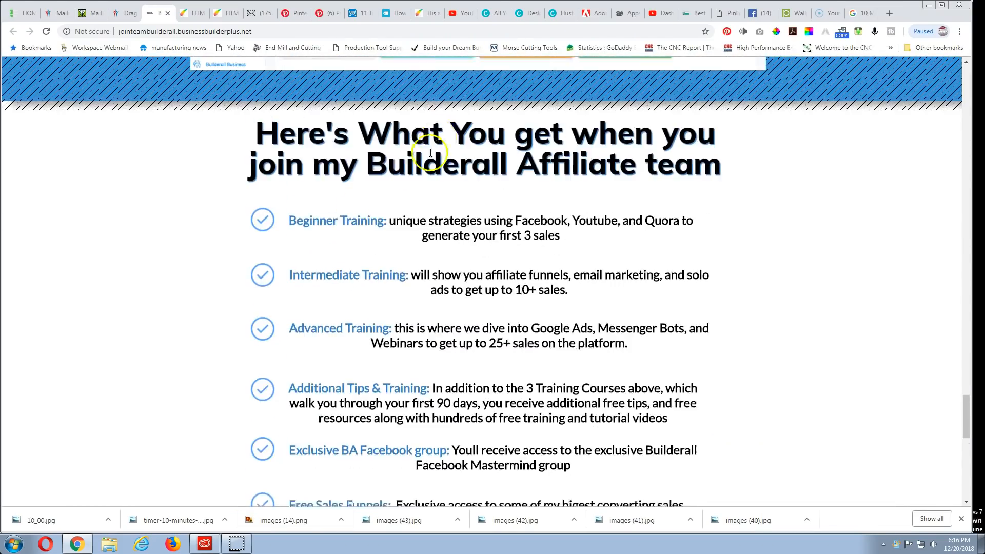
scroll(down, 3)
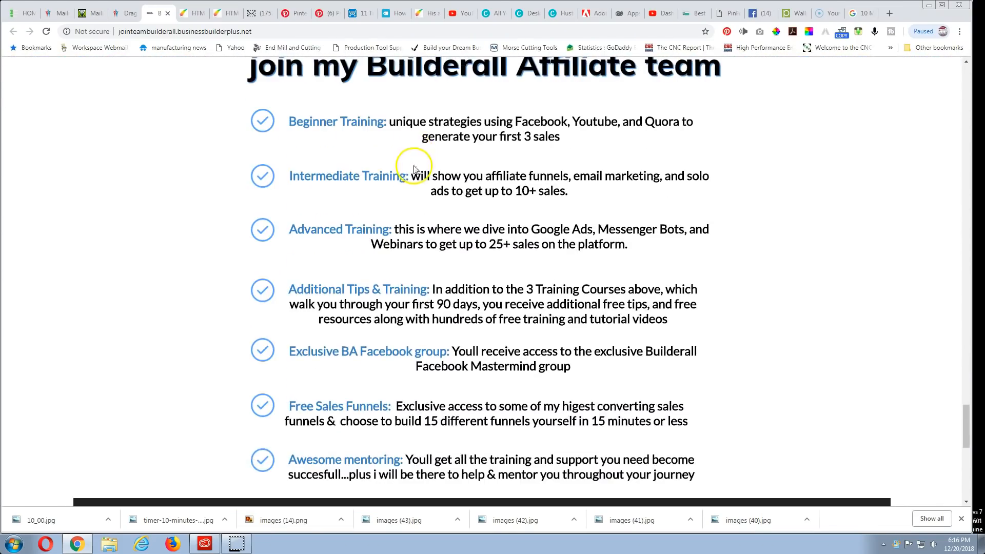
mouse_move(403, 150)
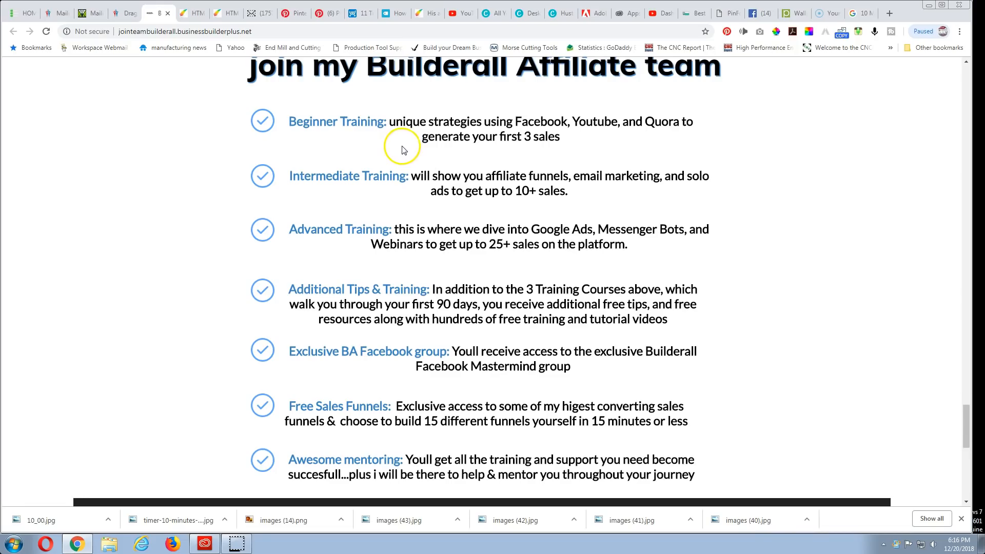
mouse_move(338, 169)
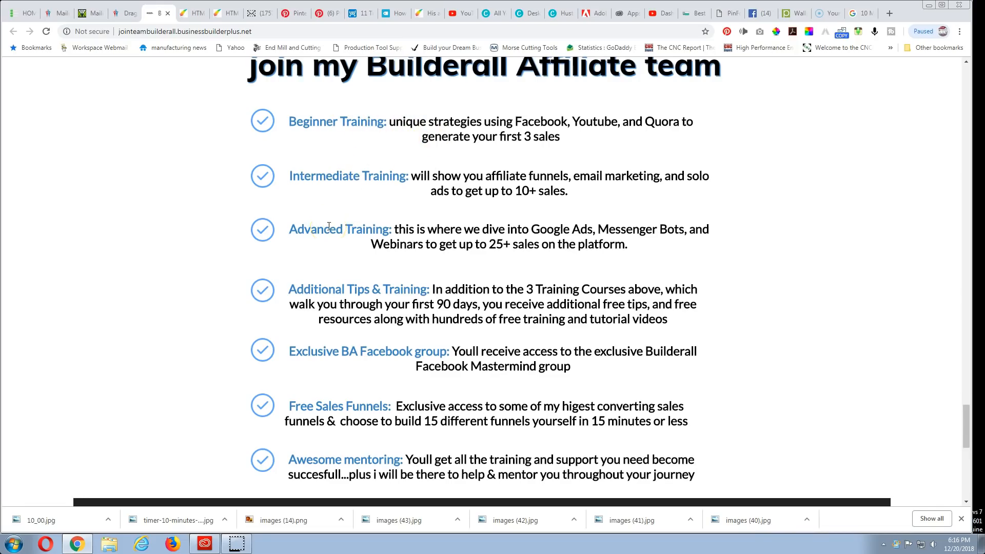
mouse_move(321, 284)
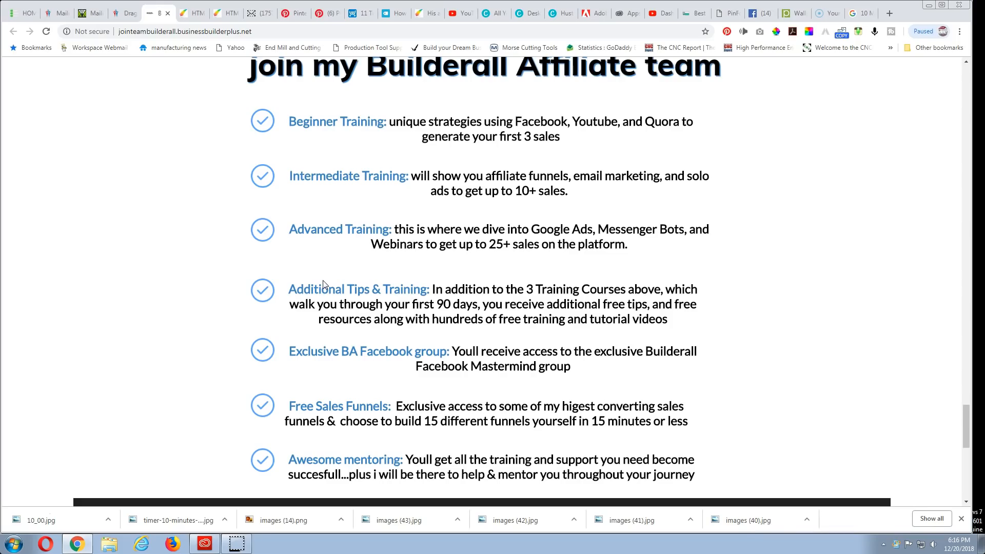
scroll(down, 3)
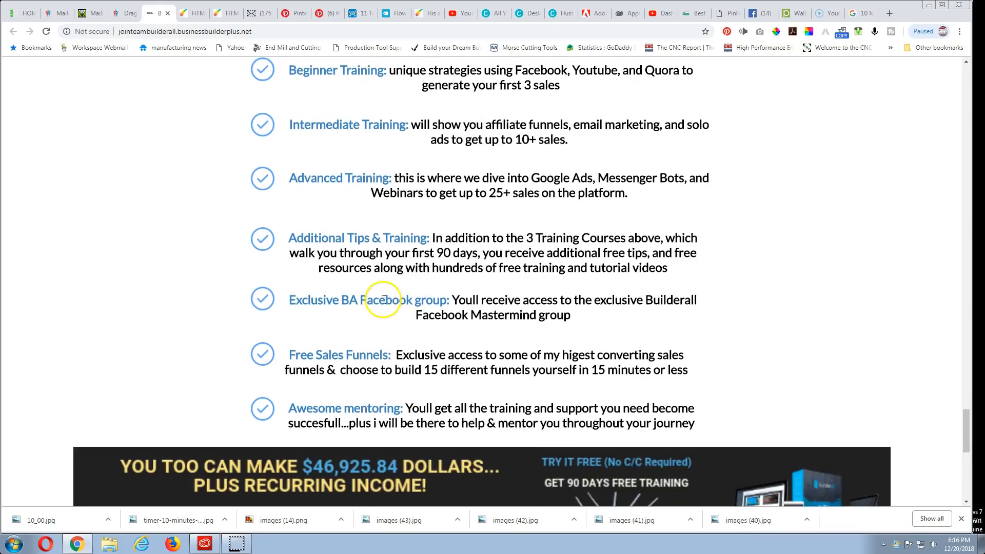
scroll(down, 3)
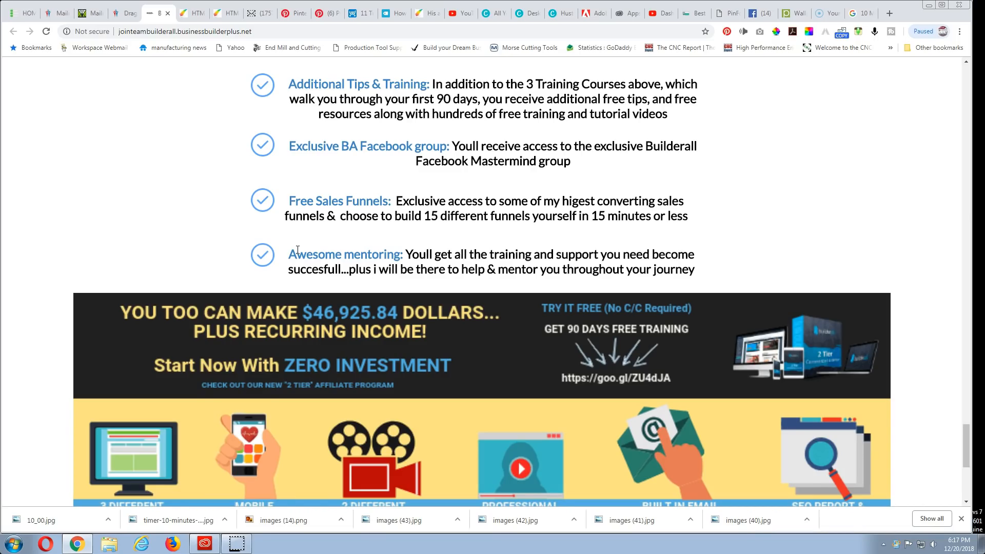
scroll(down, 3)
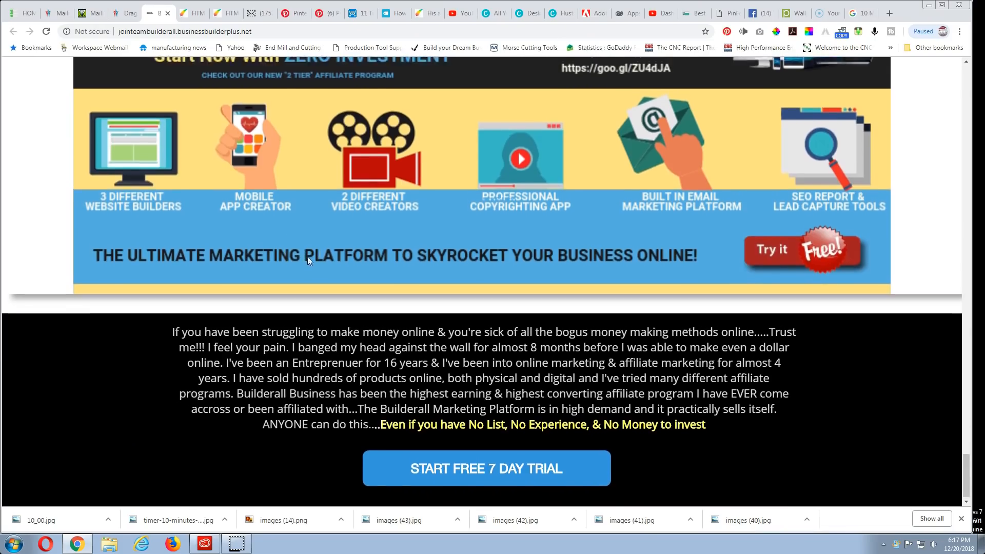
scroll(down, 3)
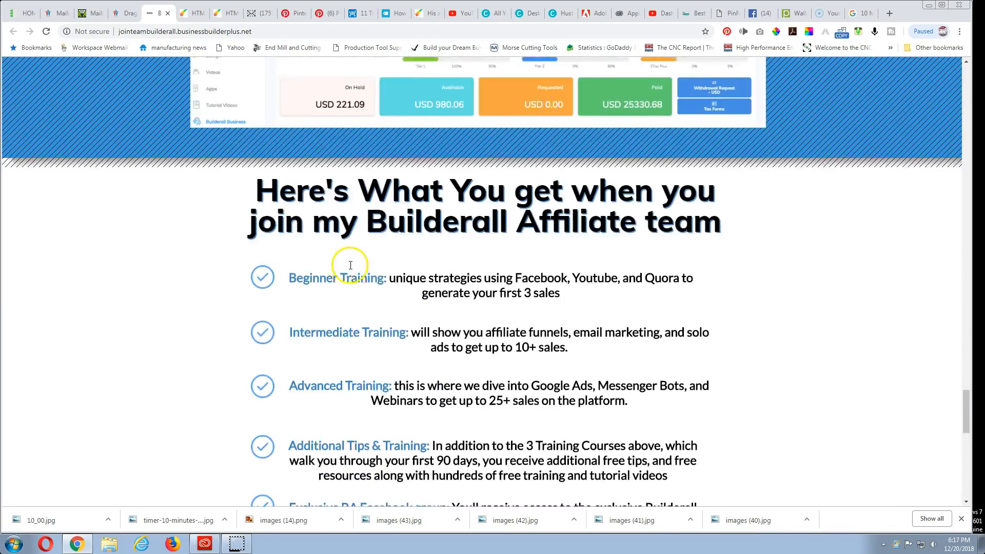
scroll(down, 3)
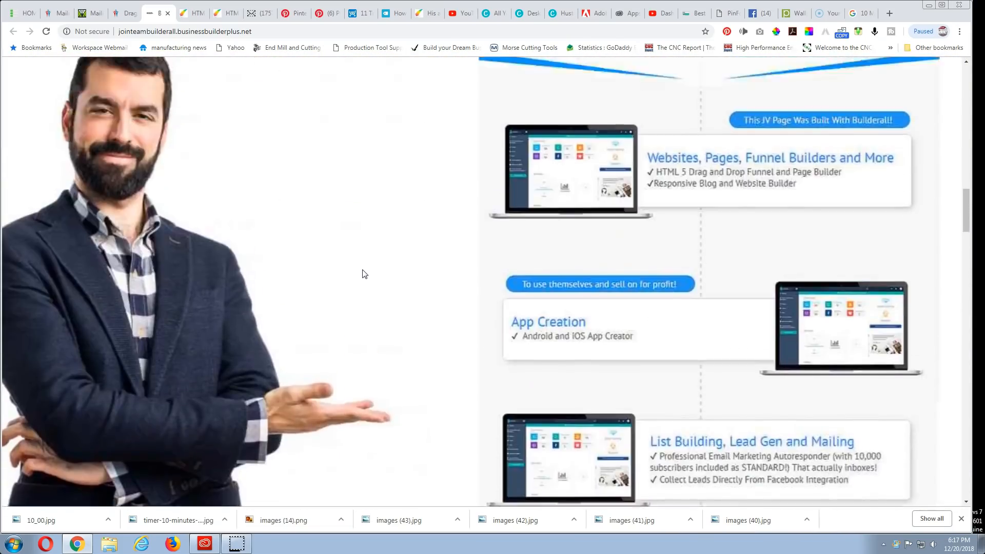
scroll(down, 3)
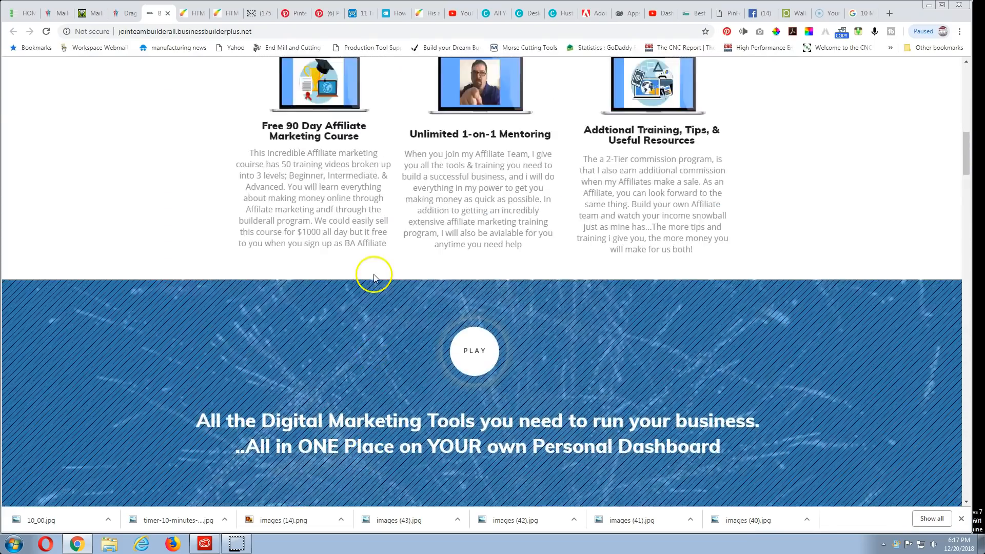
scroll(up, 3)
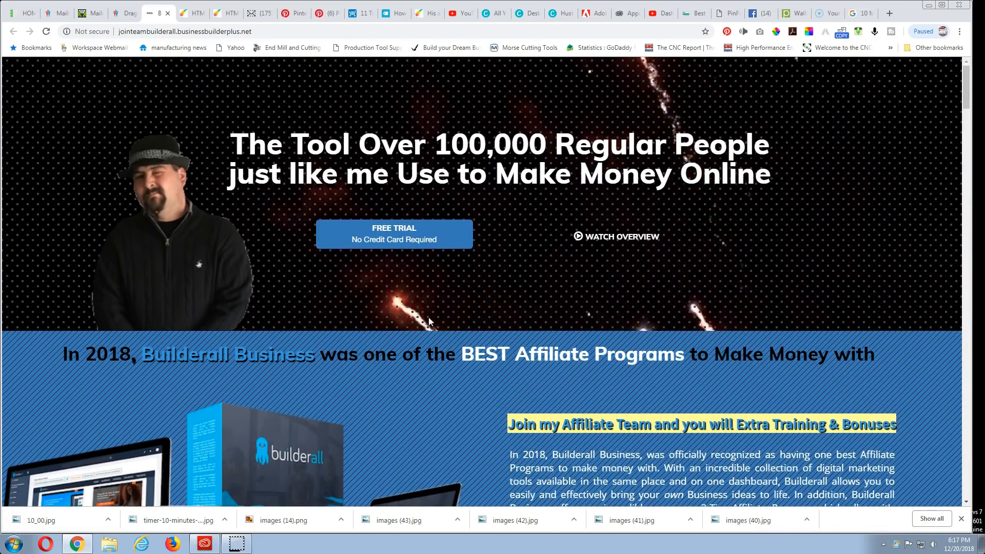
scroll(down, 3)
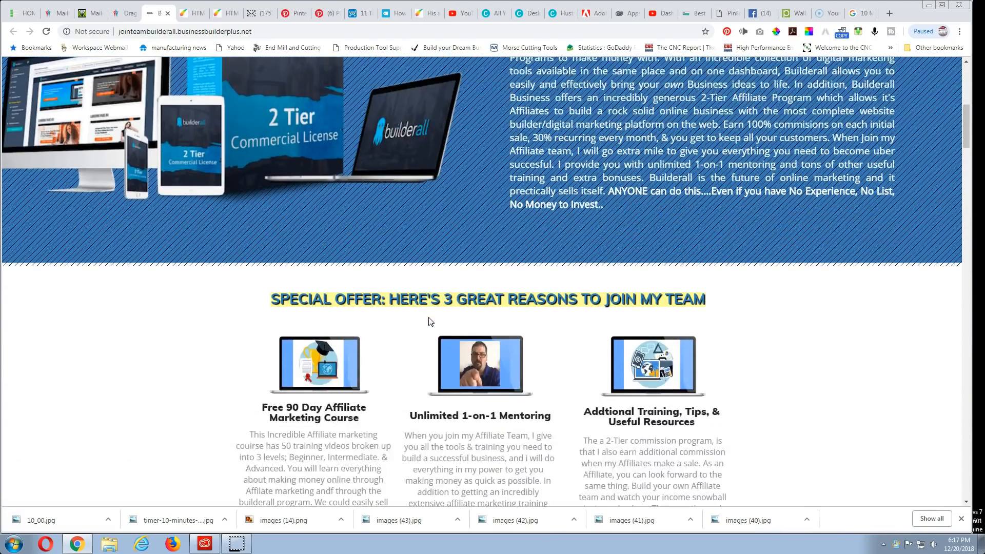
scroll(up, 3)
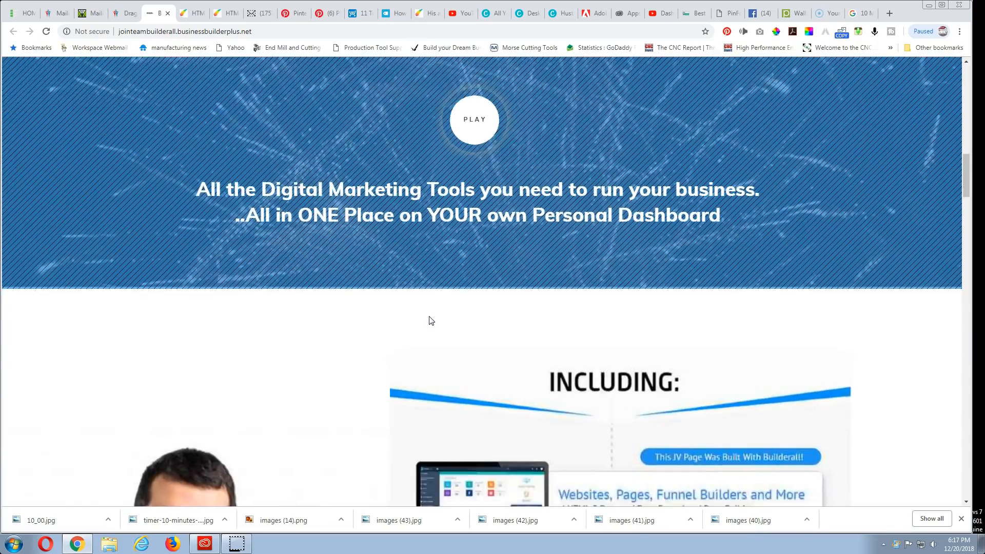
scroll(down, 3)
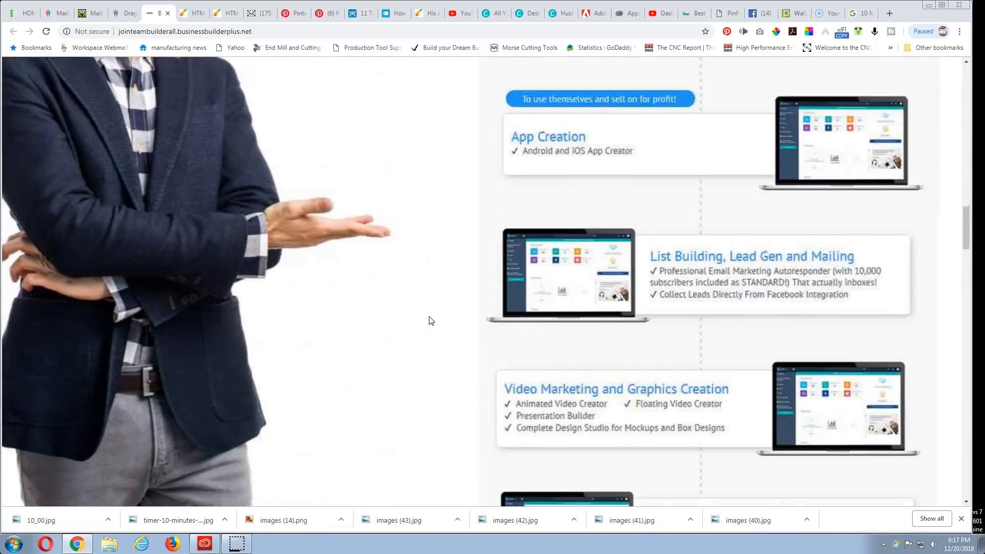
scroll(down, 3)
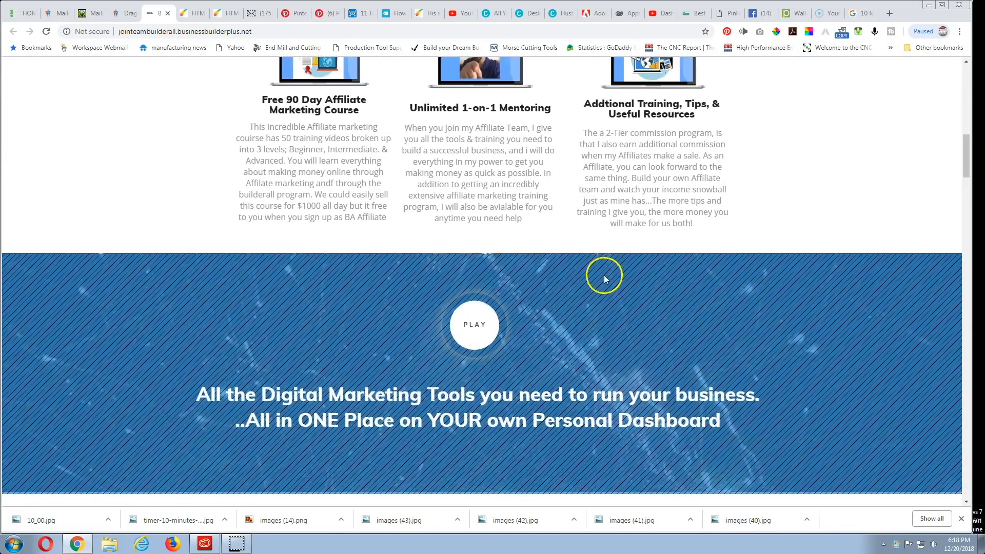
scroll(up, 3)
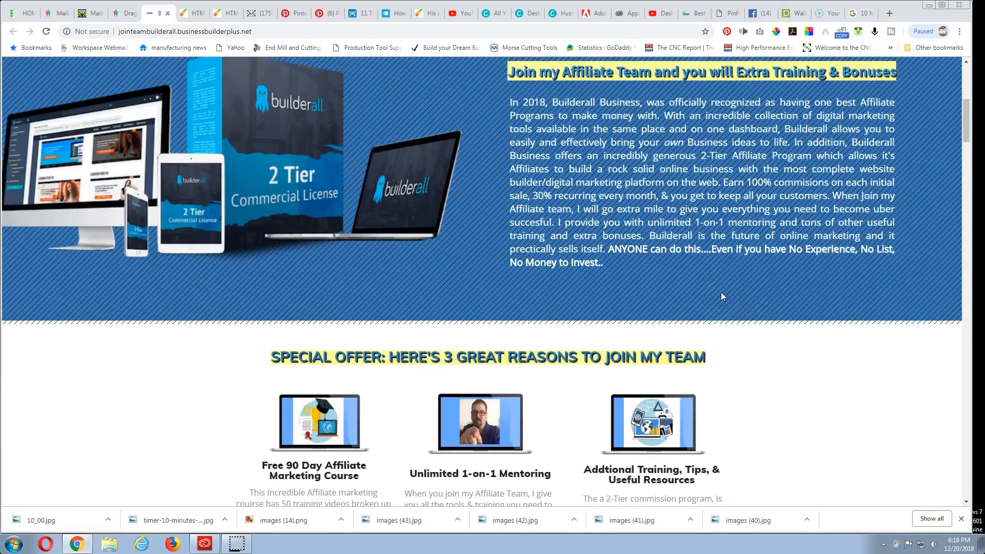
scroll(up, 3)
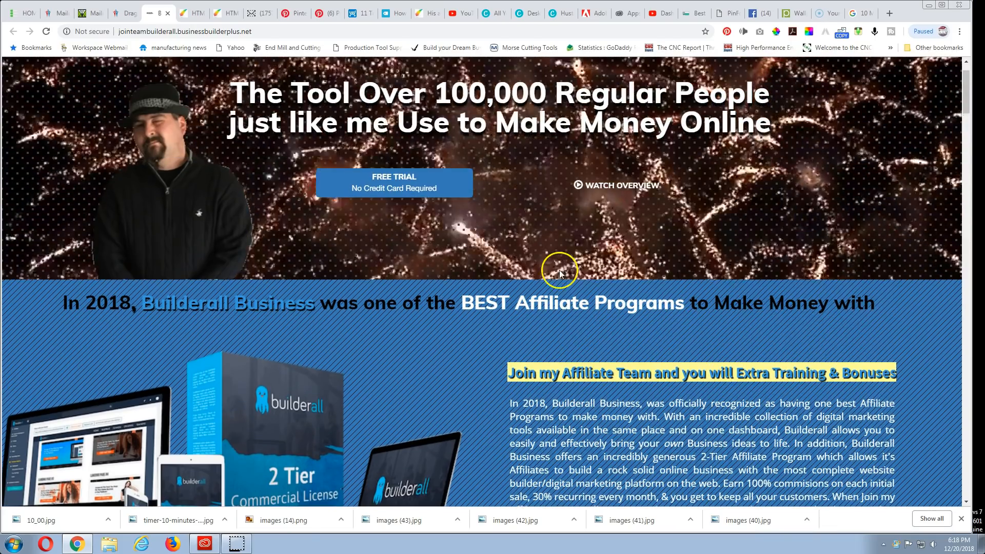
scroll(down, 3)
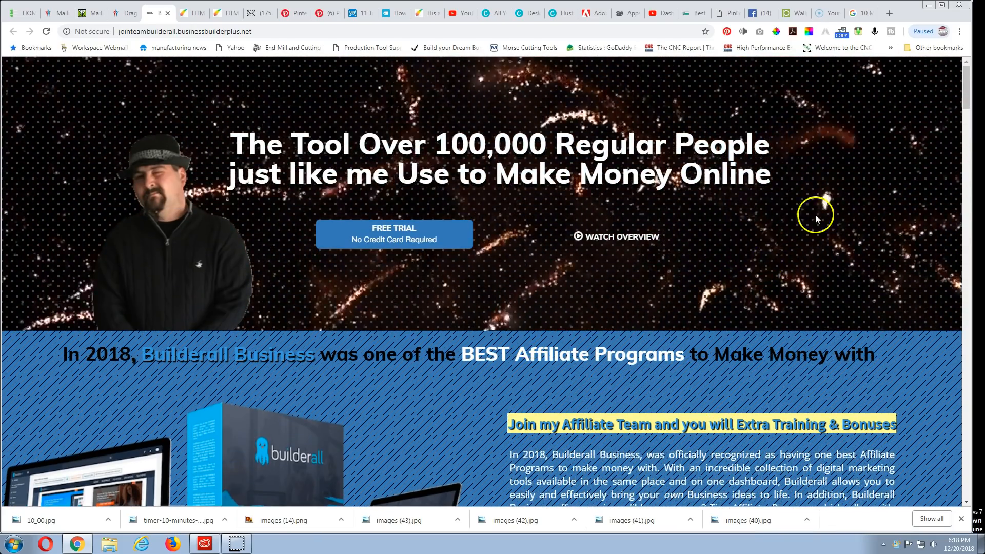
mouse_move(257, 142)
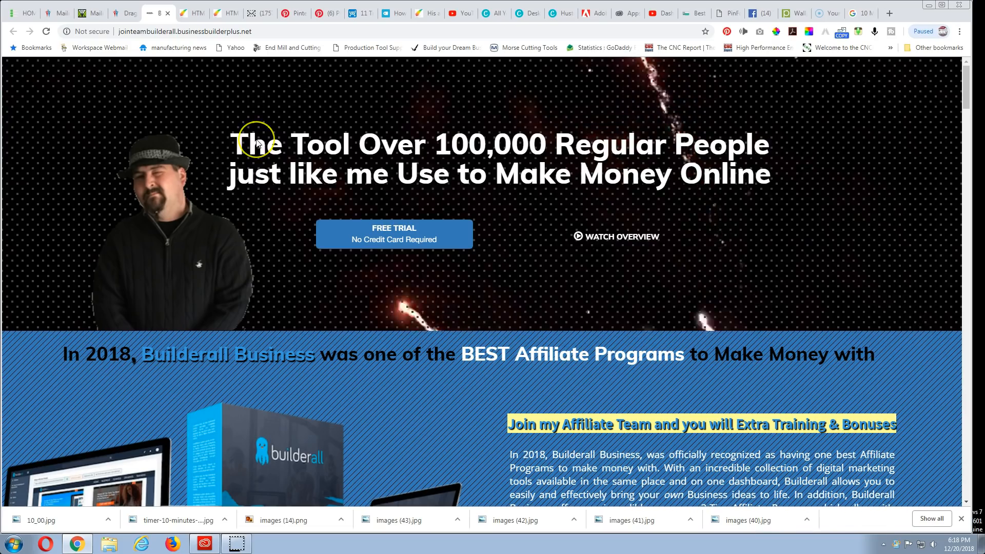